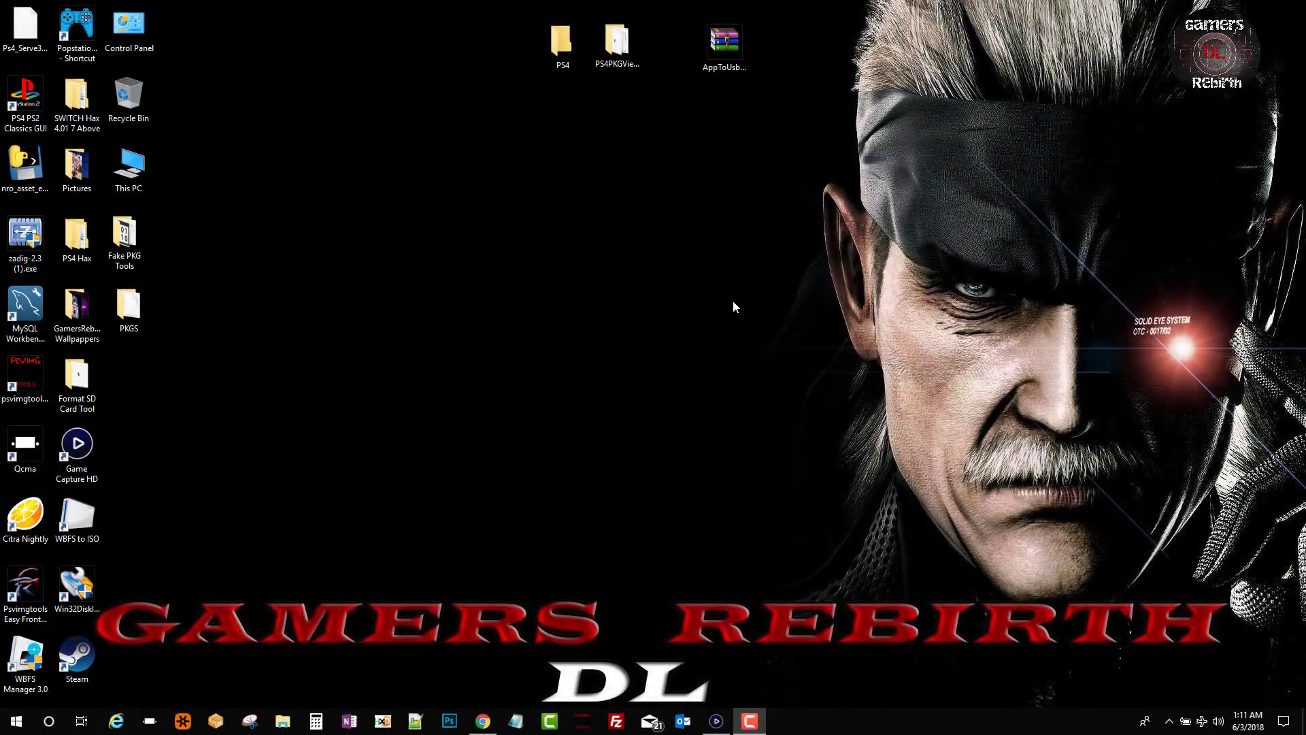
mouse_move(603, 332)
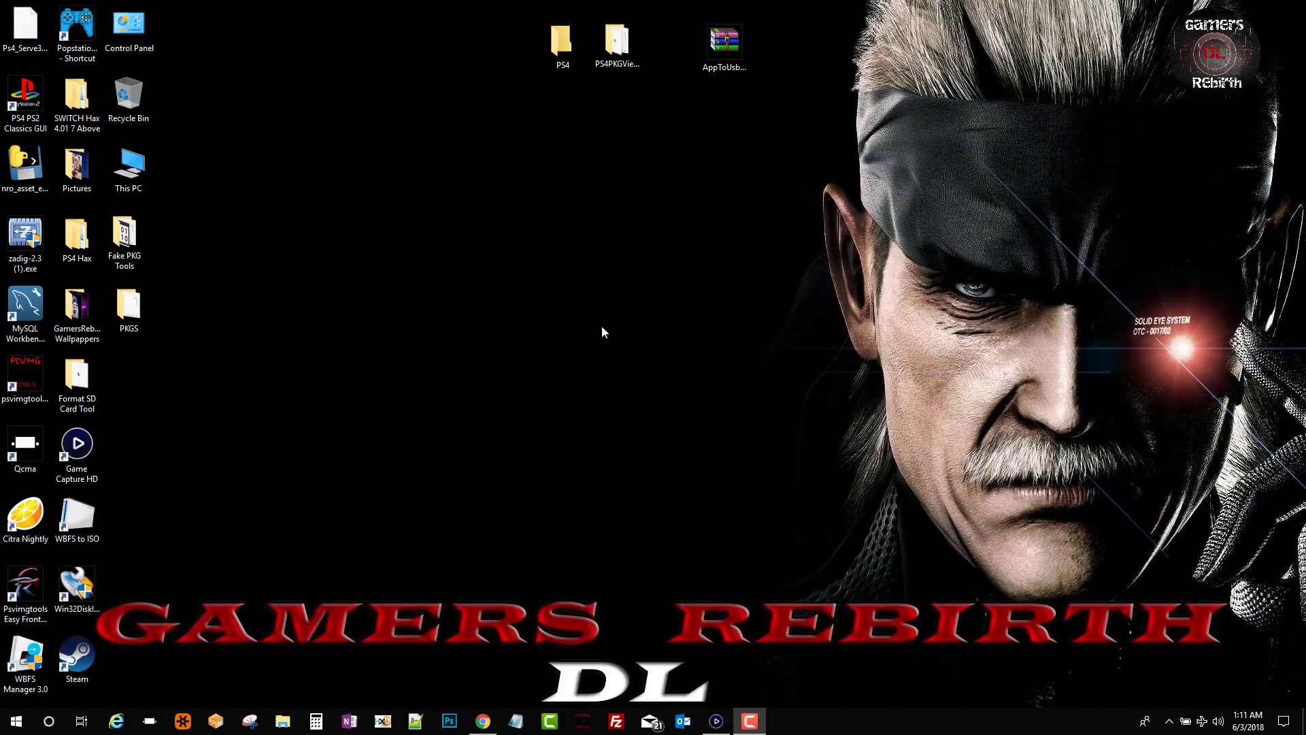
mouse_move(653, 188)
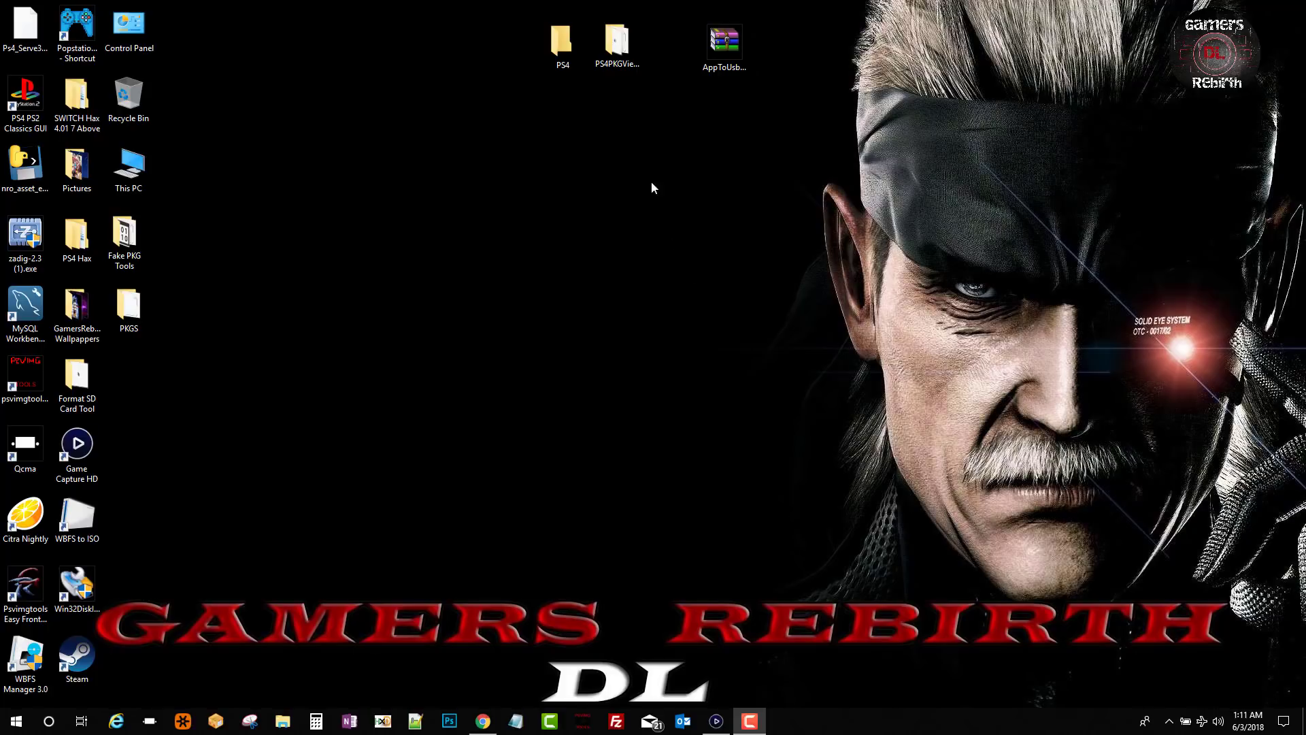
mouse_move(546, 265)
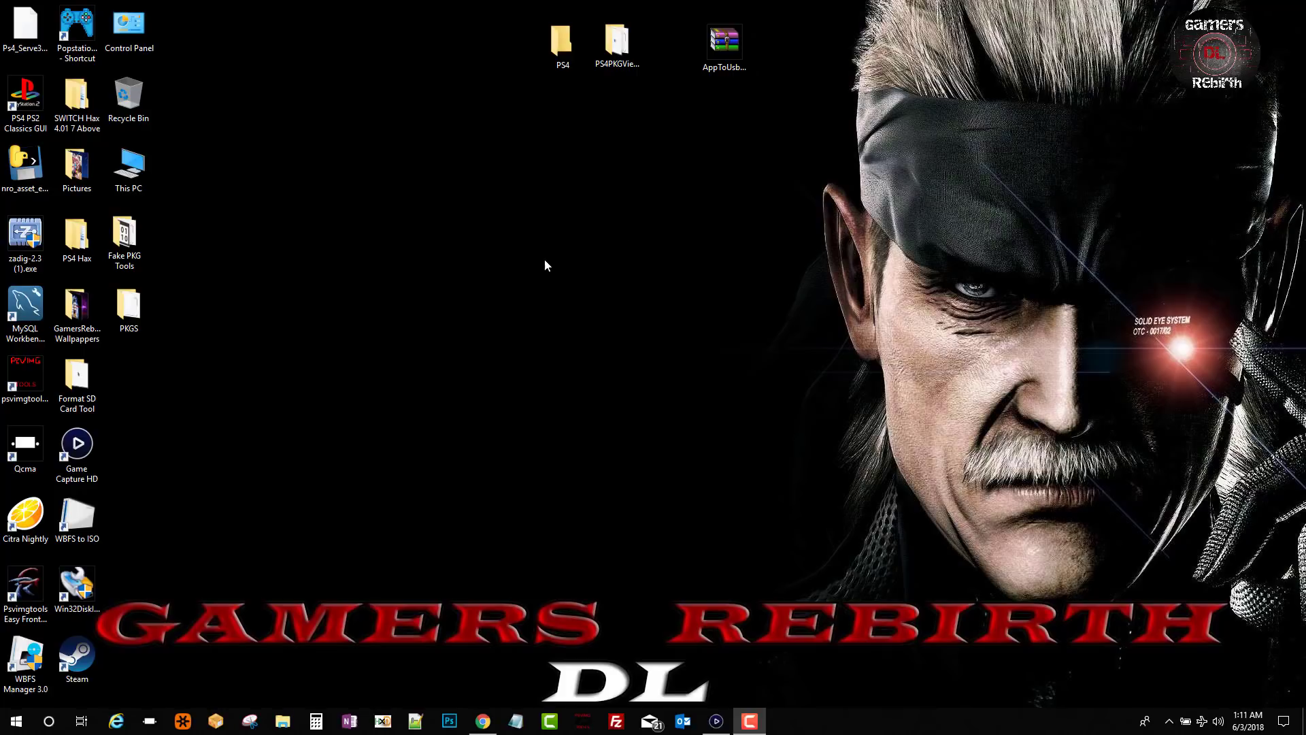
mouse_move(759, 382)
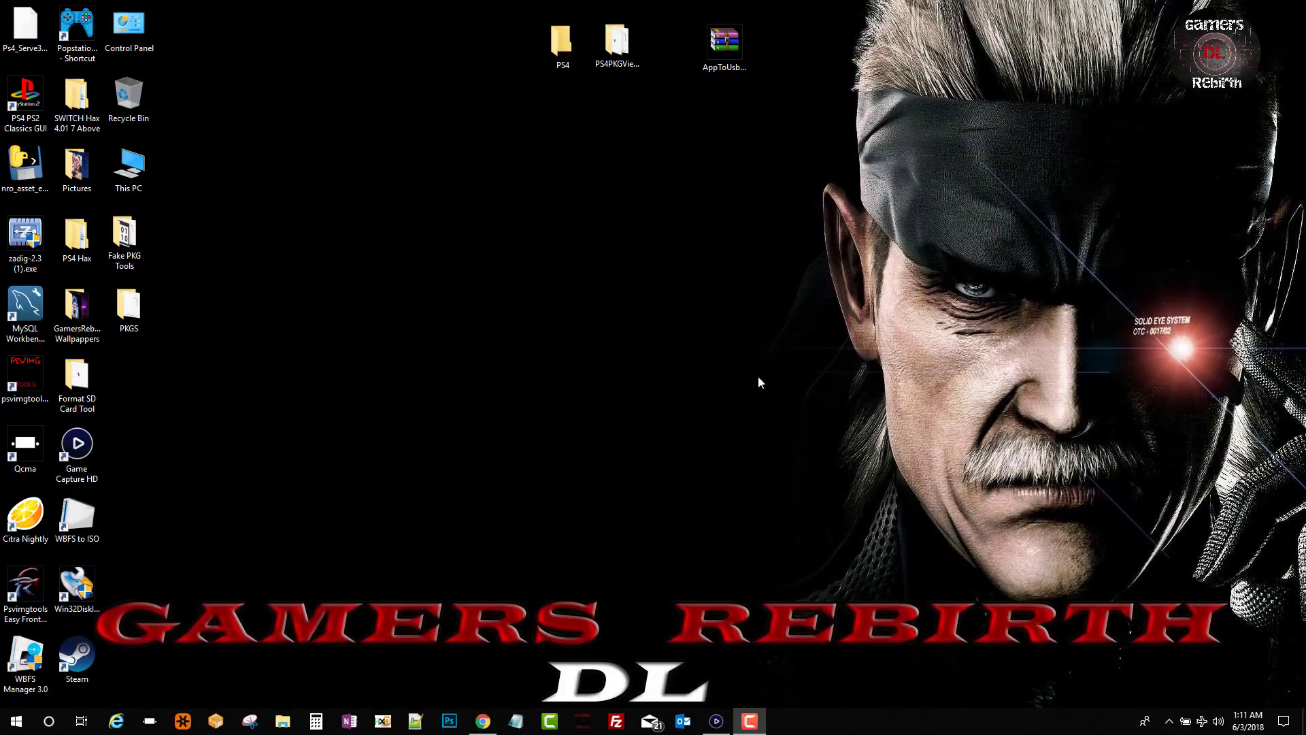
Select the PS4PKGViewer folder on the Windows desktop.
left_click(722, 40)
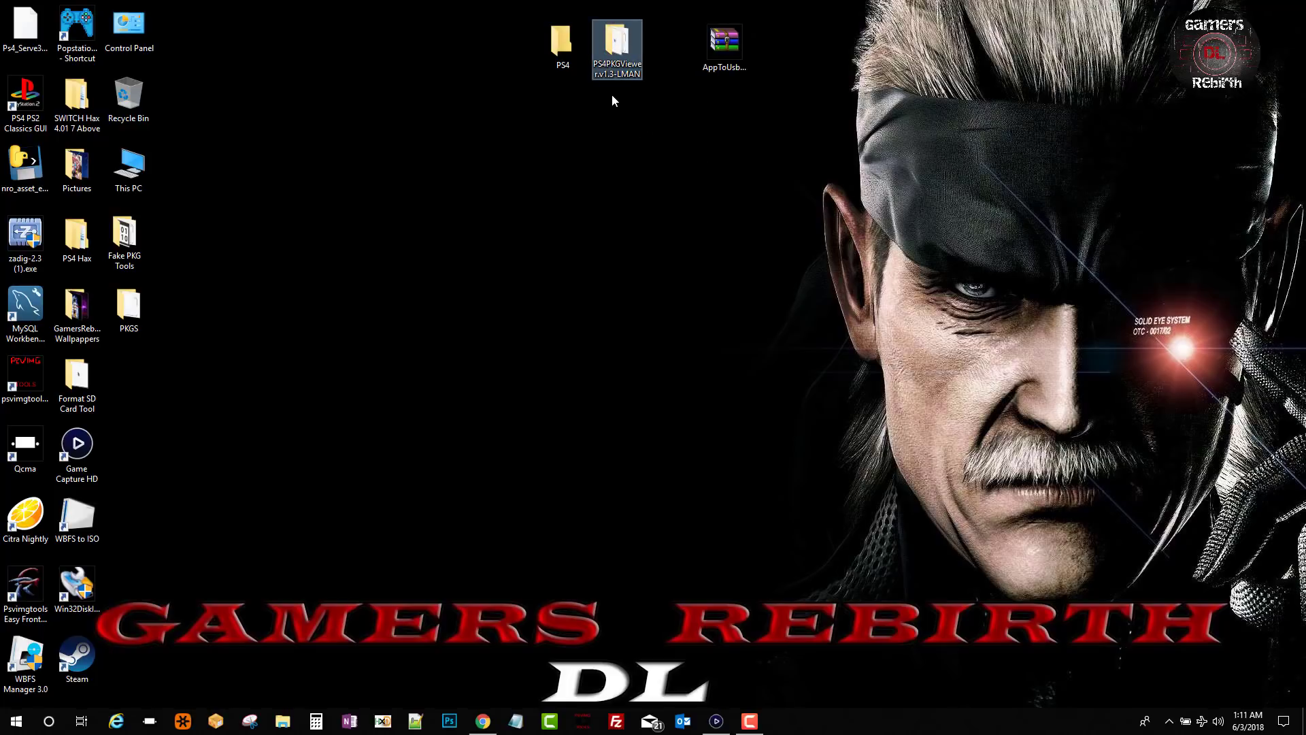
mouse_move(703, 152)
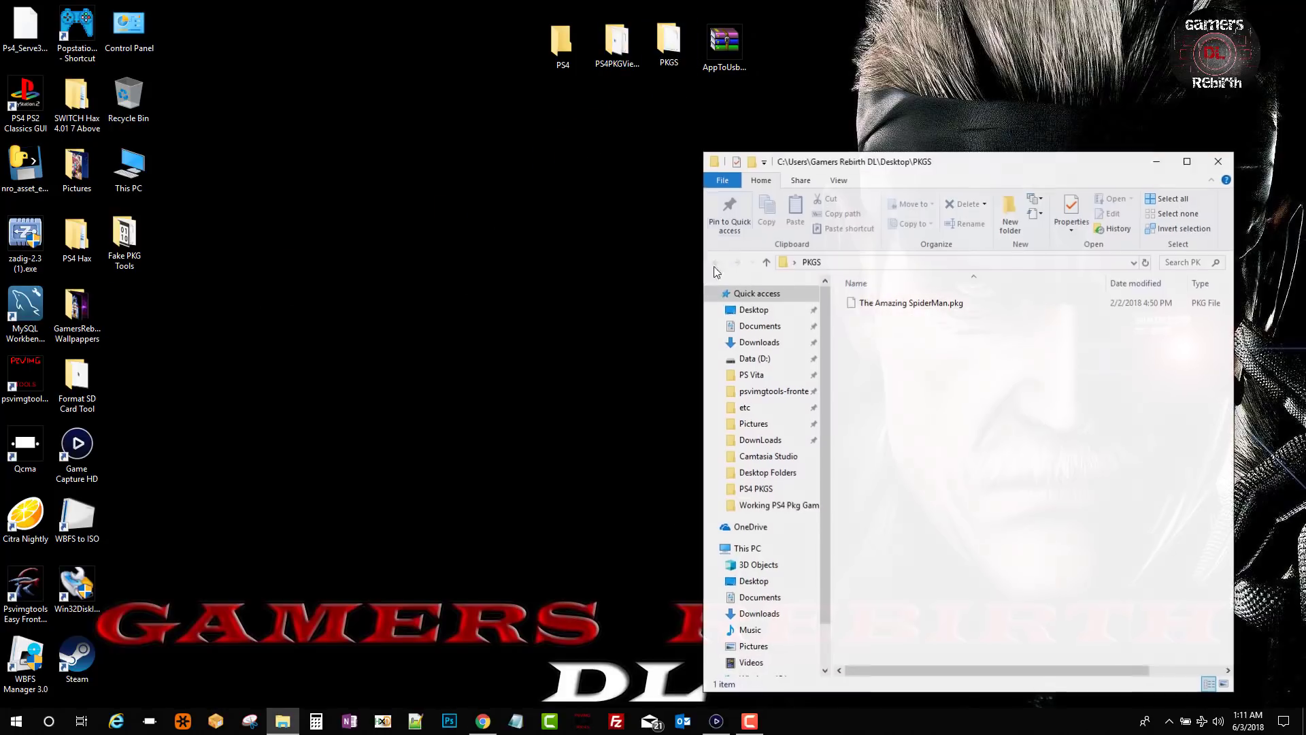
Check The Amazing SpiderMan.pkg, close the PKGS window and bring up a new Explorer window.
left_click(910, 302)
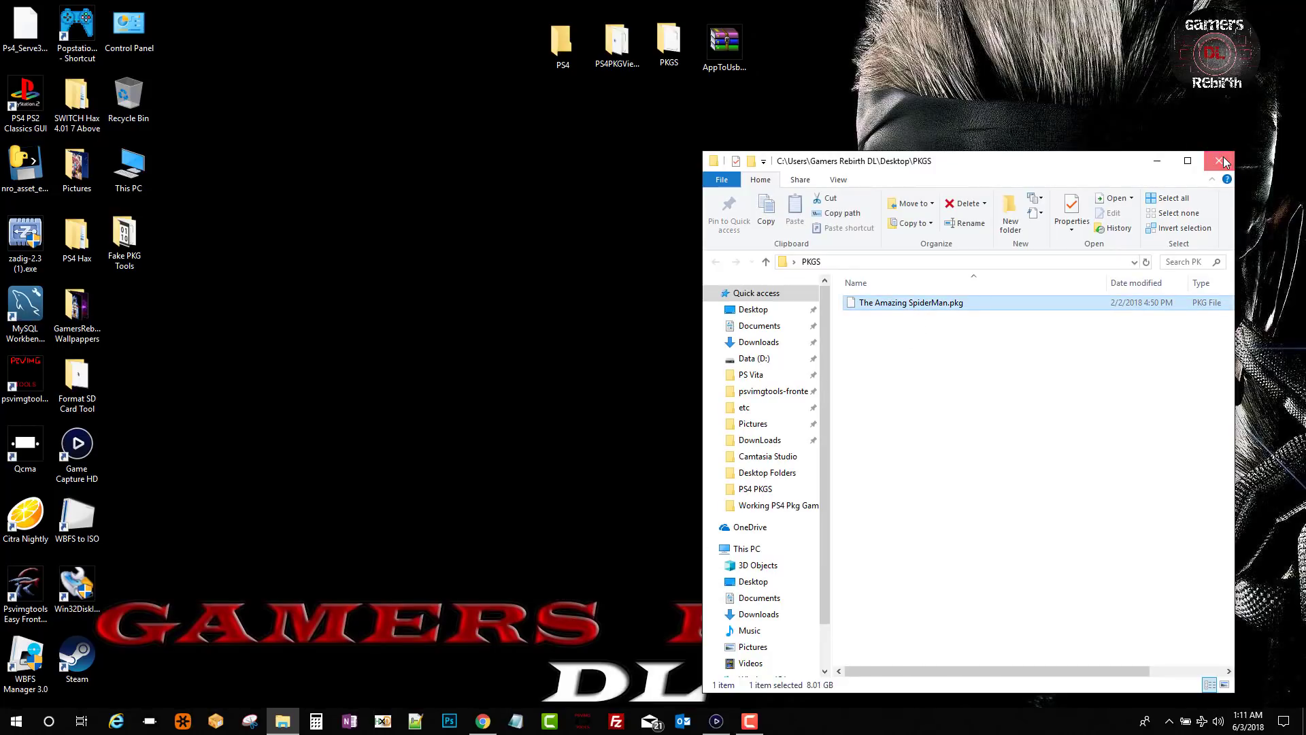
left_click(1222, 161)
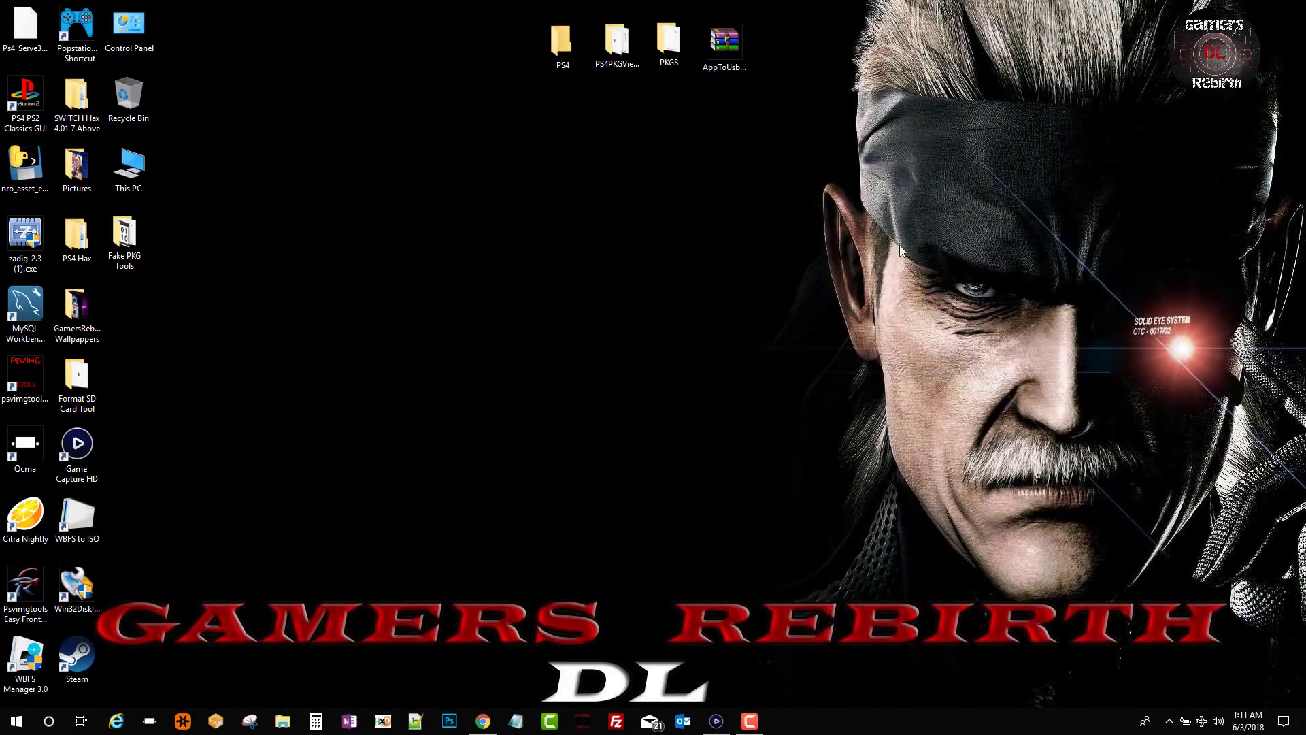
mouse_move(521, 400)
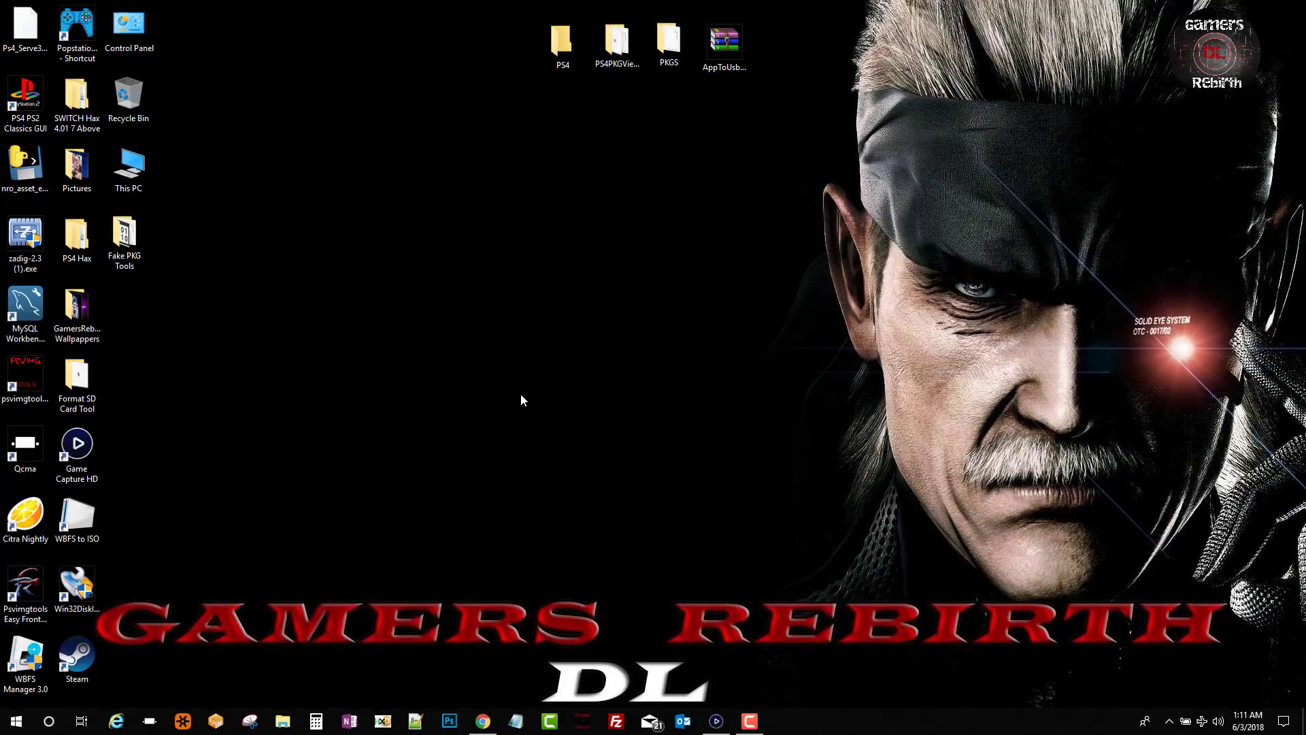
left_click(283, 721)
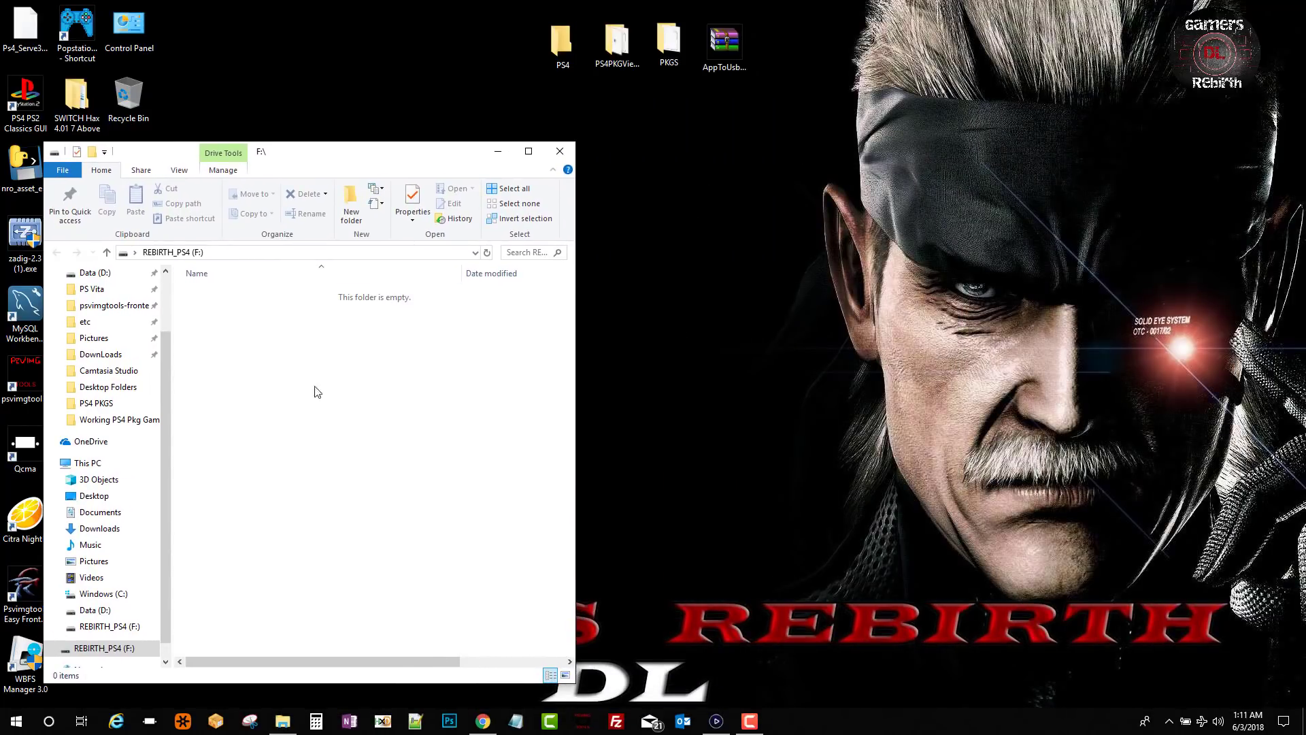
mouse_move(323, 396)
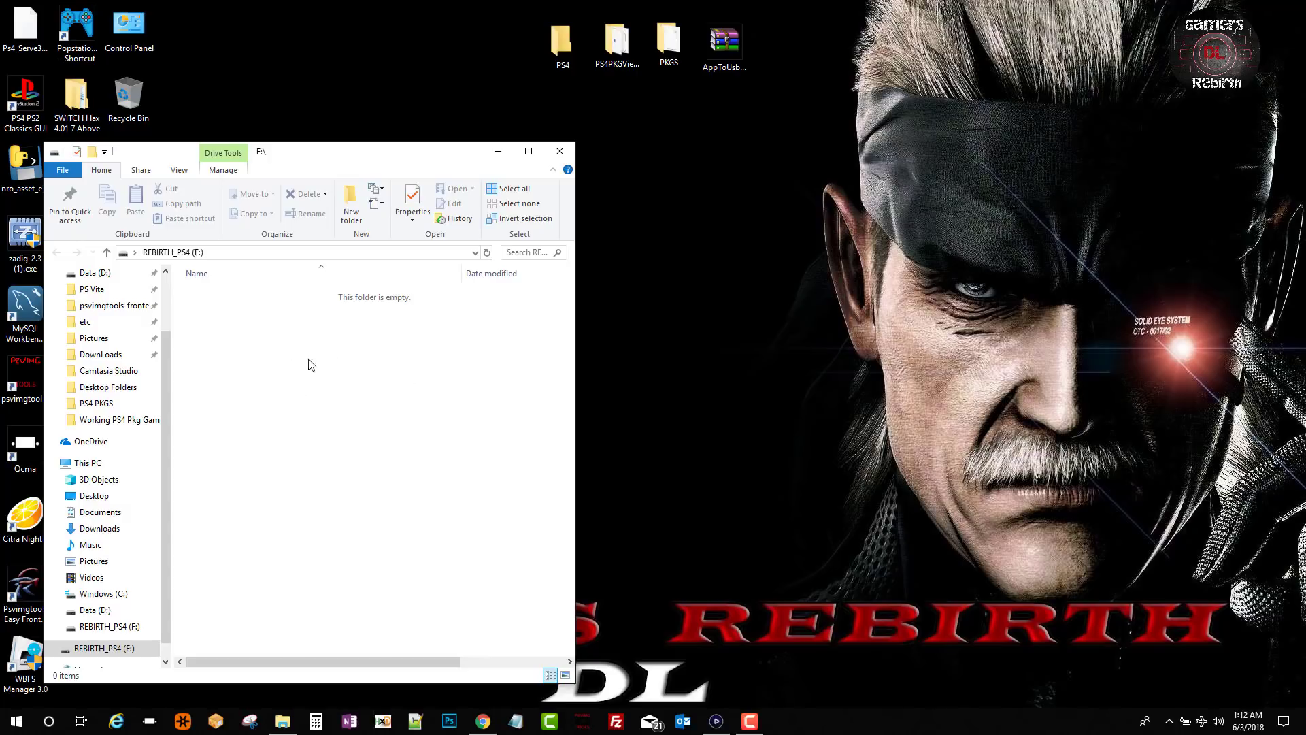
Create a new PS4 folder on the REBIRTH_PS4 (F:) drive, then reopen PKGS and select the Spider-Man package.
right_click(310, 365)
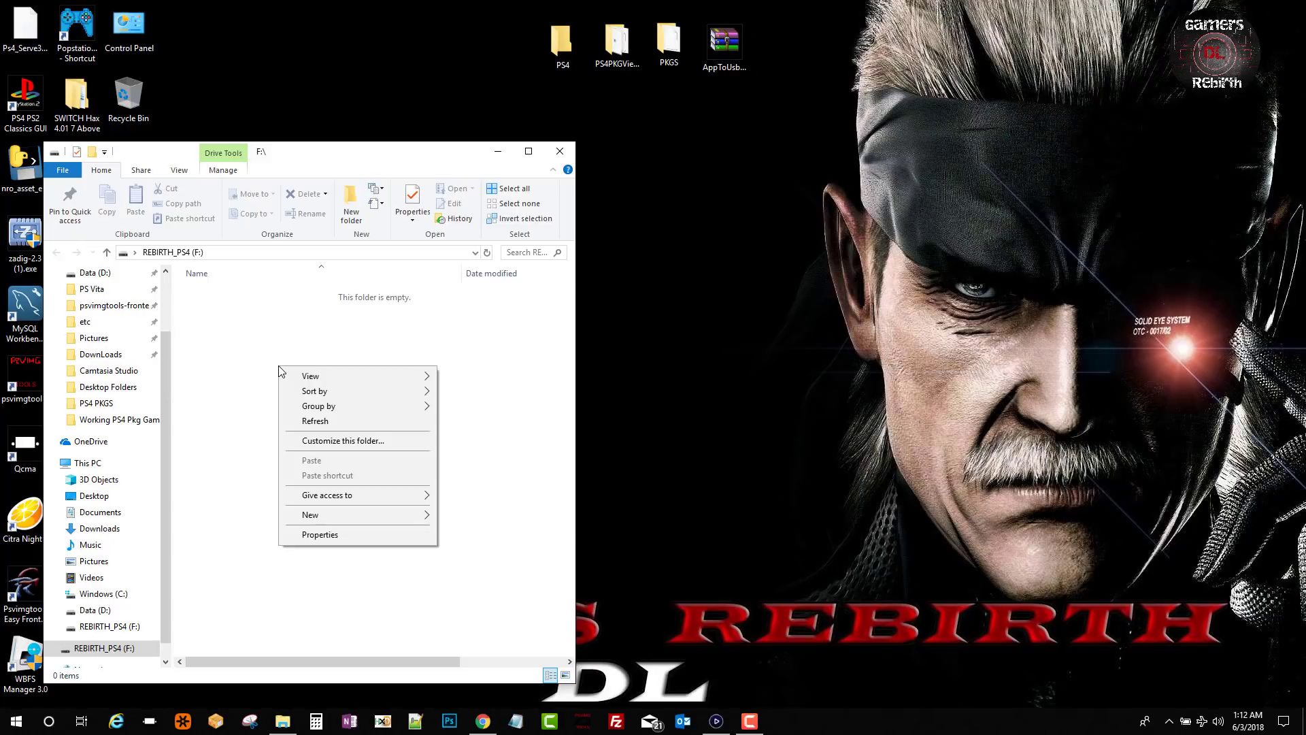
left_click(470, 521)
type("PS4")
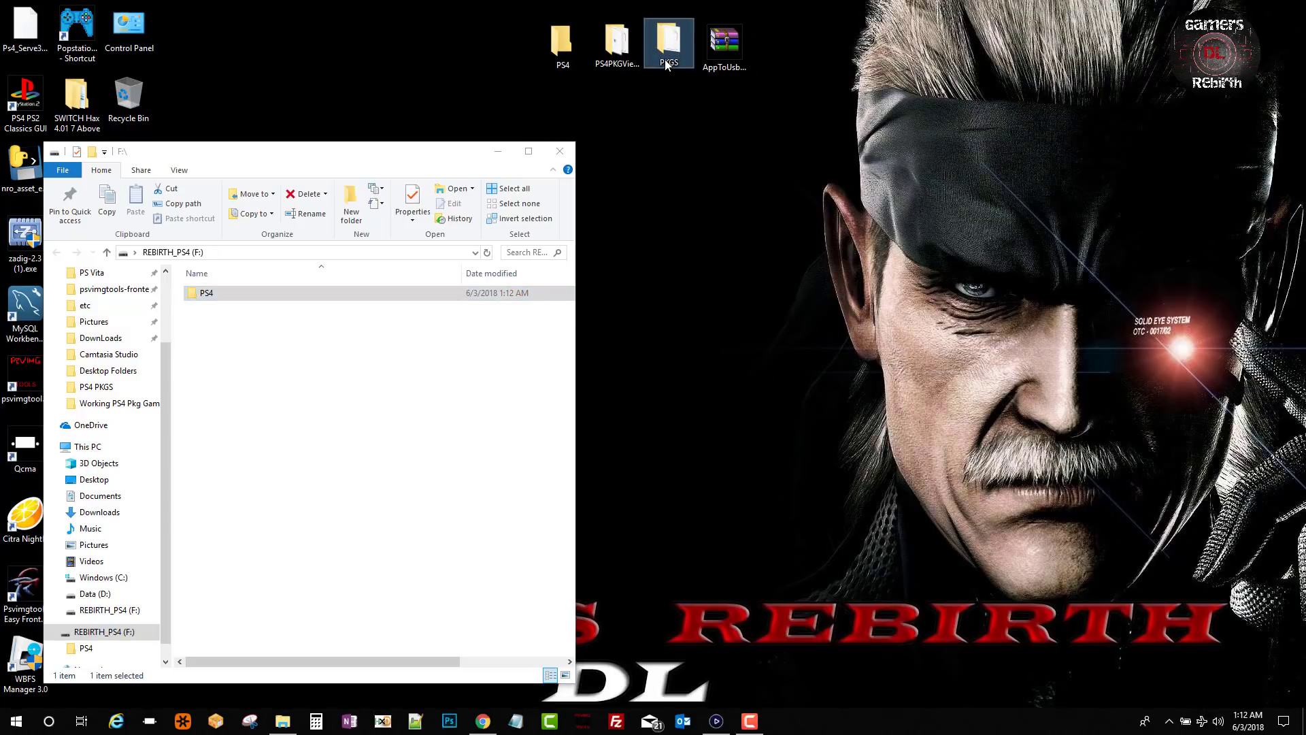
double_click(668, 42)
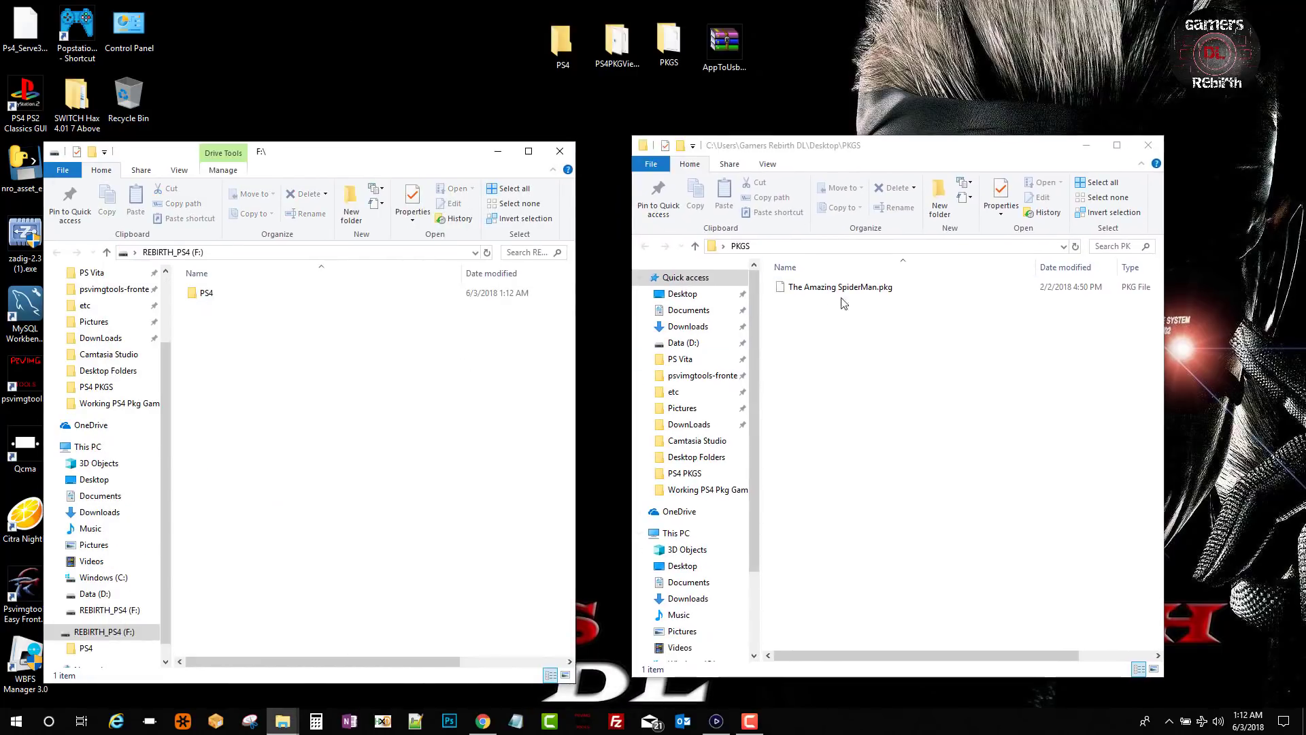
left_click(840, 286)
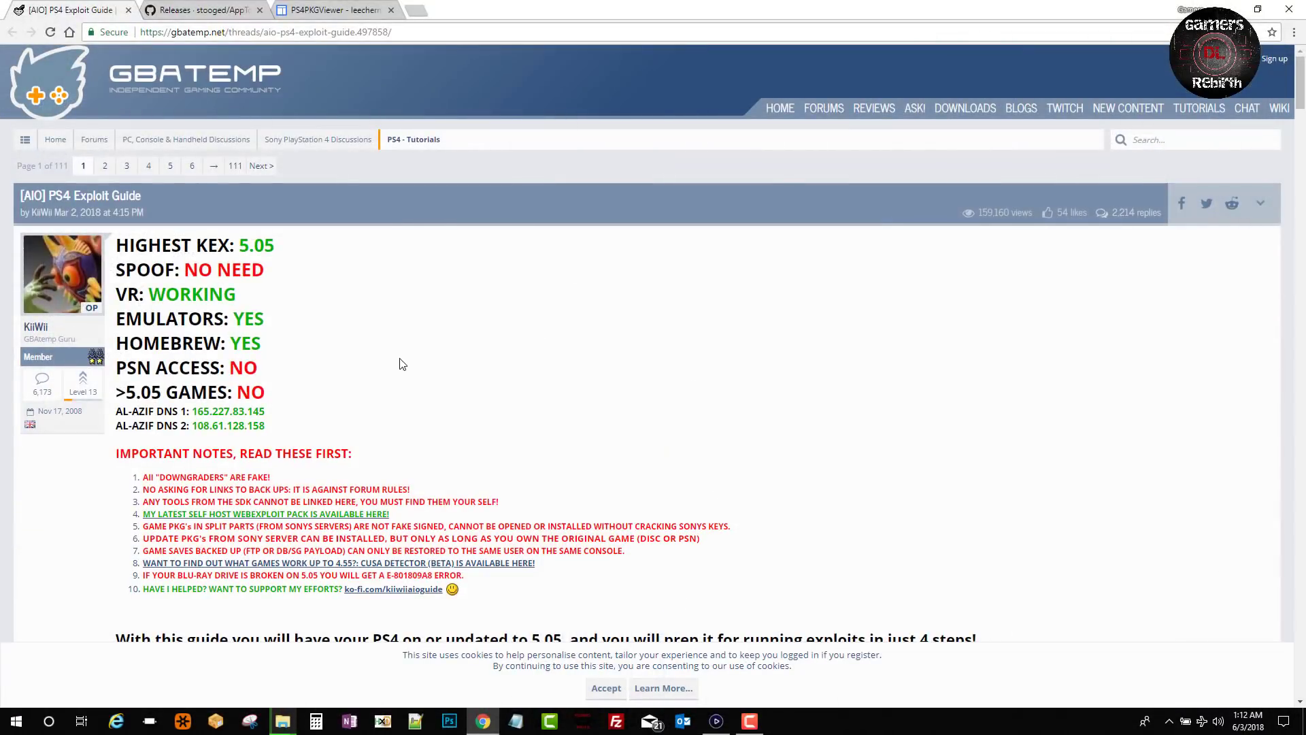
Highlight the AL-AZIF DNS addresses 165.227.83.145 and 108.61.128.158 in the GBAtemp guide, then bring up the Elgato capture window.
scroll("down", 3)
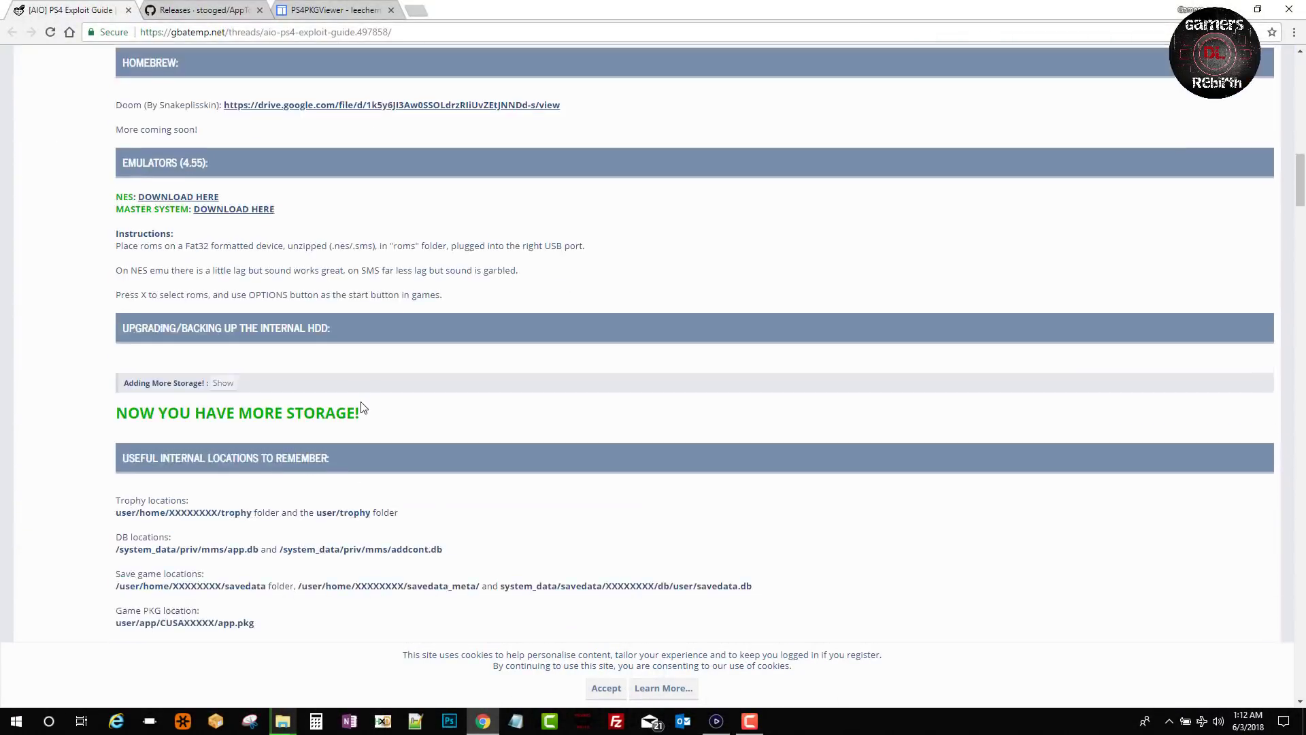
scroll("up", 3)
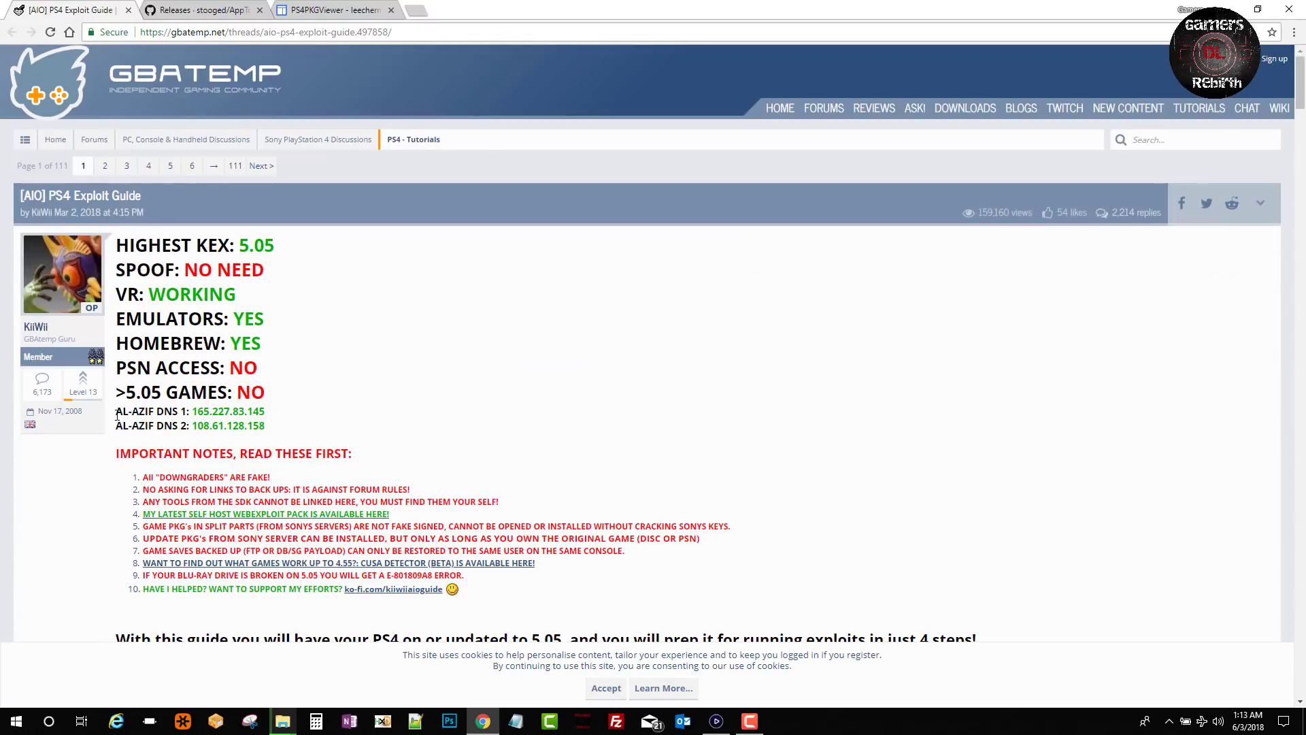
double_click(135, 411)
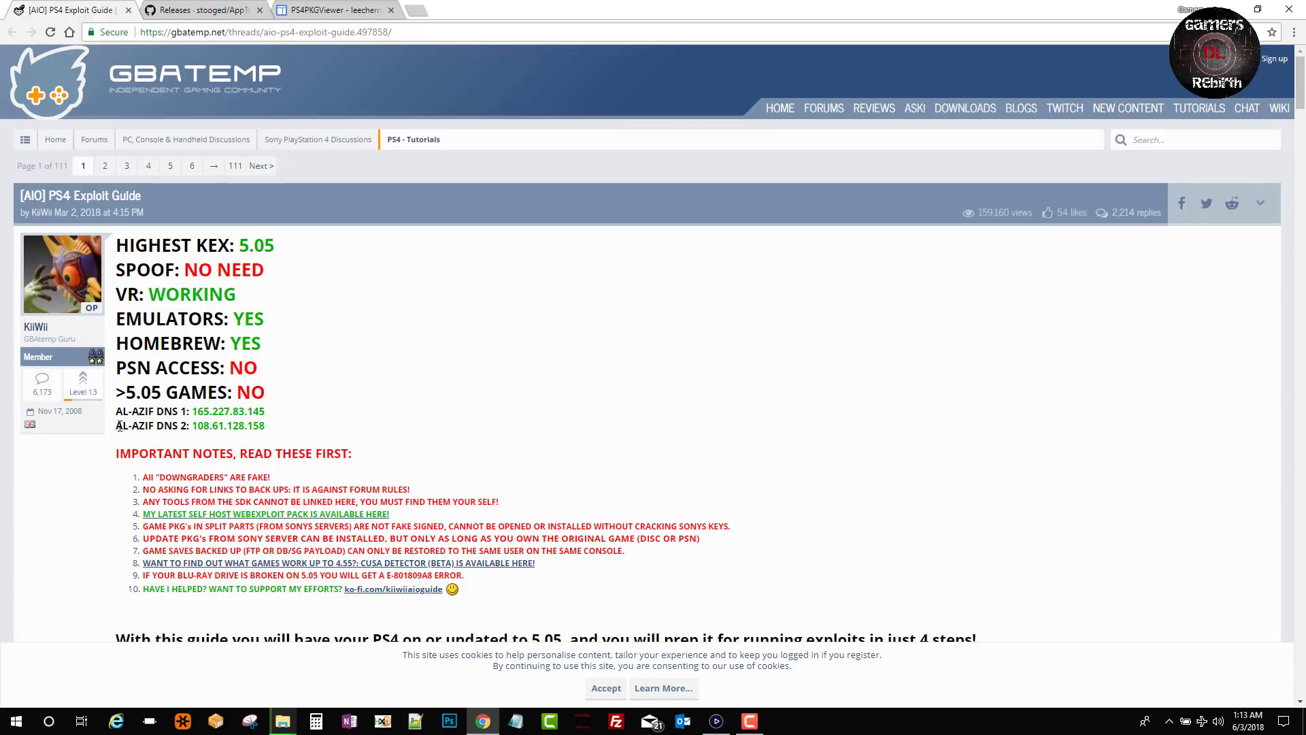
double_click(220, 426)
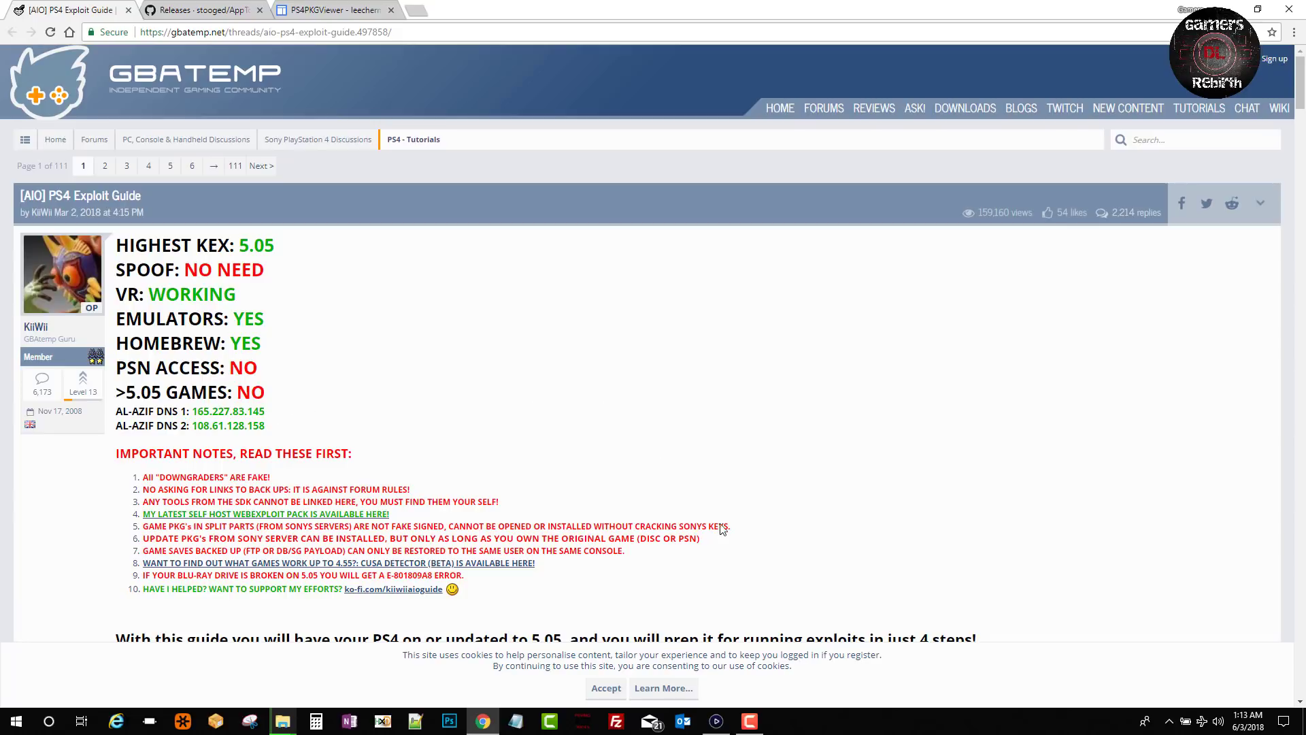
left_click(716, 721)
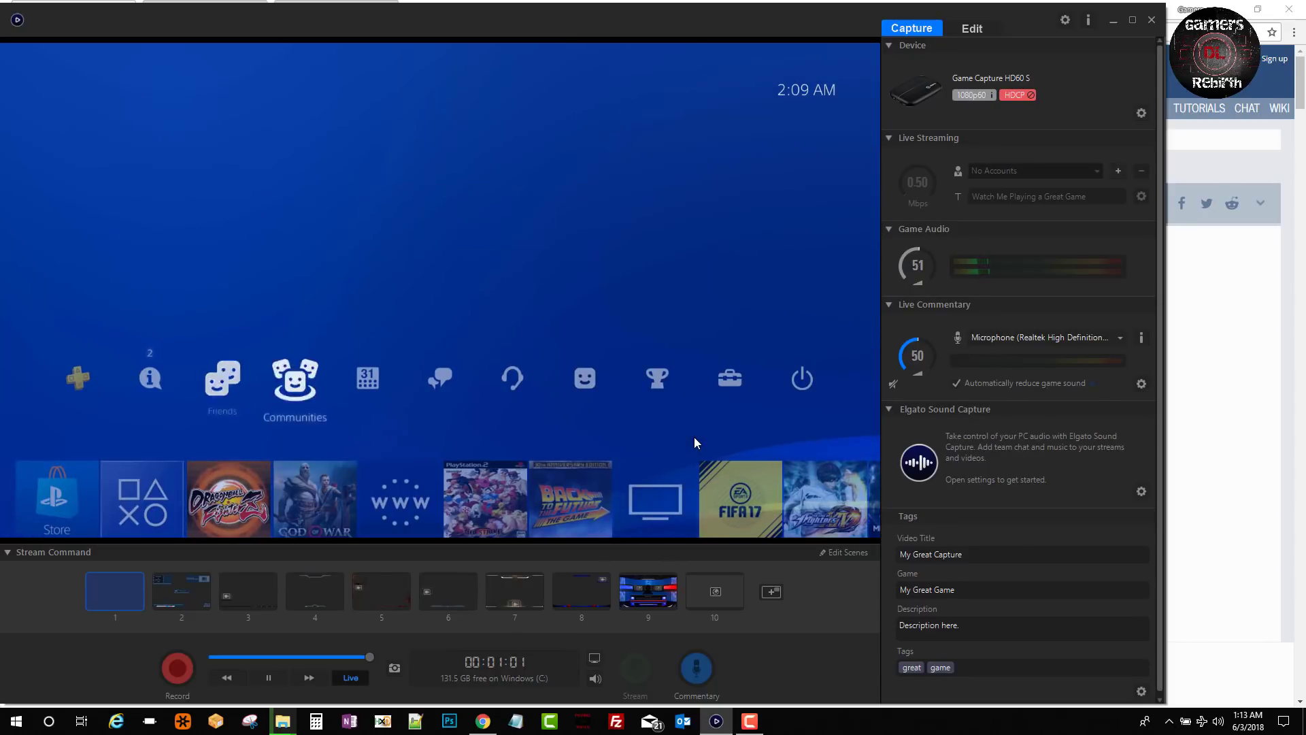
mouse_move(729, 377)
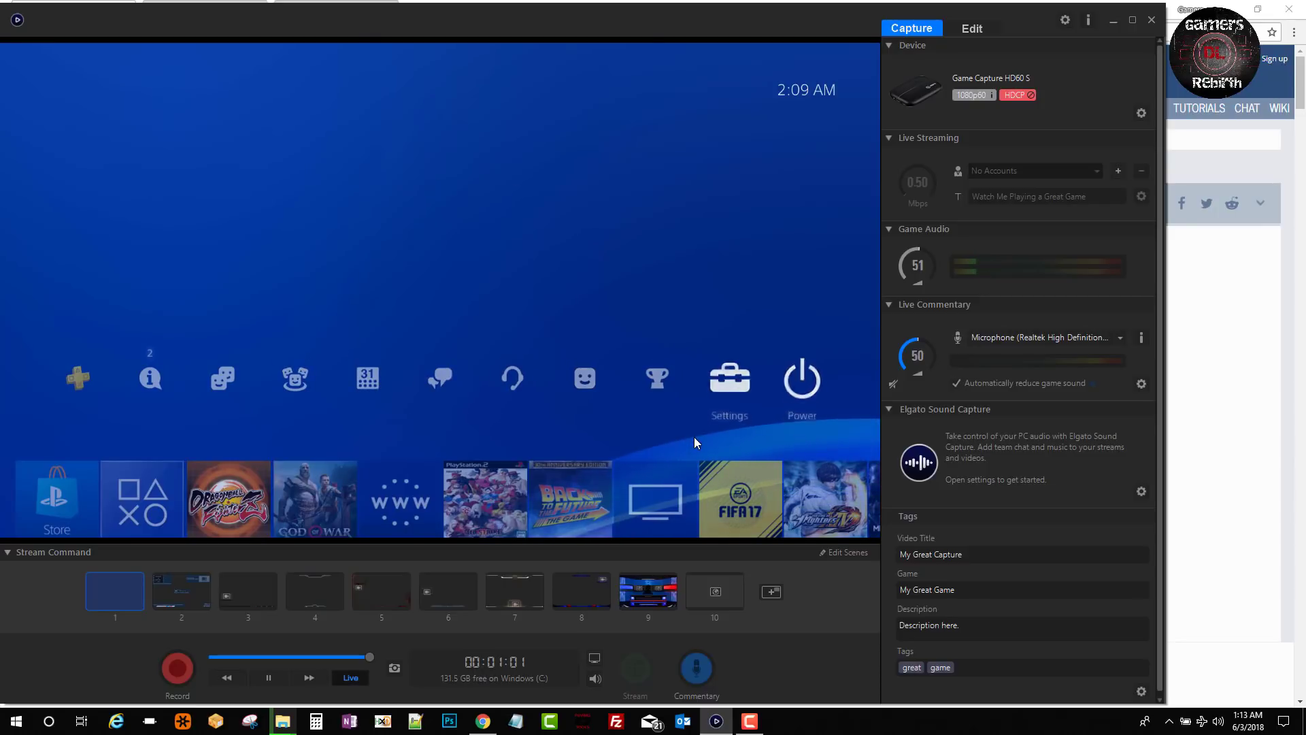
Go into PS4 Settings, choose manual DNS and start editing the primary DNS entry.
left_click(726, 380)
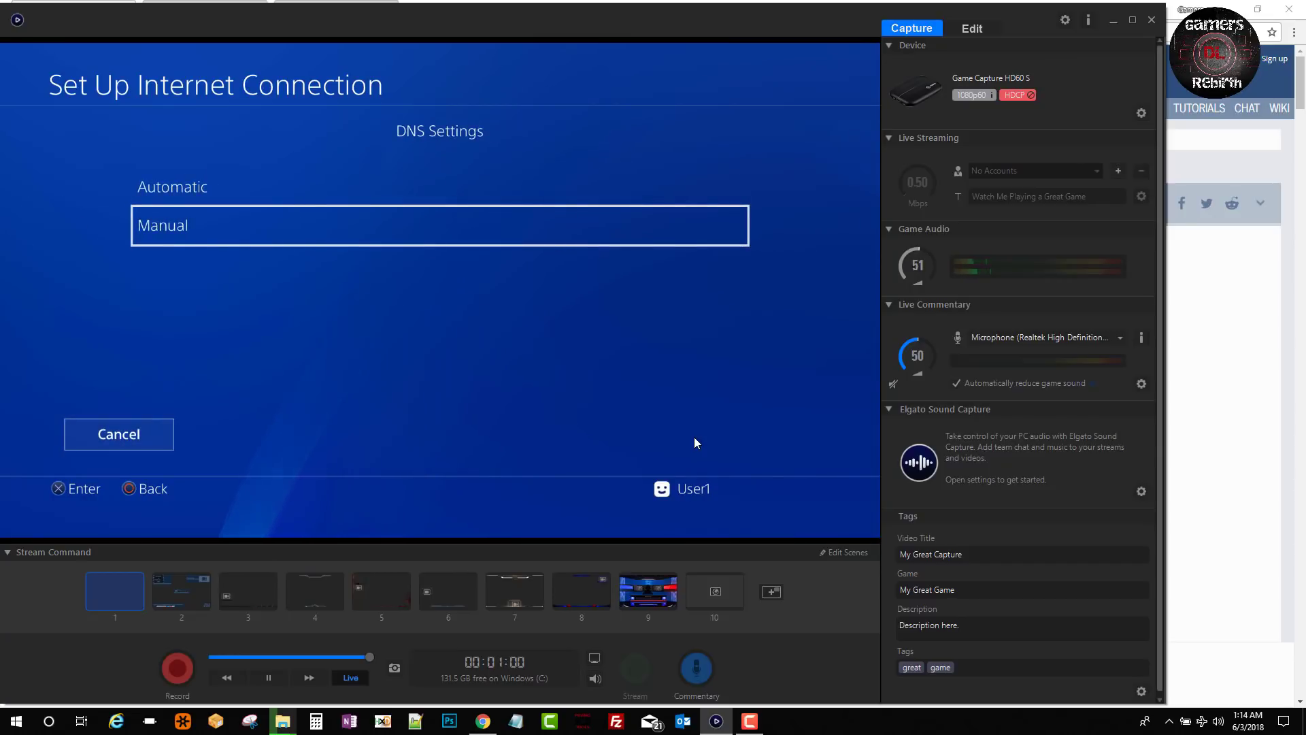
left_click(439, 224)
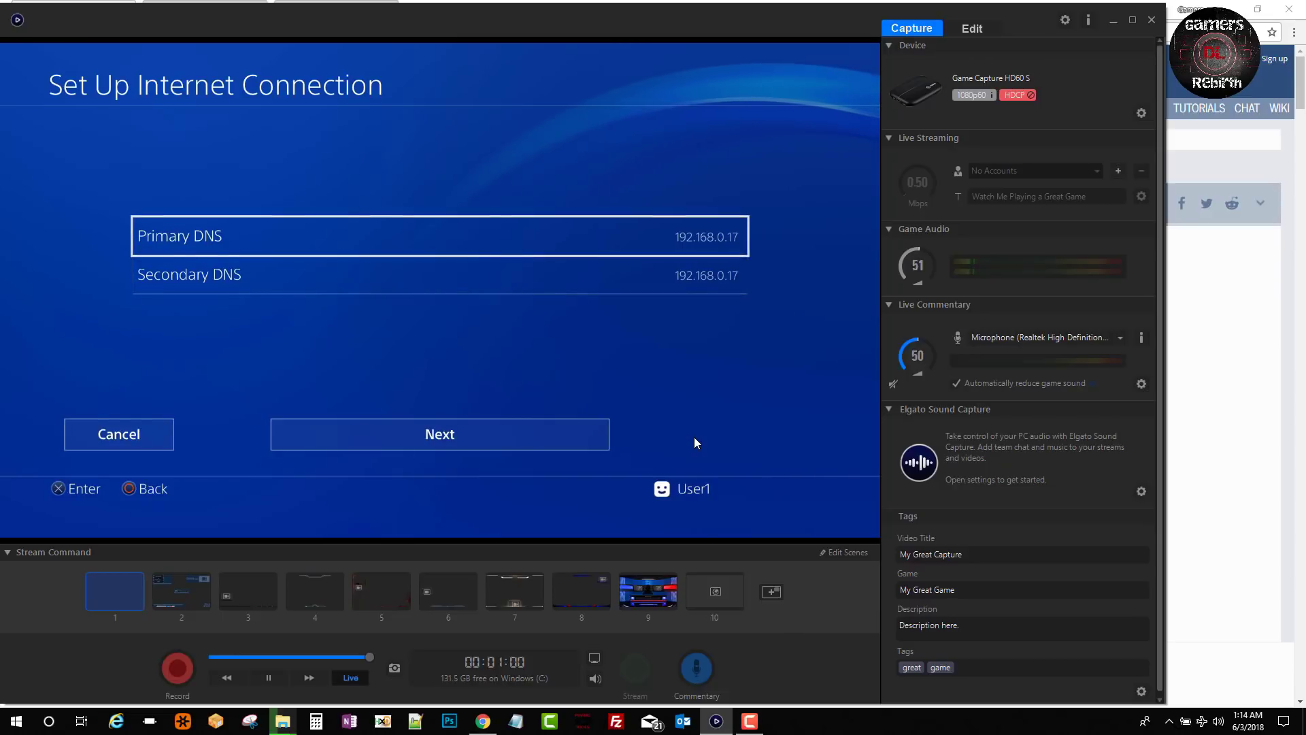
left_click(179, 236)
type("165.227.83.145")
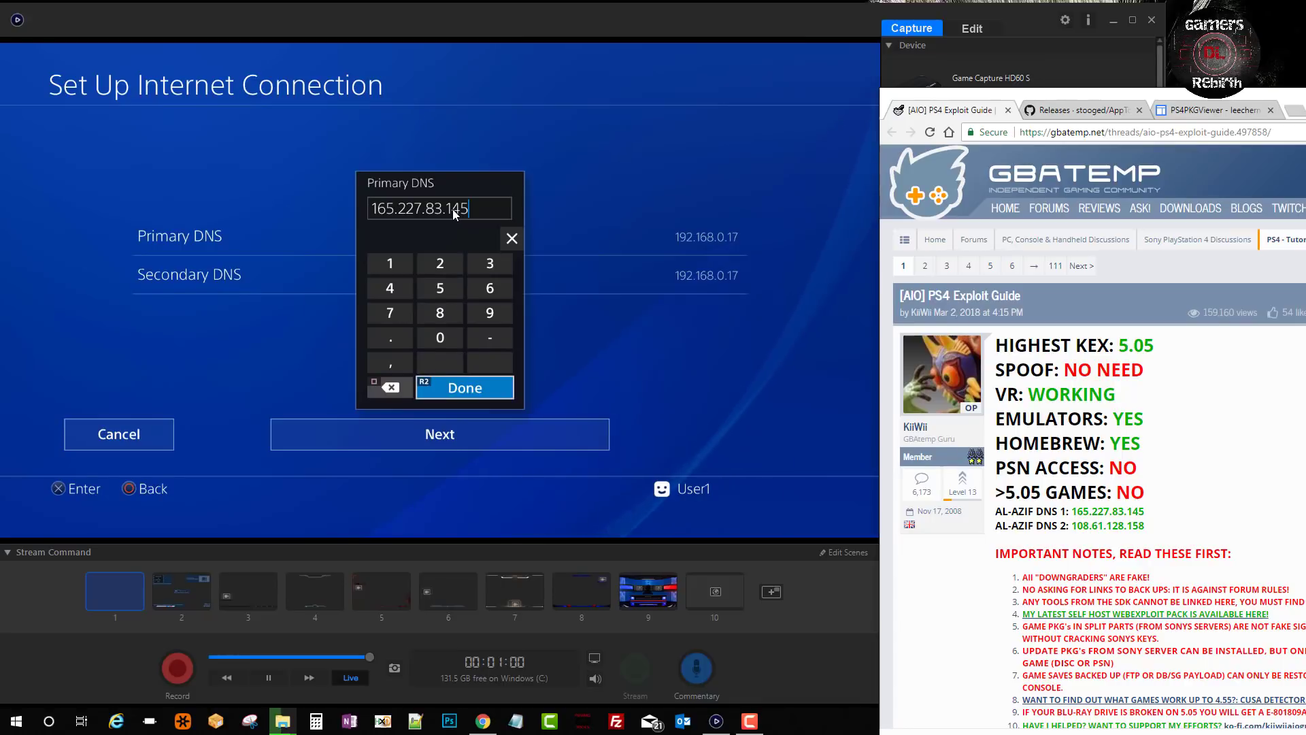
Set PS4 DNS to 165.227.83.145 and 108.61.128.158, save and test the internet connection.
left_click(464, 388)
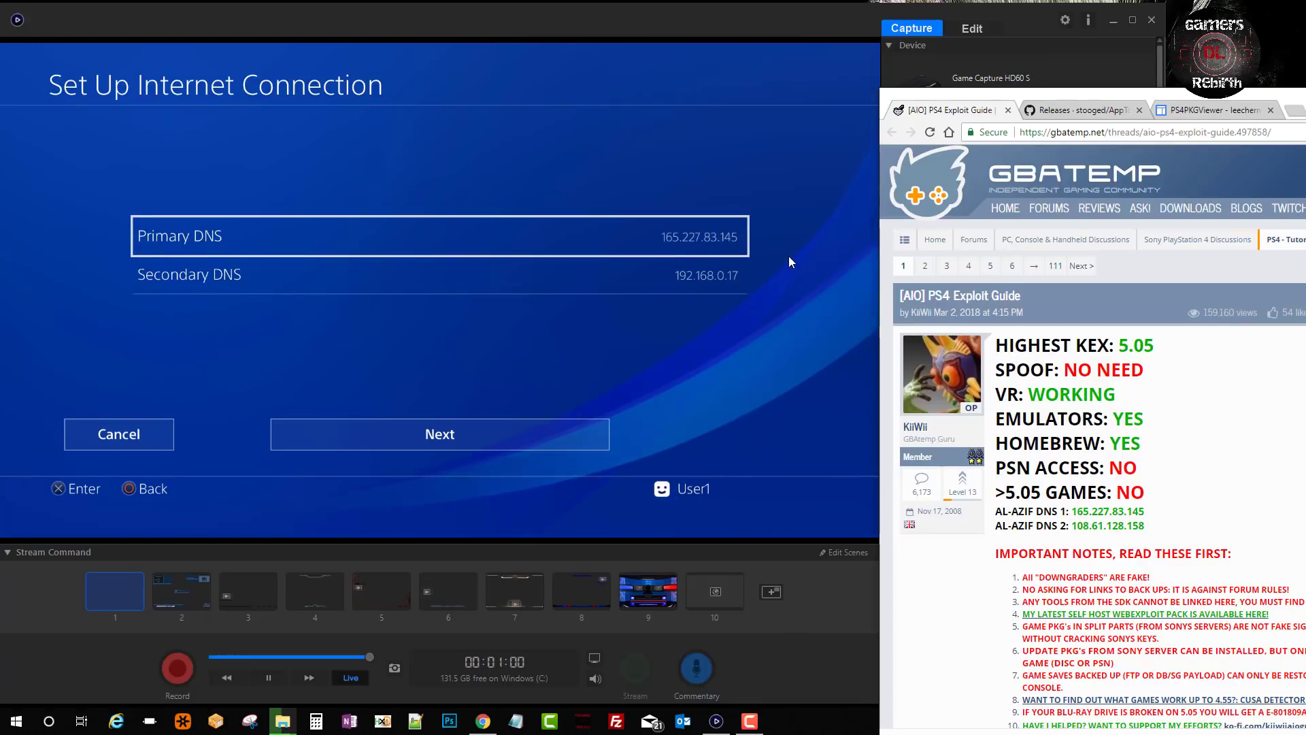
left_click(189, 273)
type("108.61.128.1")
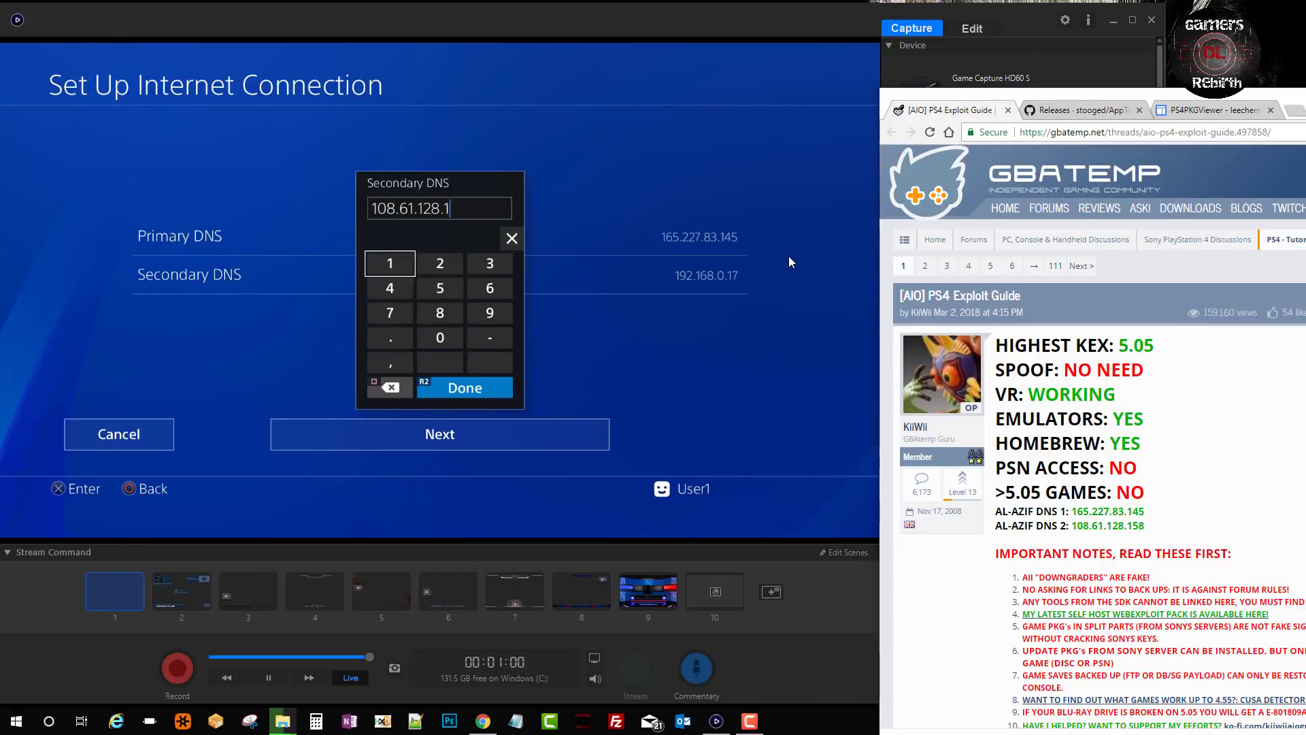
left_click(439, 313)
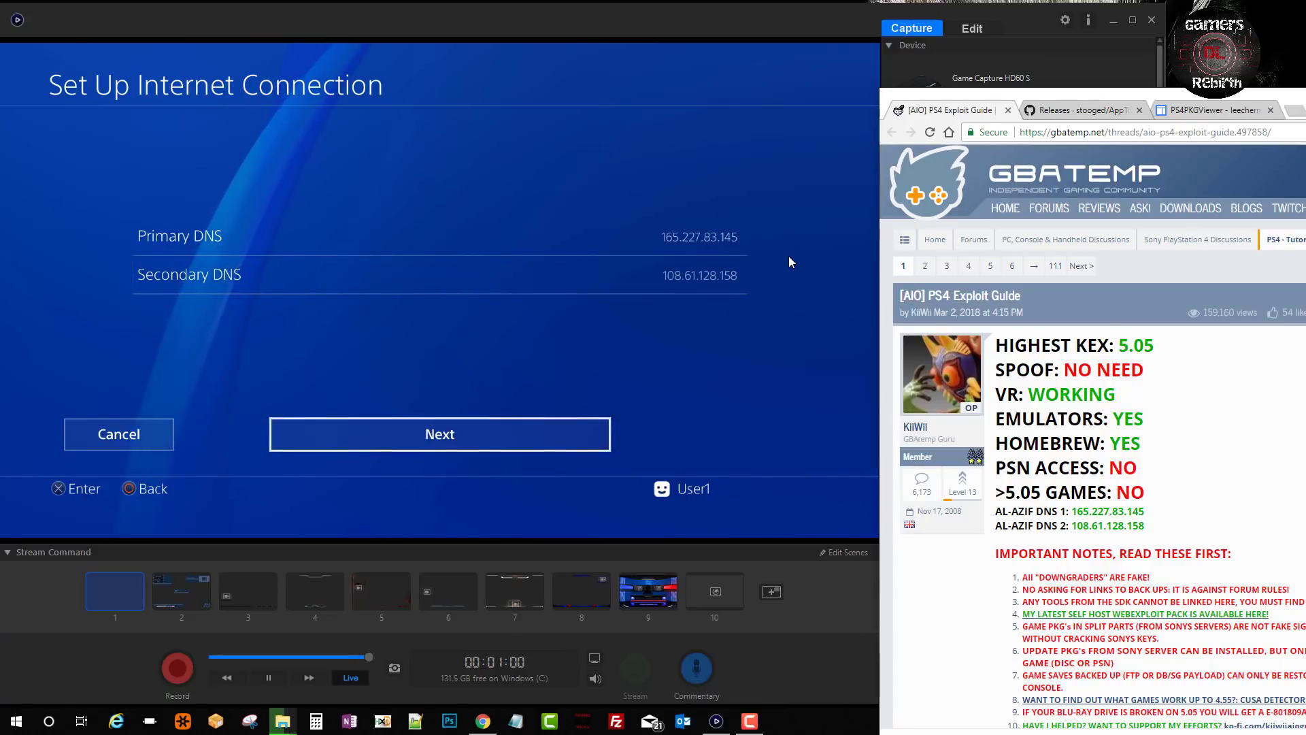
left_click(439, 432)
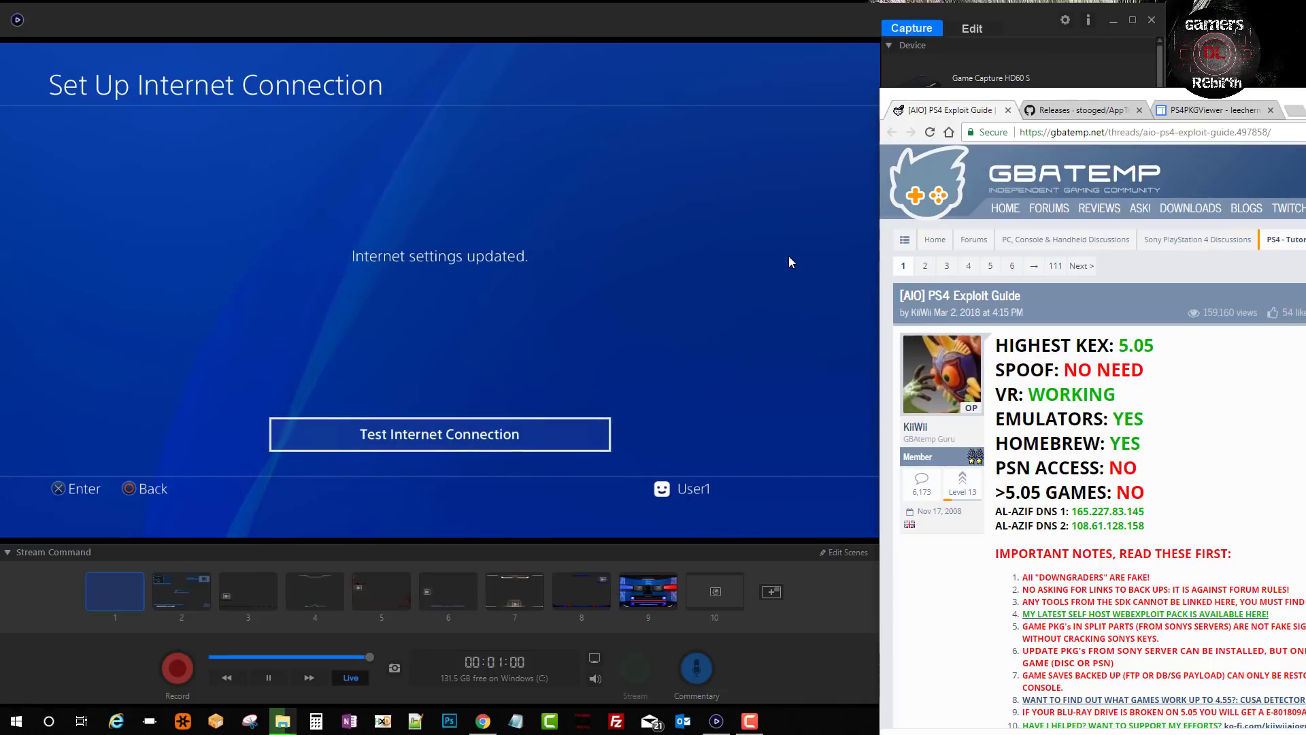
left_click(439, 432)
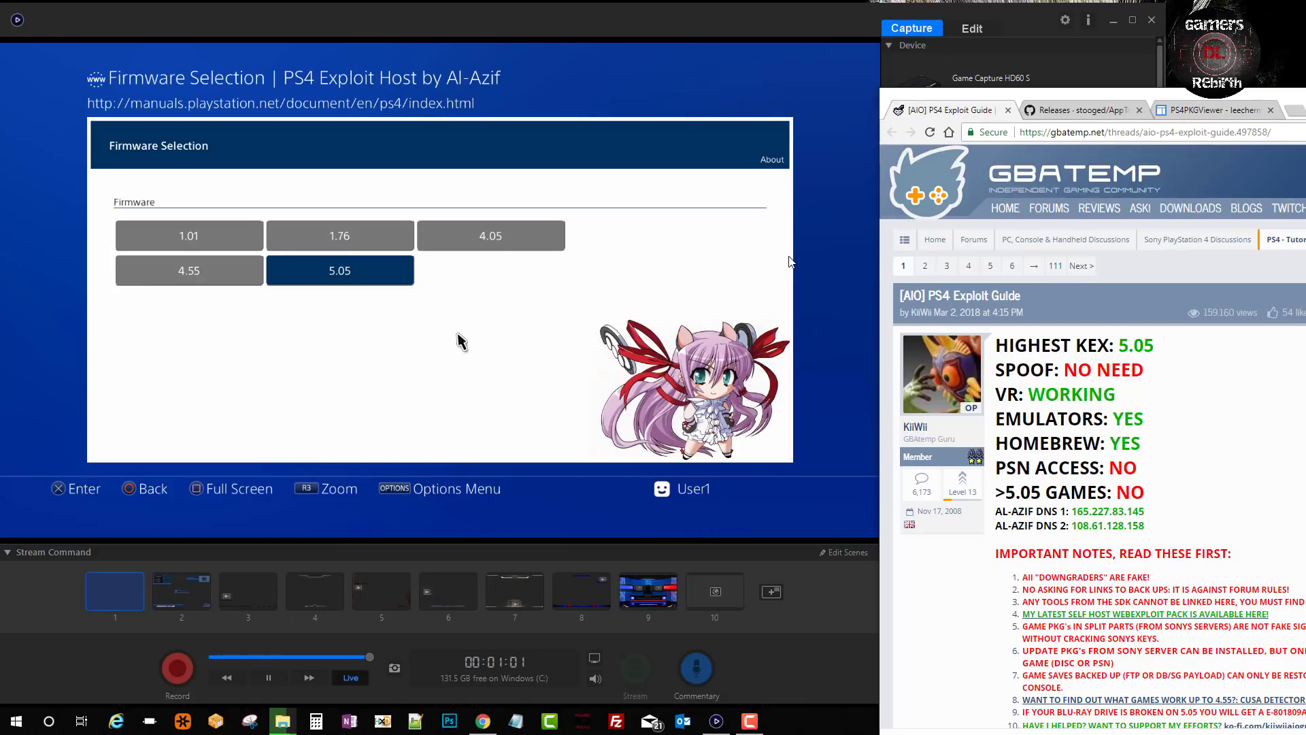
mouse_move(224, 341)
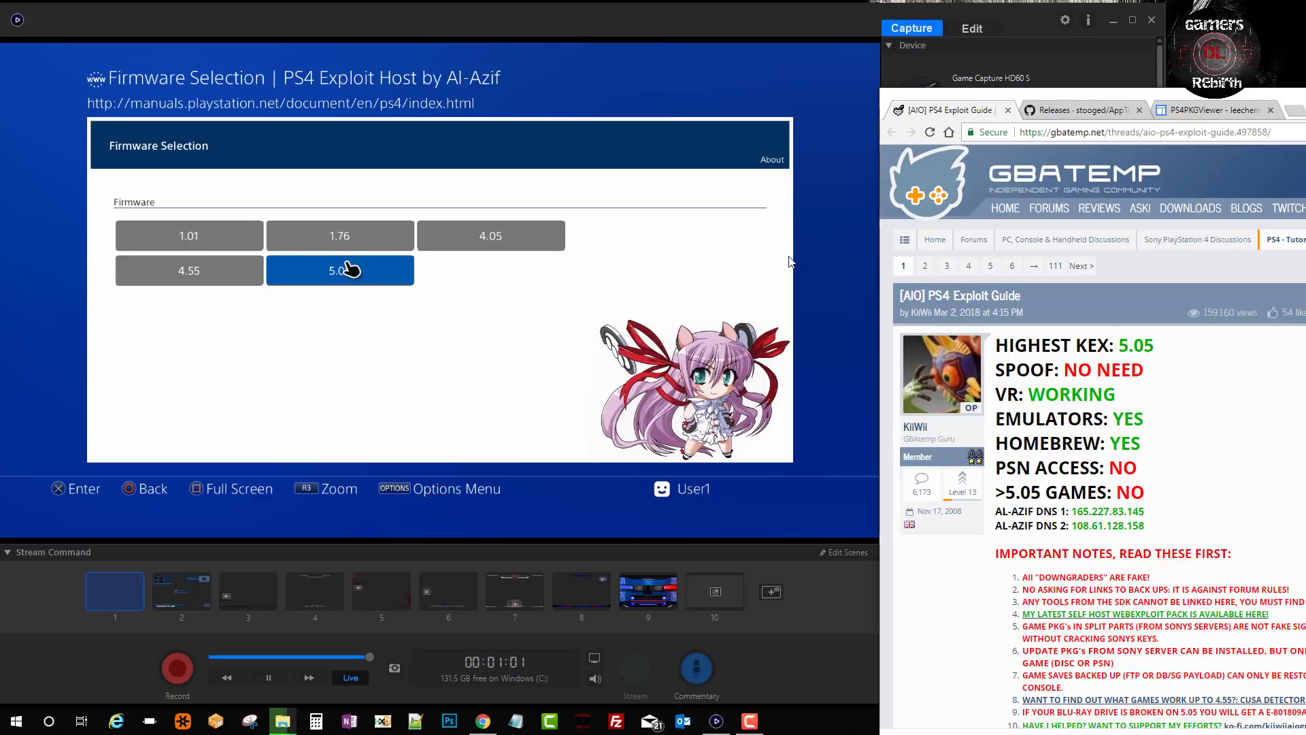
Choose firmware 5.05 on the Al-Azif exploit host and run the HEN payload to load PS4HEN v1.6.
left_click(339, 269)
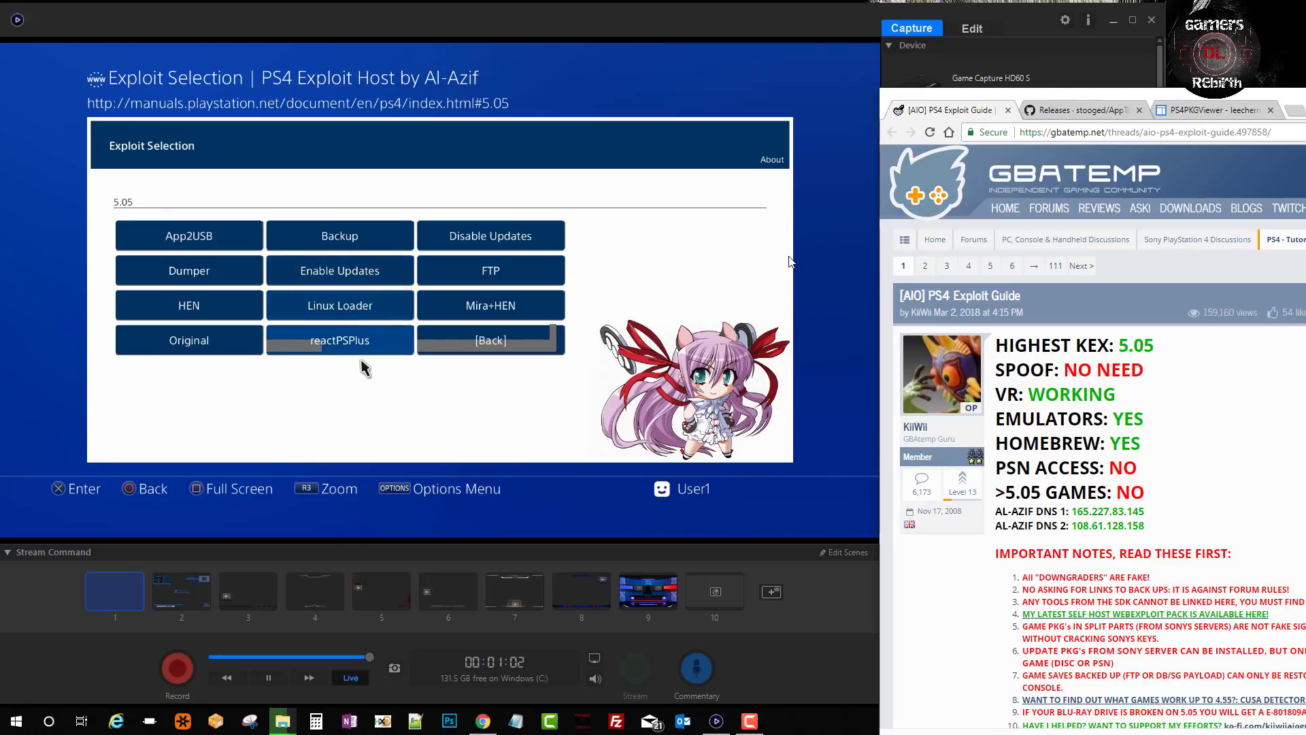
mouse_move(376, 274)
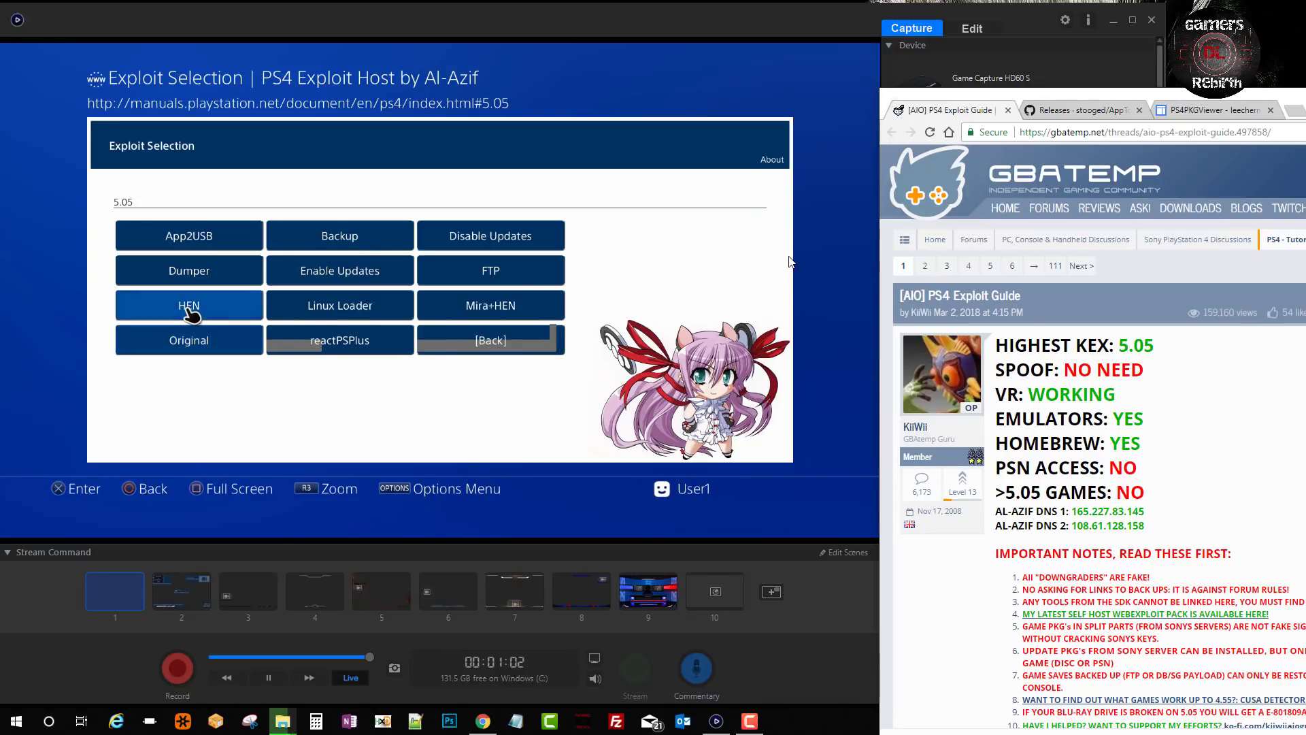
left_click(188, 305)
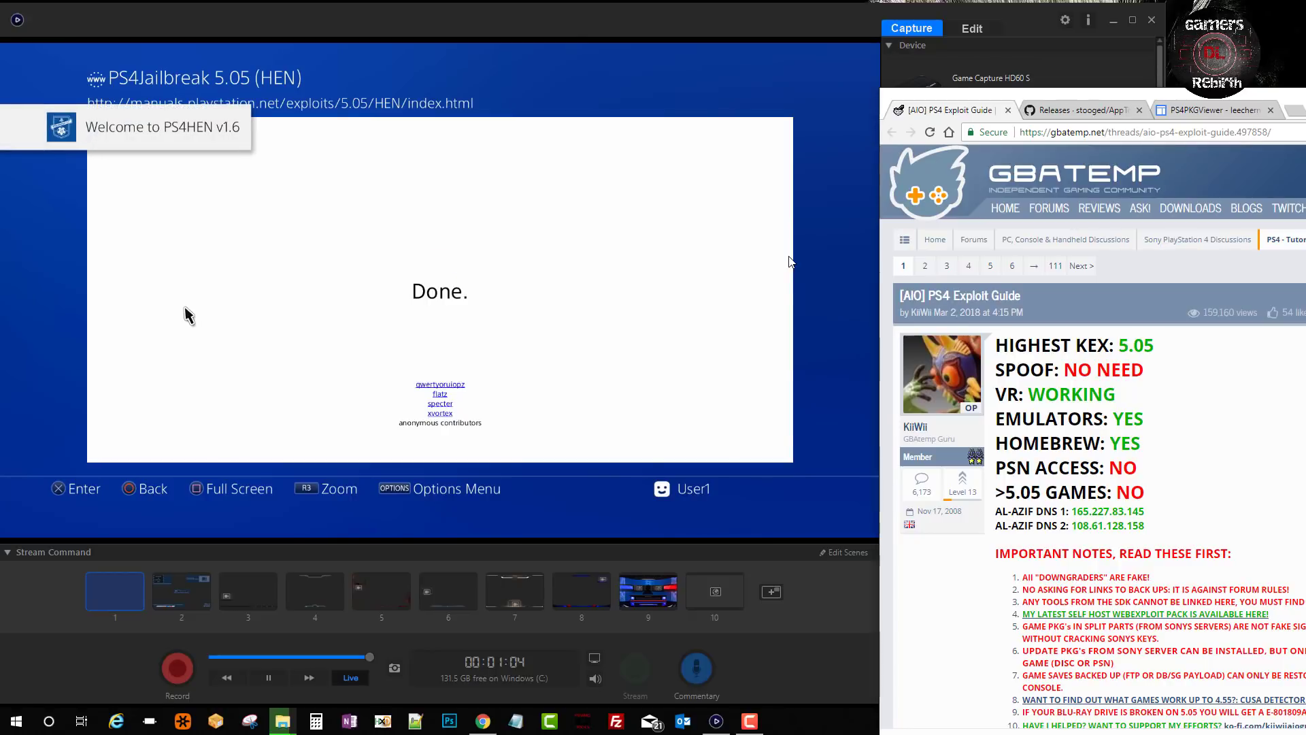
mouse_move(276, 333)
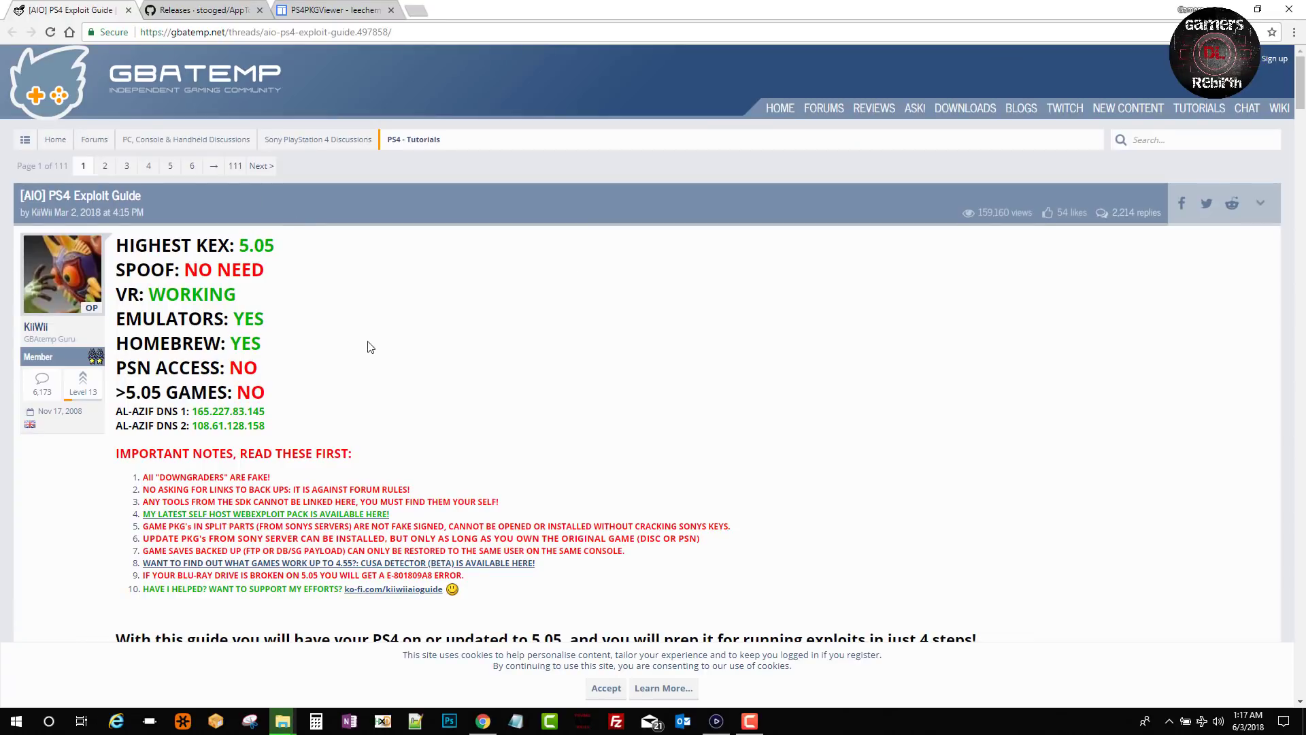
mouse_move(340, 267)
type("eXTER")
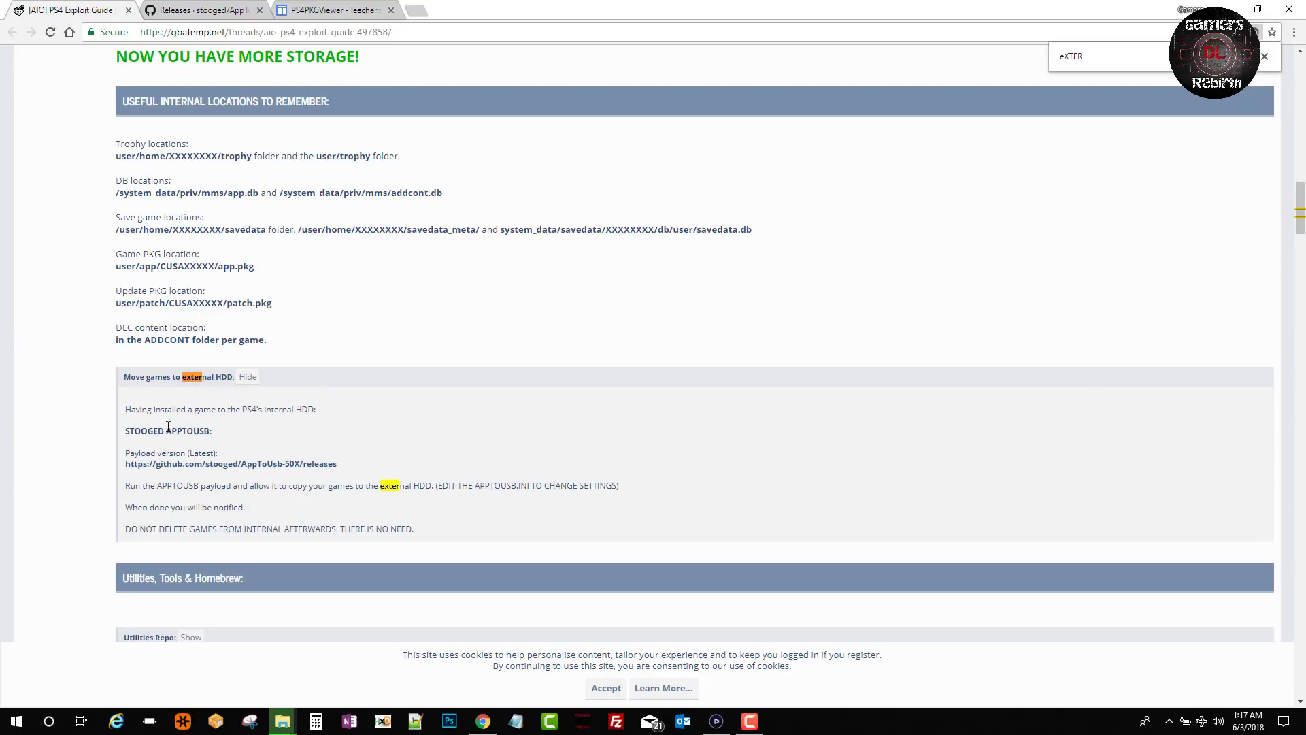
Highlight STOOGED in the guide's 'Move games to external HDD' section.
double_click(145, 431)
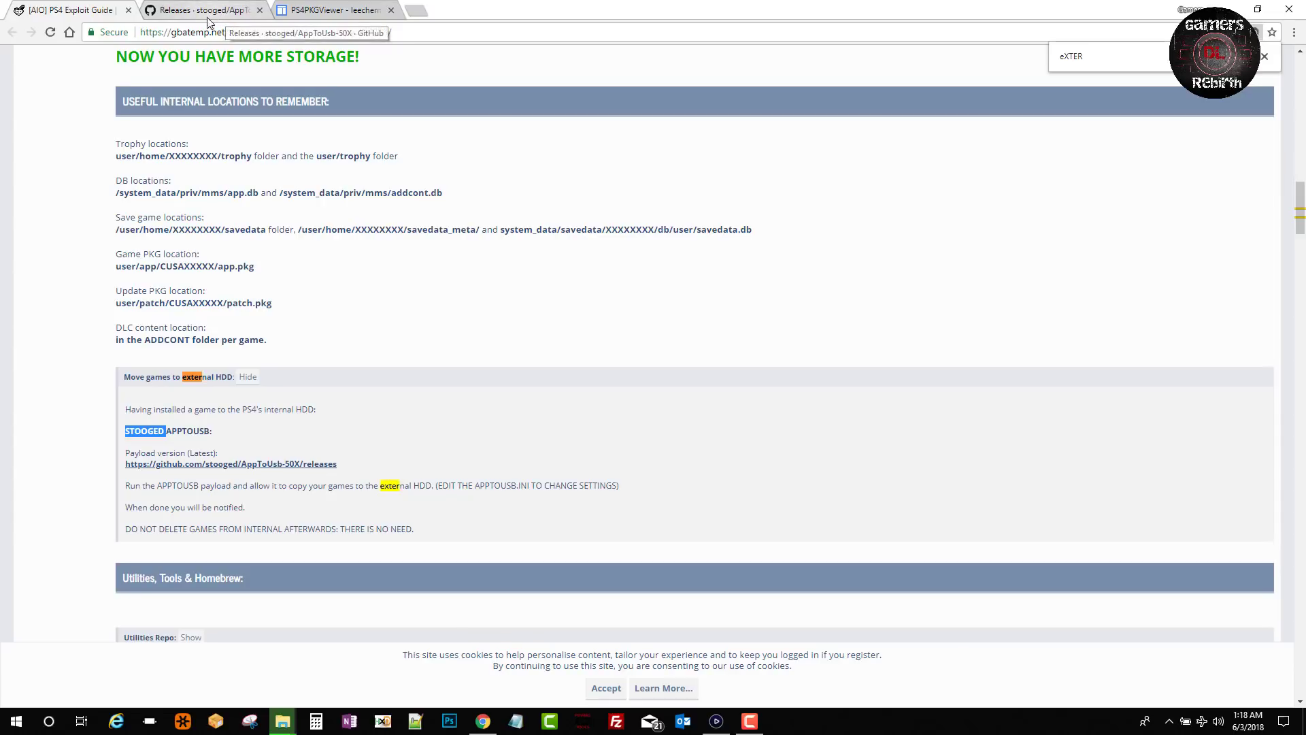
Download AppToUsb.zip from Stooged's AppToUsb-50X GitHub releases page.
left_click(200, 9)
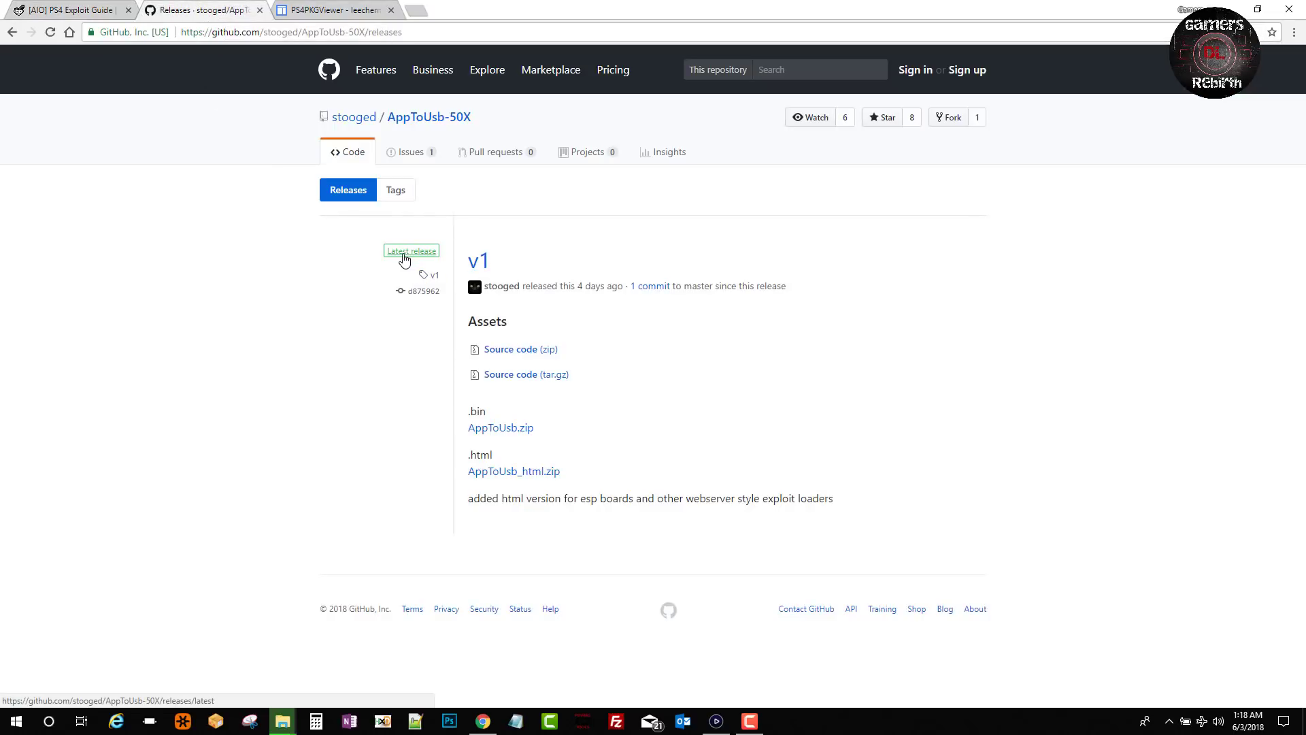
mouse_move(573, 303)
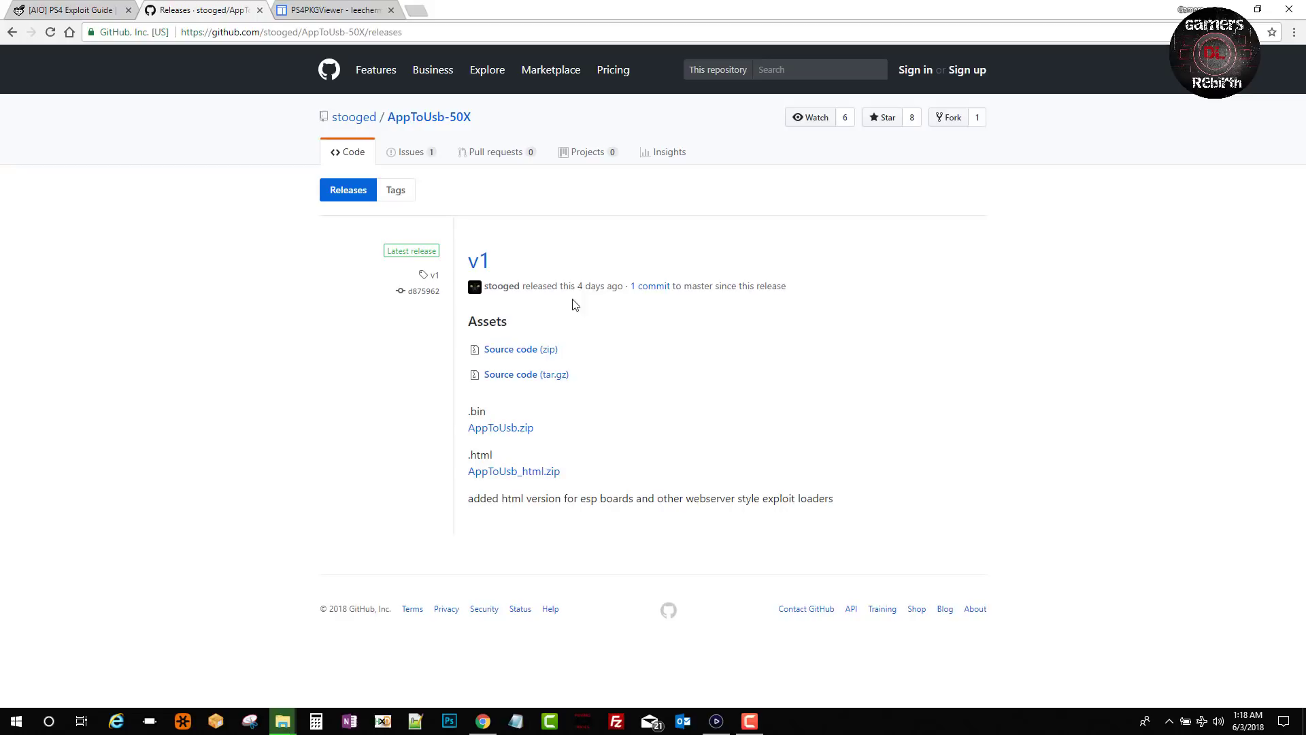
mouse_move(627, 385)
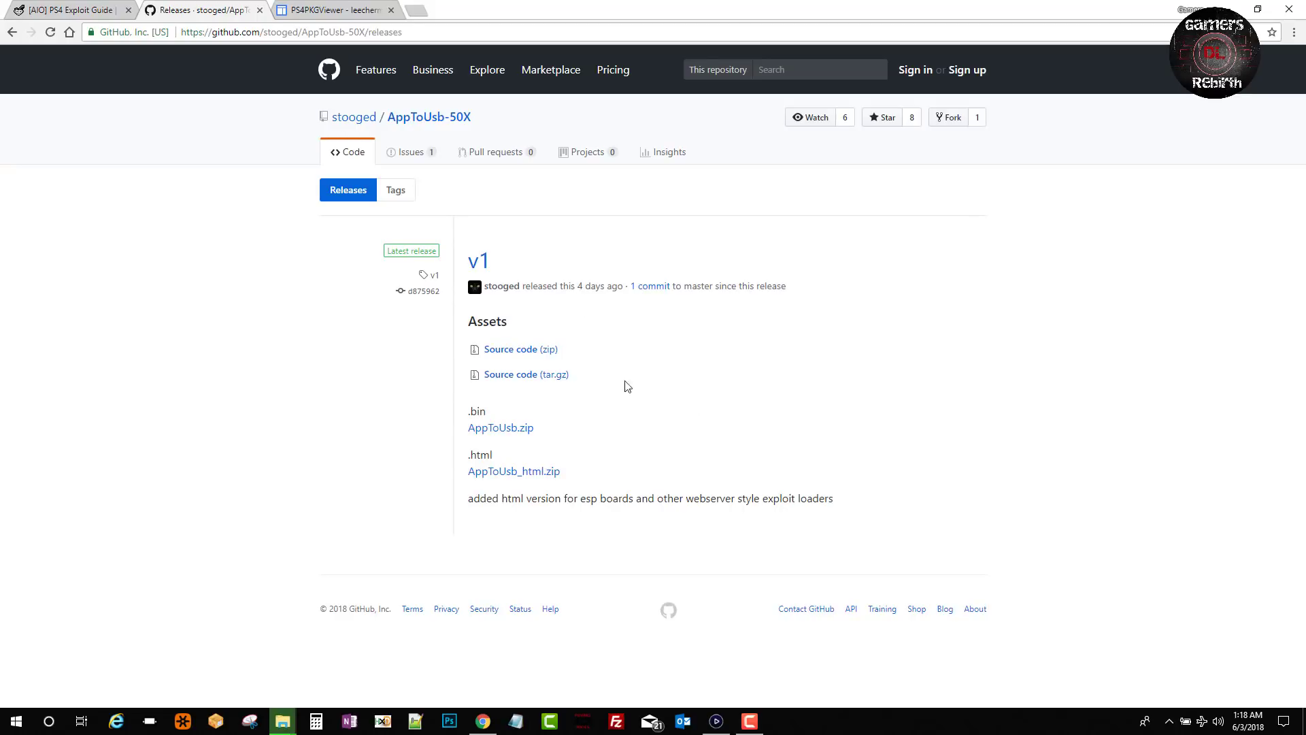
mouse_move(500, 427)
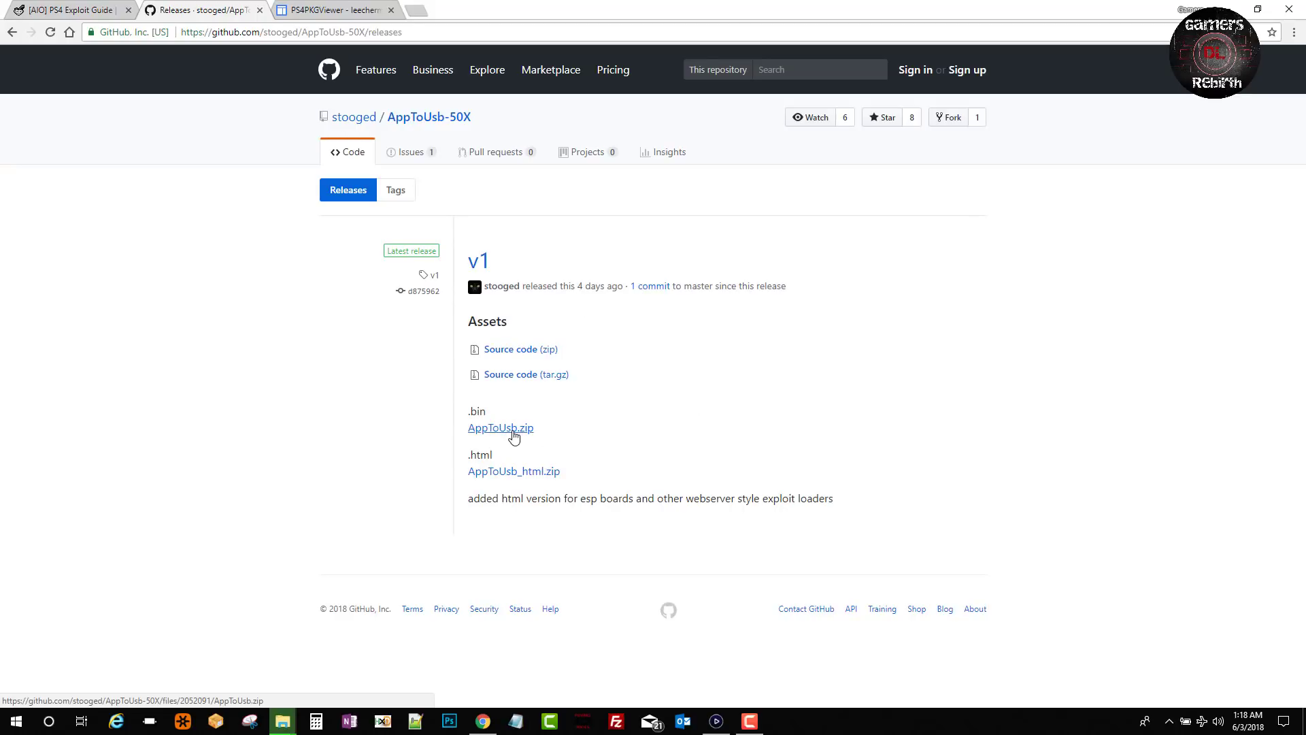
left_click(500, 427)
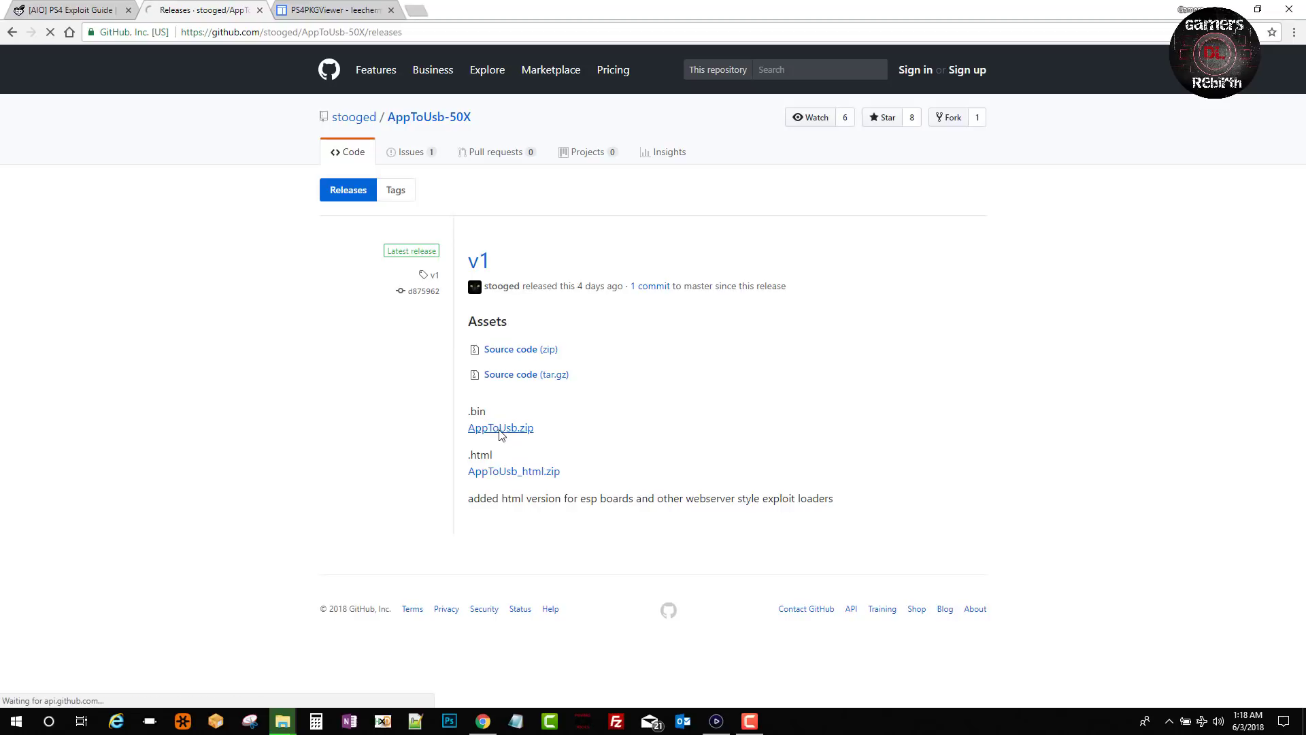
left_click(501, 427)
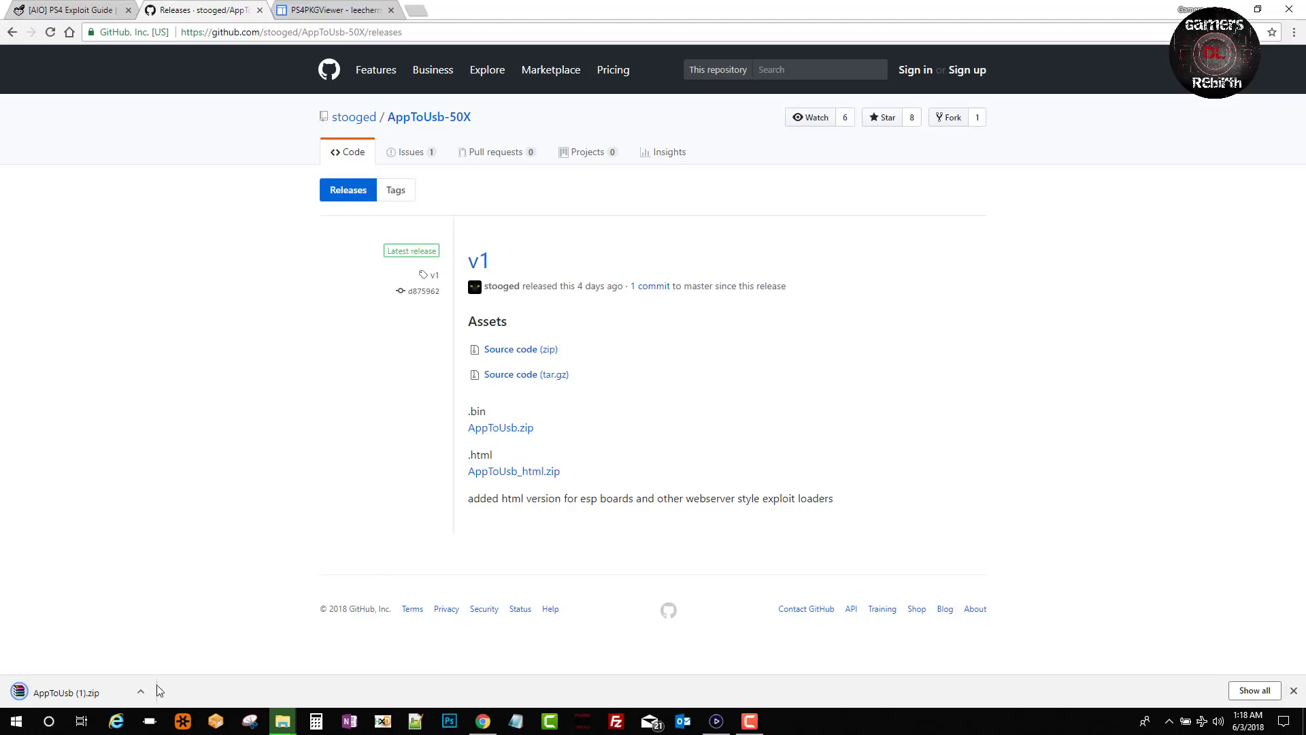
mouse_move(1034, 198)
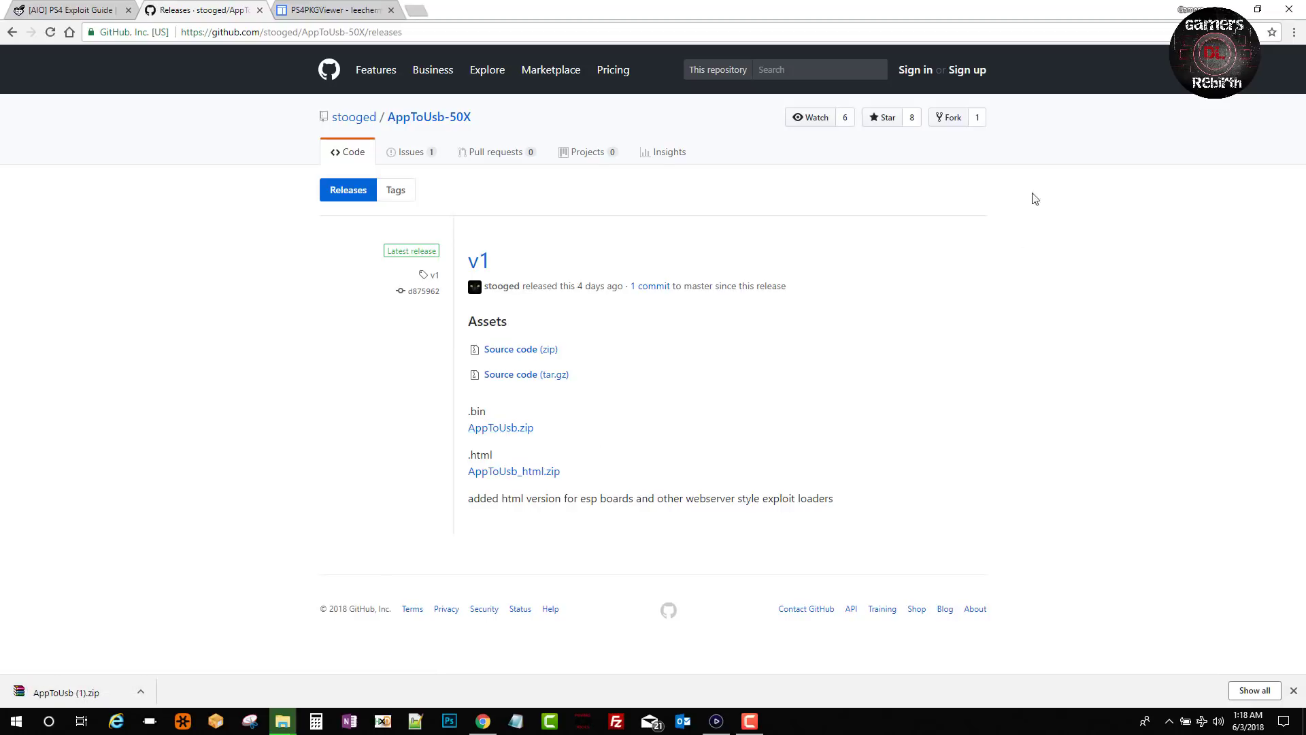
mouse_move(325, 15)
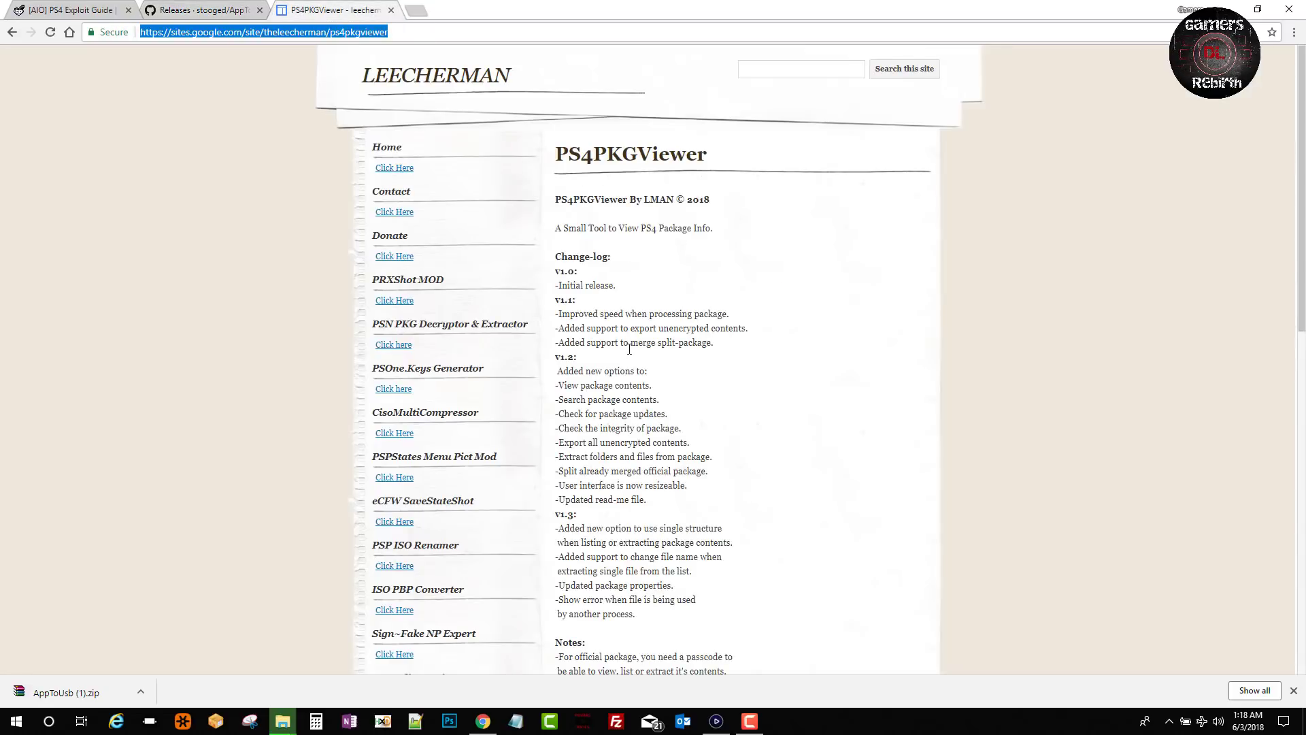
Download the latest PS4PKGViewer v1.3 archive from Leecherman's site.
scroll("down", 3)
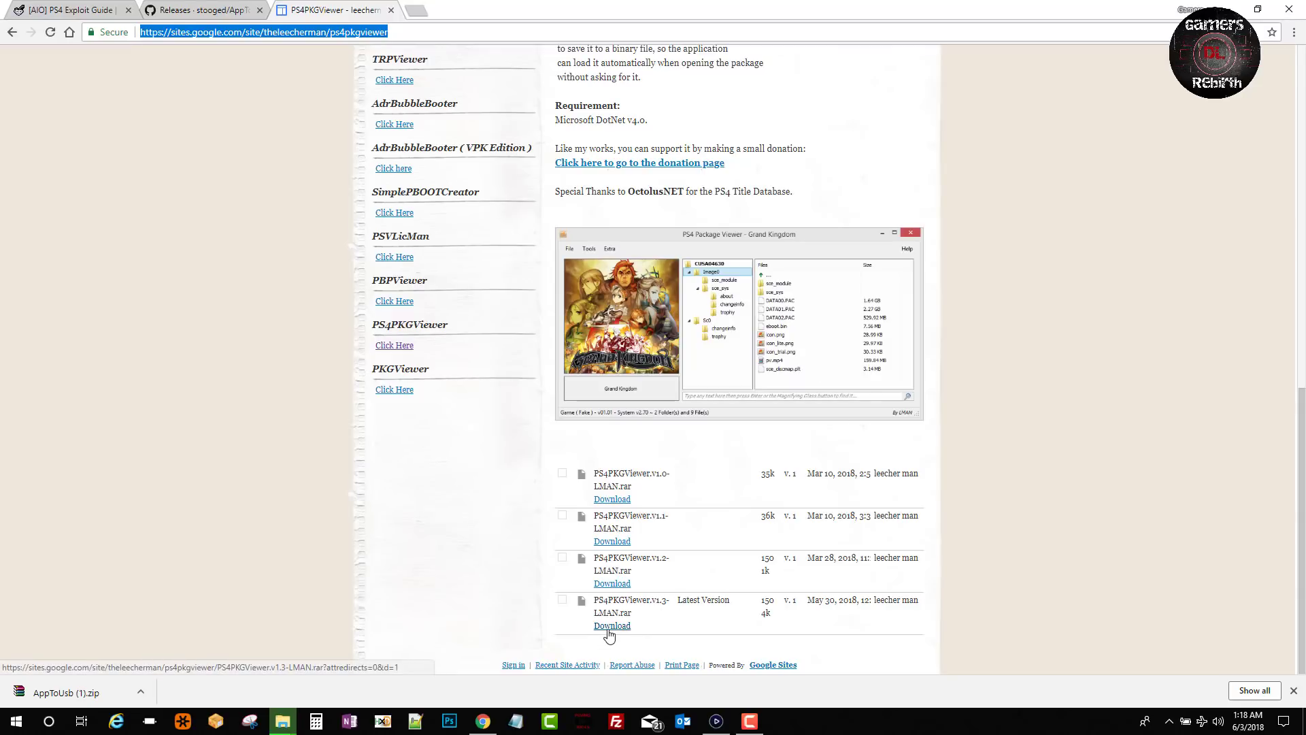
left_click(611, 625)
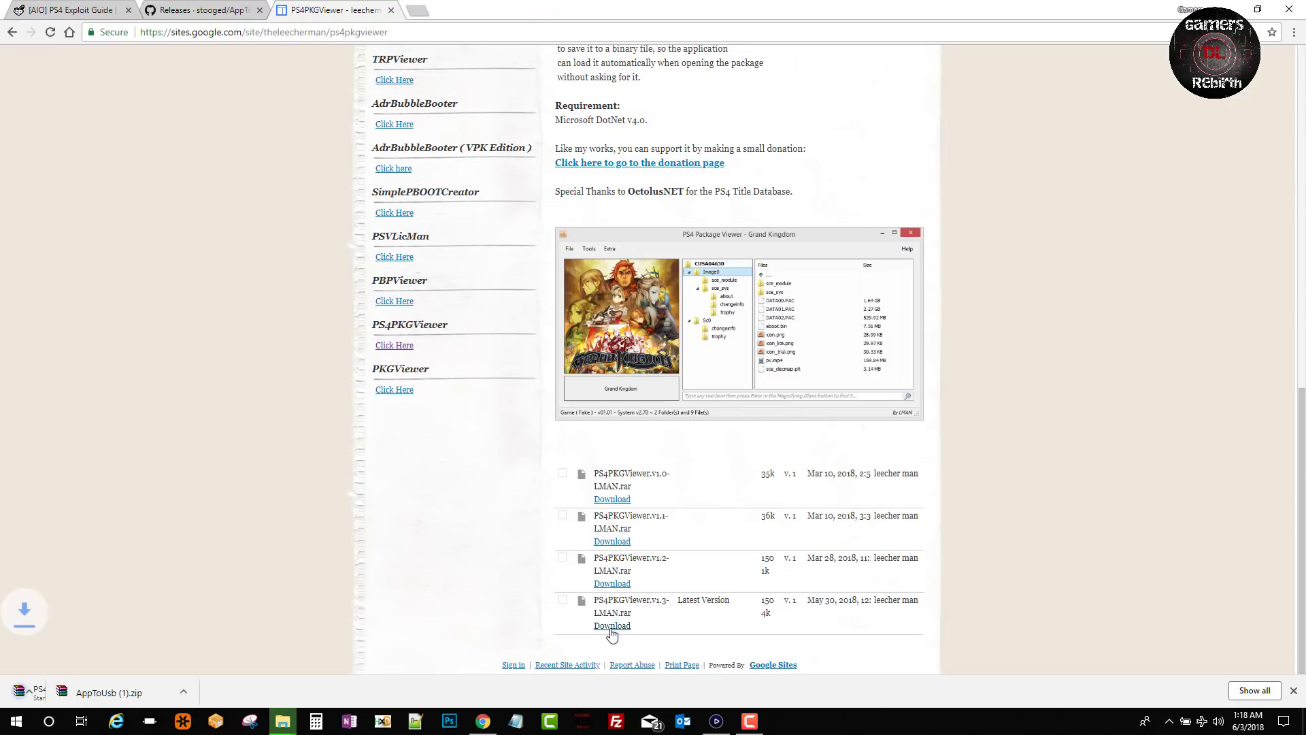
left_click(612, 626)
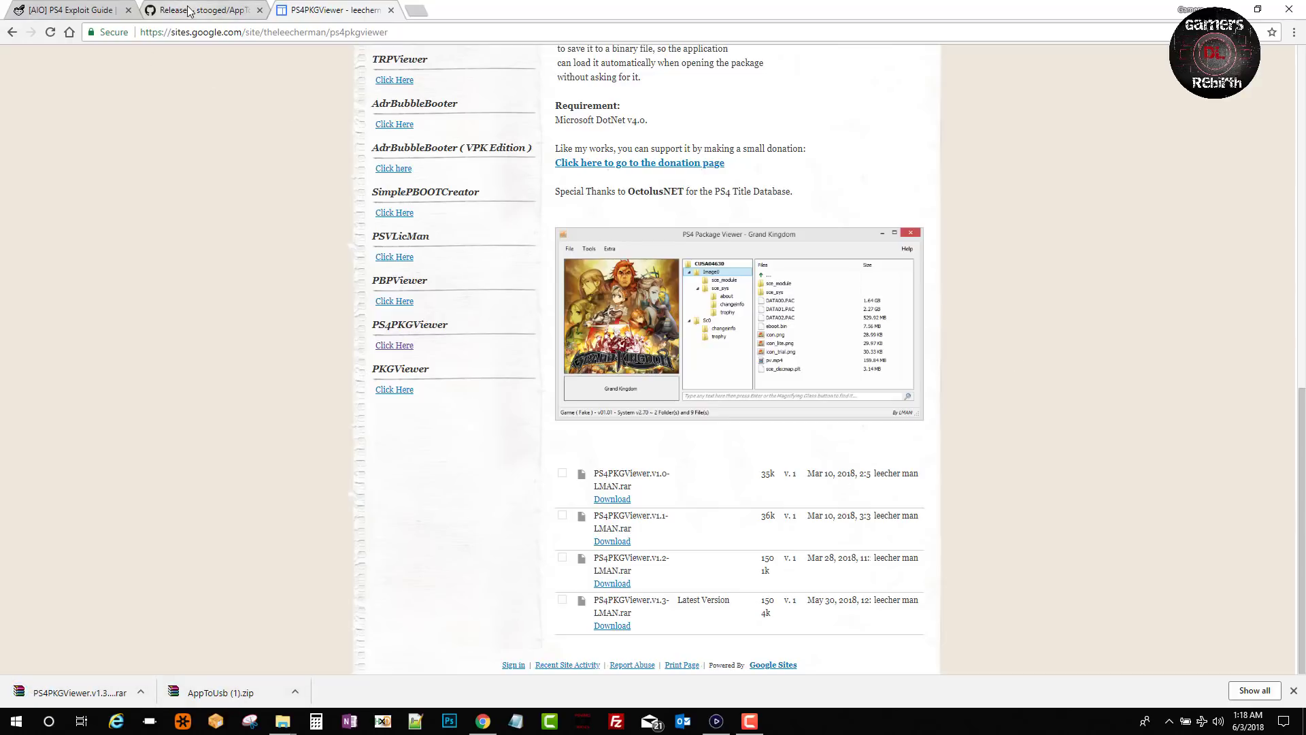
Return to the GBAtemp guide tab to review the AppToUsb instructions.
left_click(67, 10)
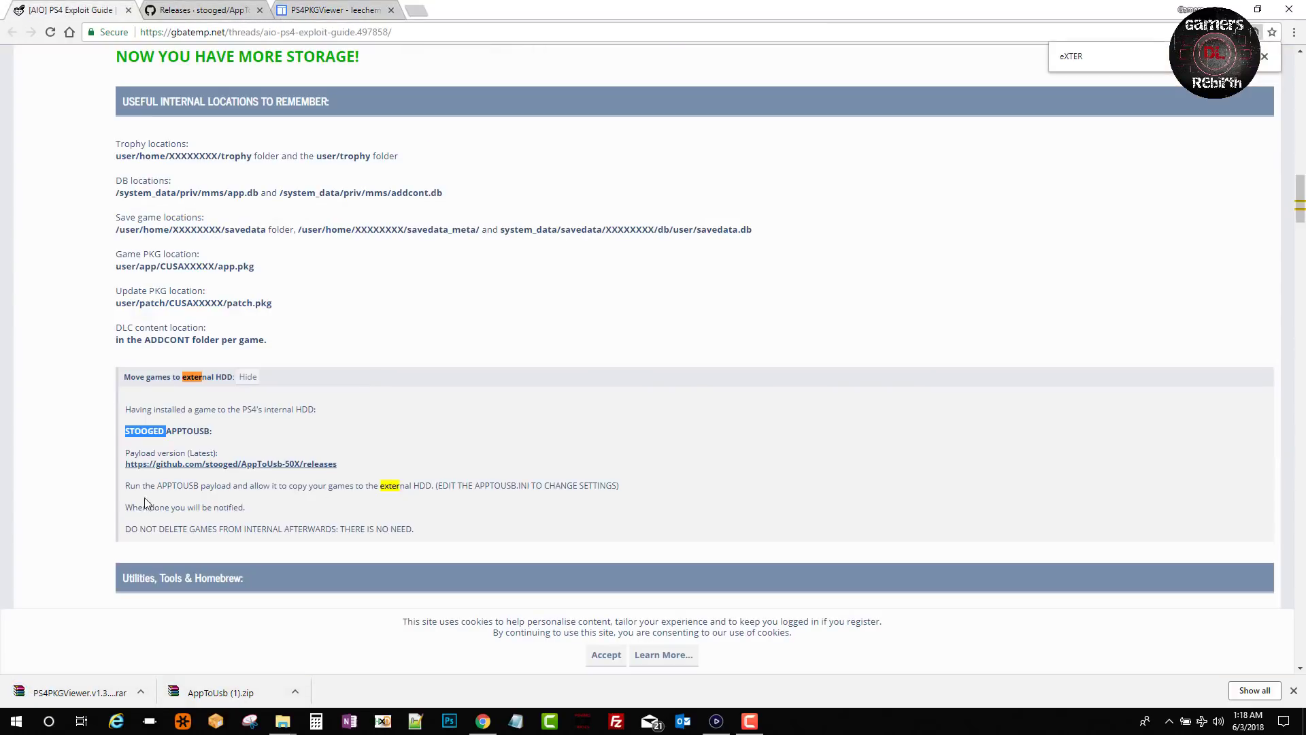
mouse_move(390, 499)
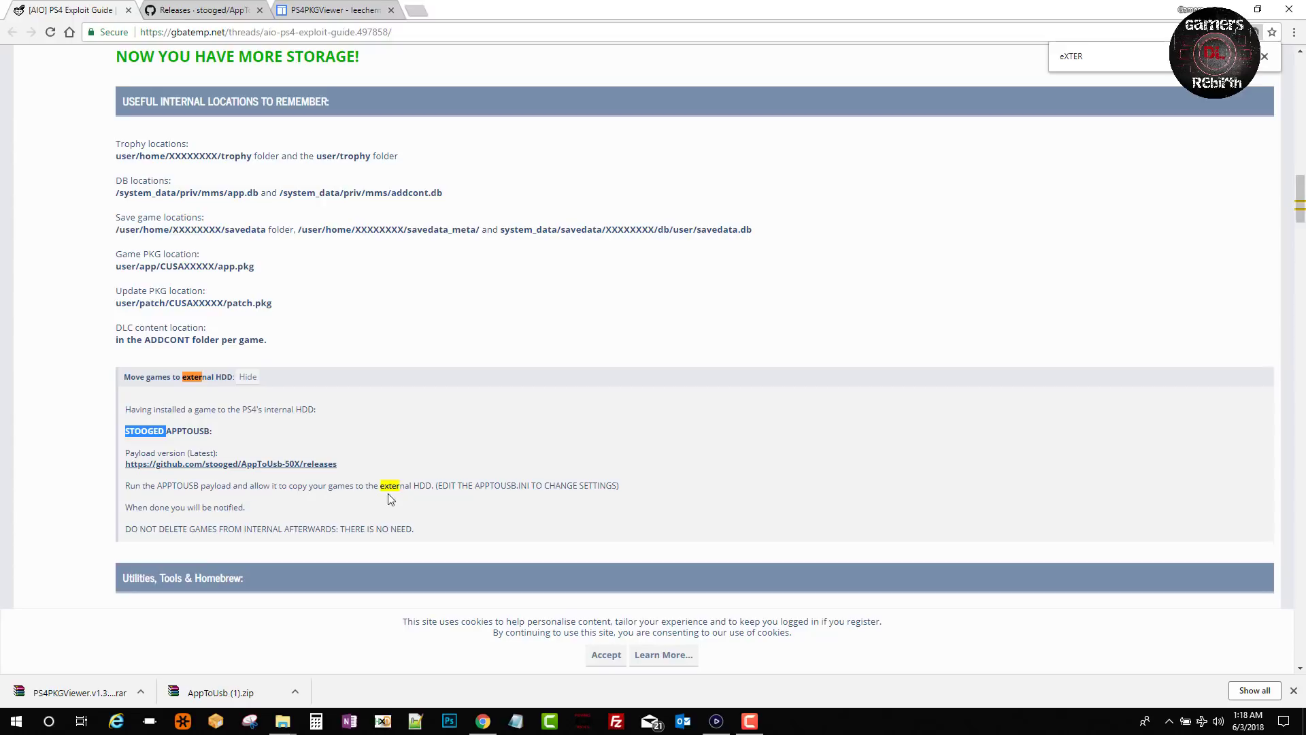
mouse_move(546, 498)
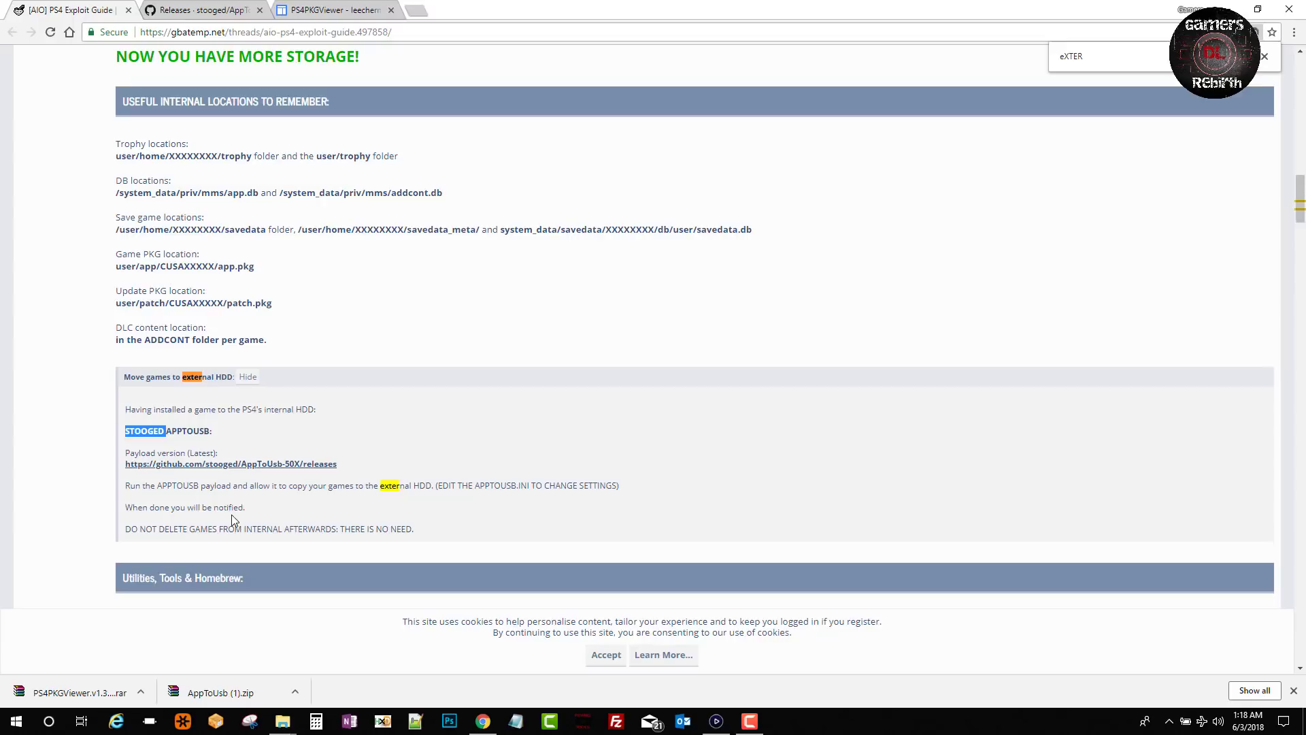
mouse_move(302, 541)
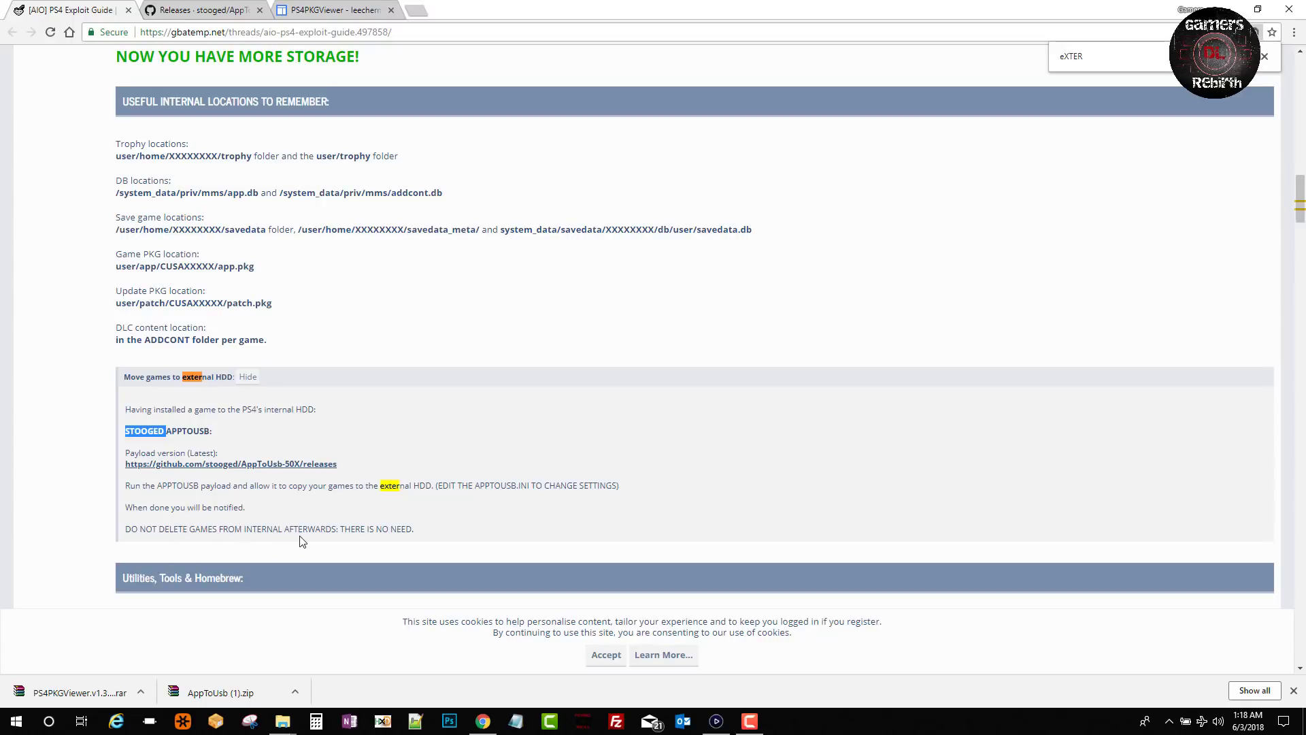
mouse_move(165, 543)
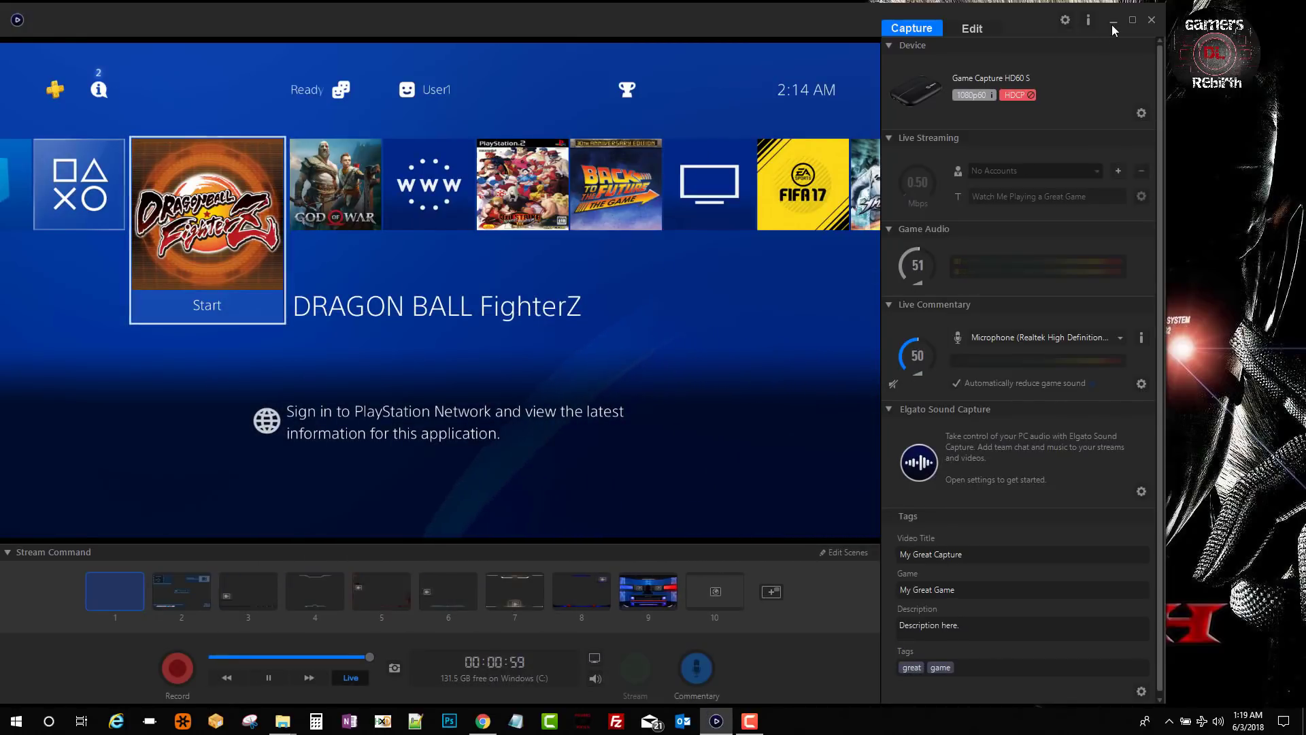
Clear the Elgato and PKGS windows and load AppToUsb.zip in WinRAR with AppToUsb.ini picked.
left_click(1111, 21)
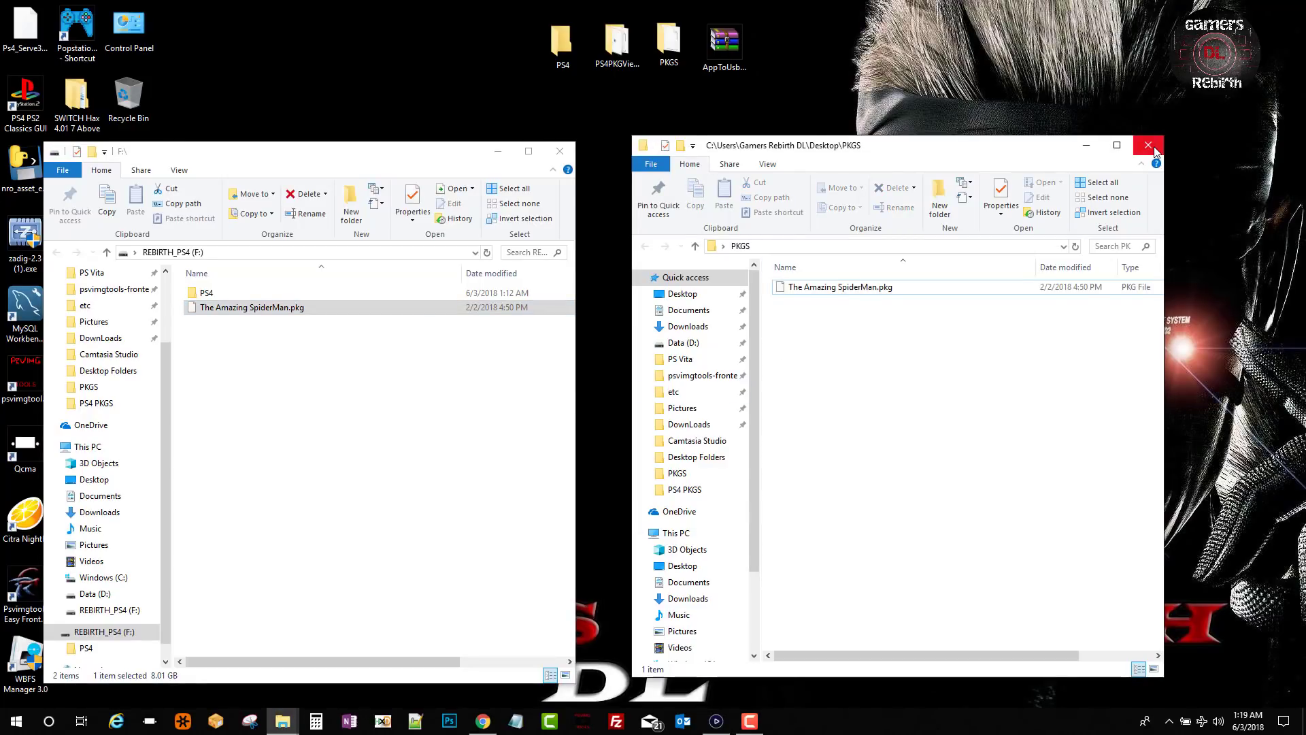
left_click(1148, 146)
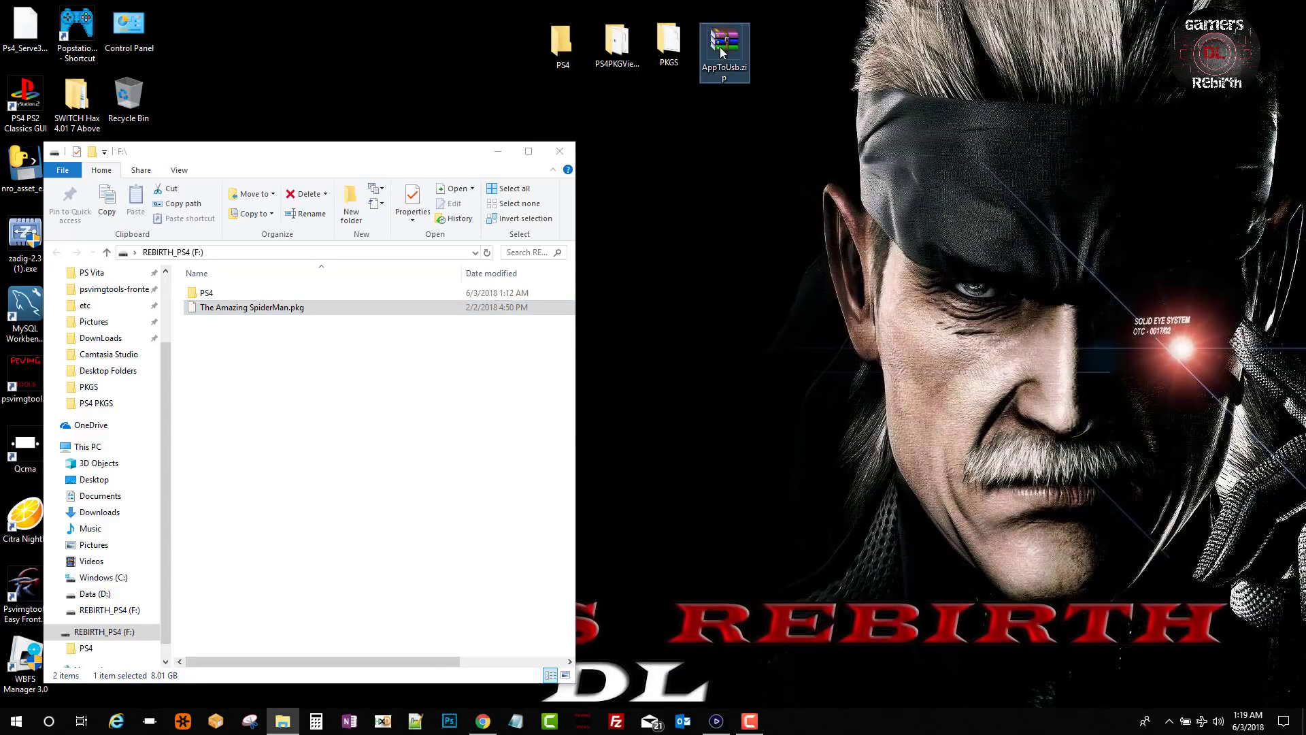
double_click(723, 48)
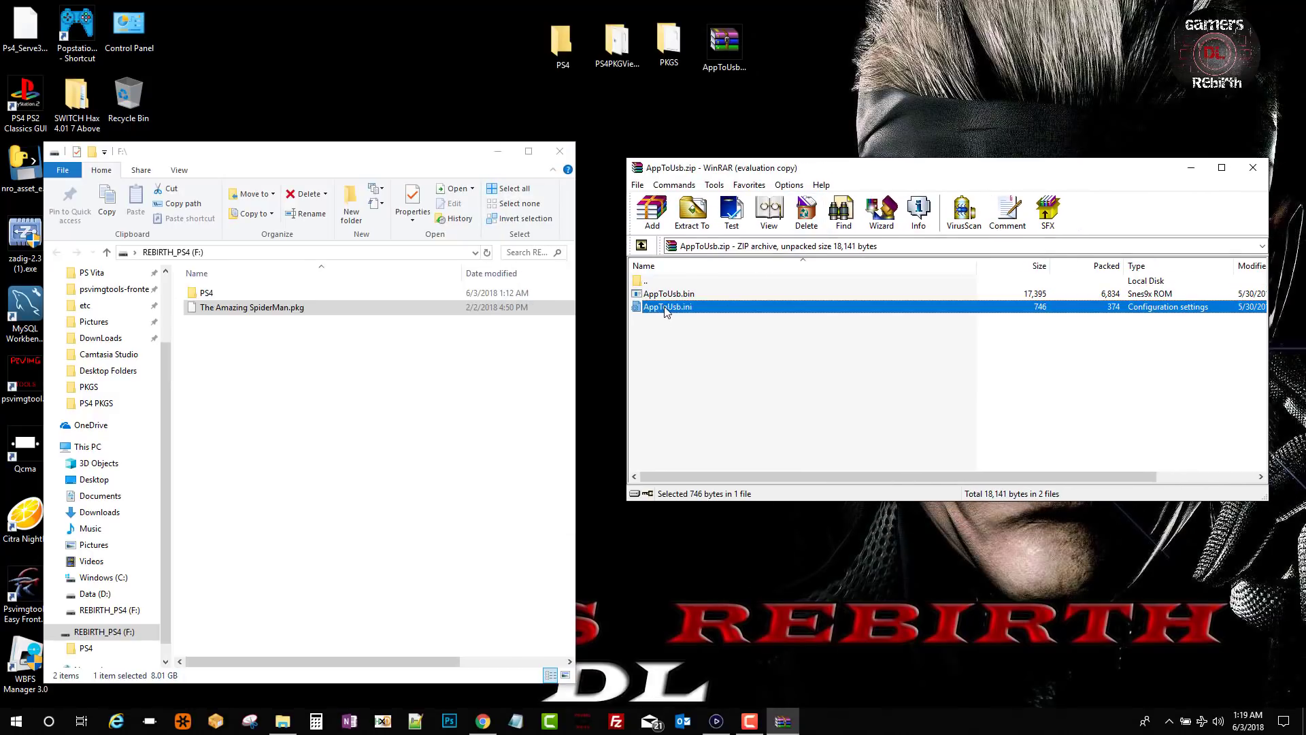
left_click(206, 293)
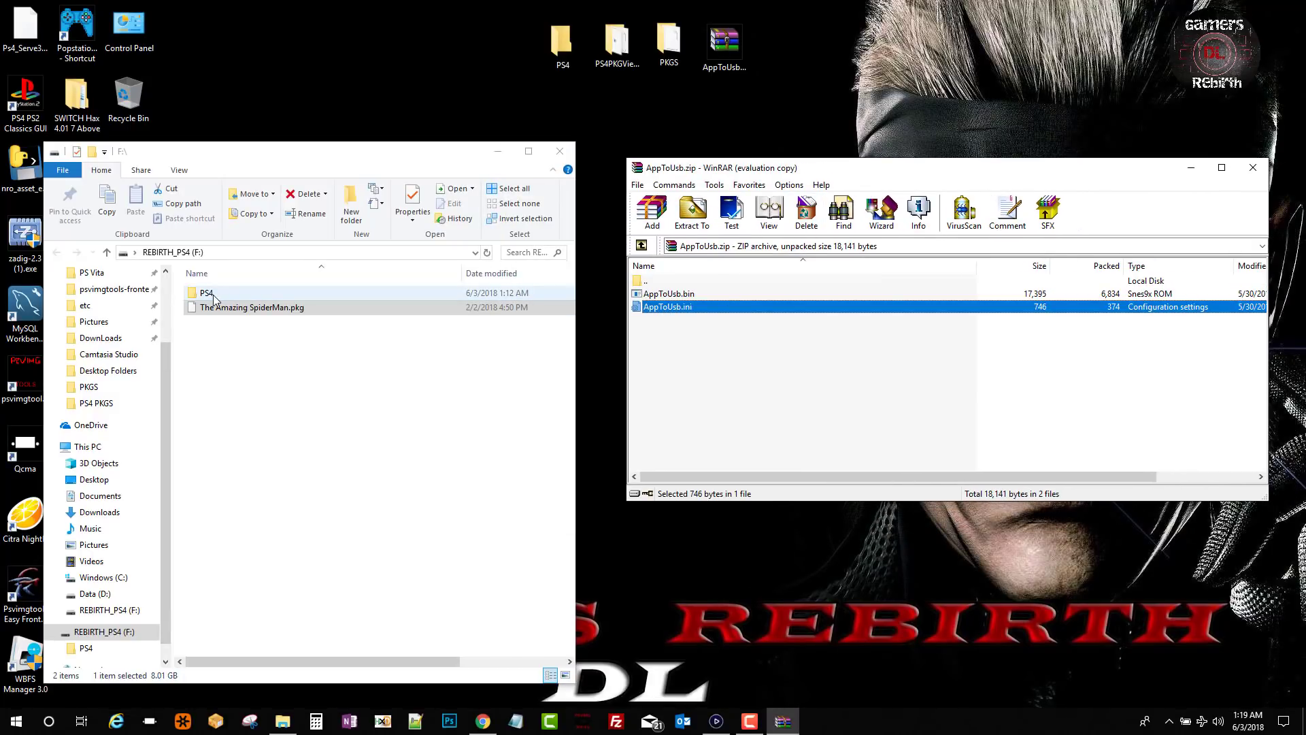
Extract AppToUsb.ini into the USB drive's PS4 folder and close the archive.
double_click(206, 293)
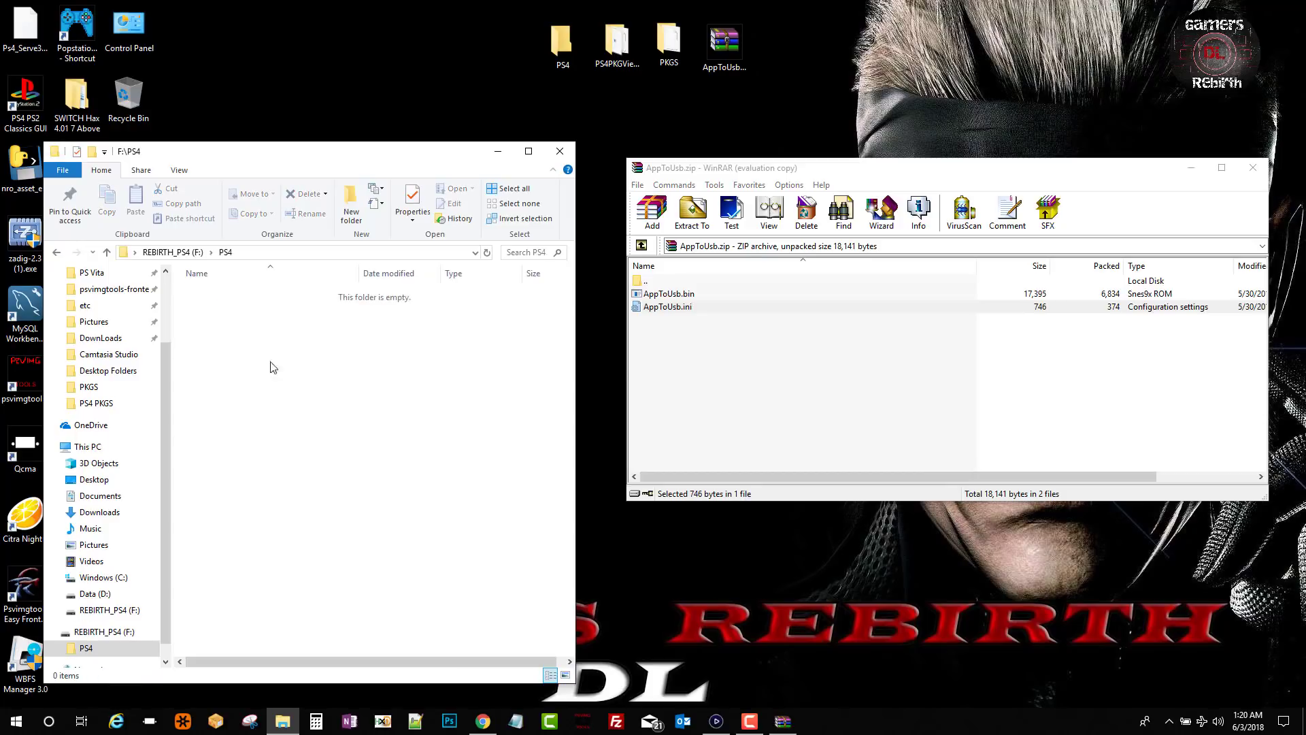
left_click(666, 306)
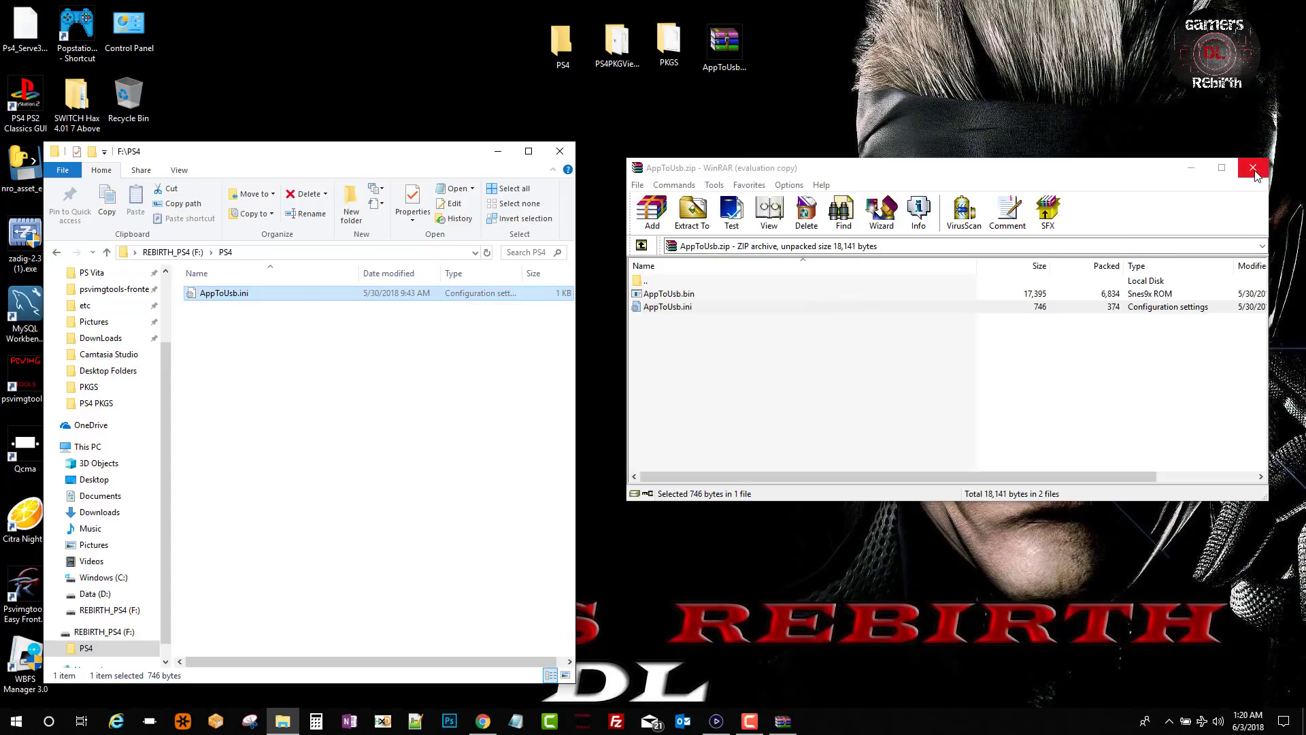
left_click(1253, 168)
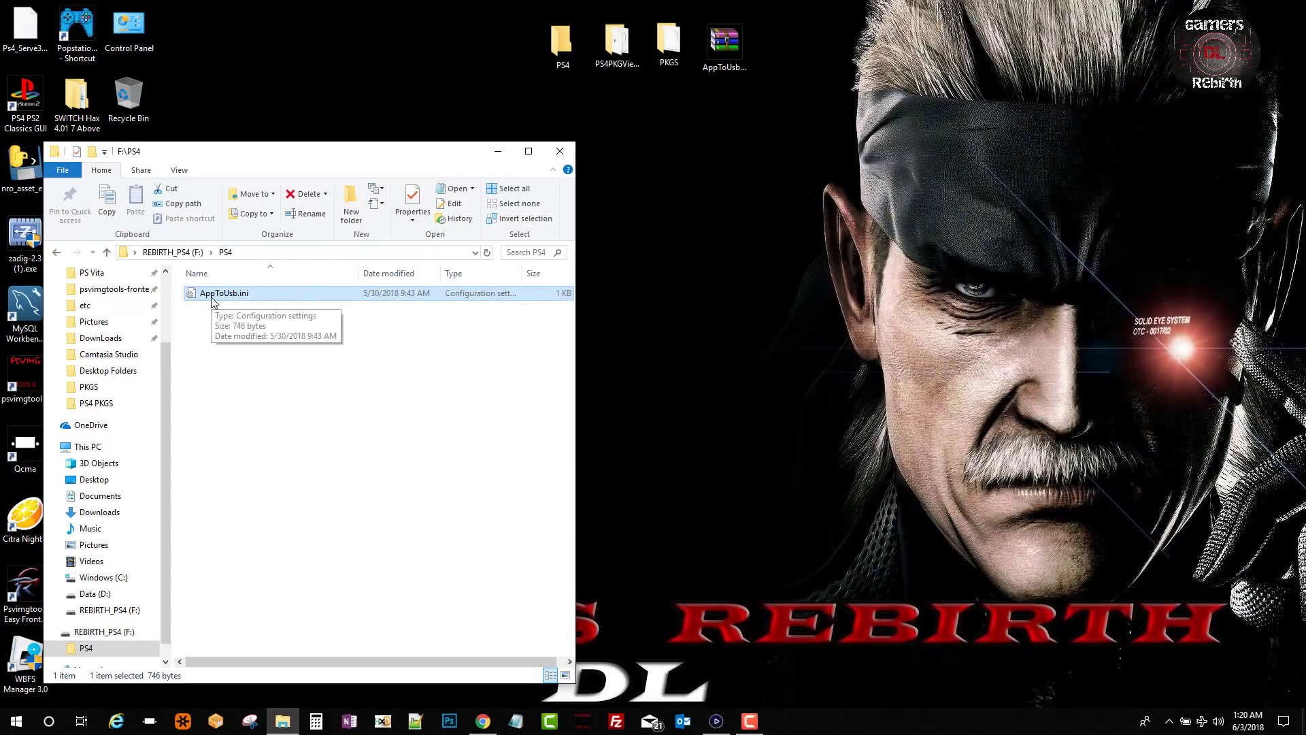
right_click(223, 292)
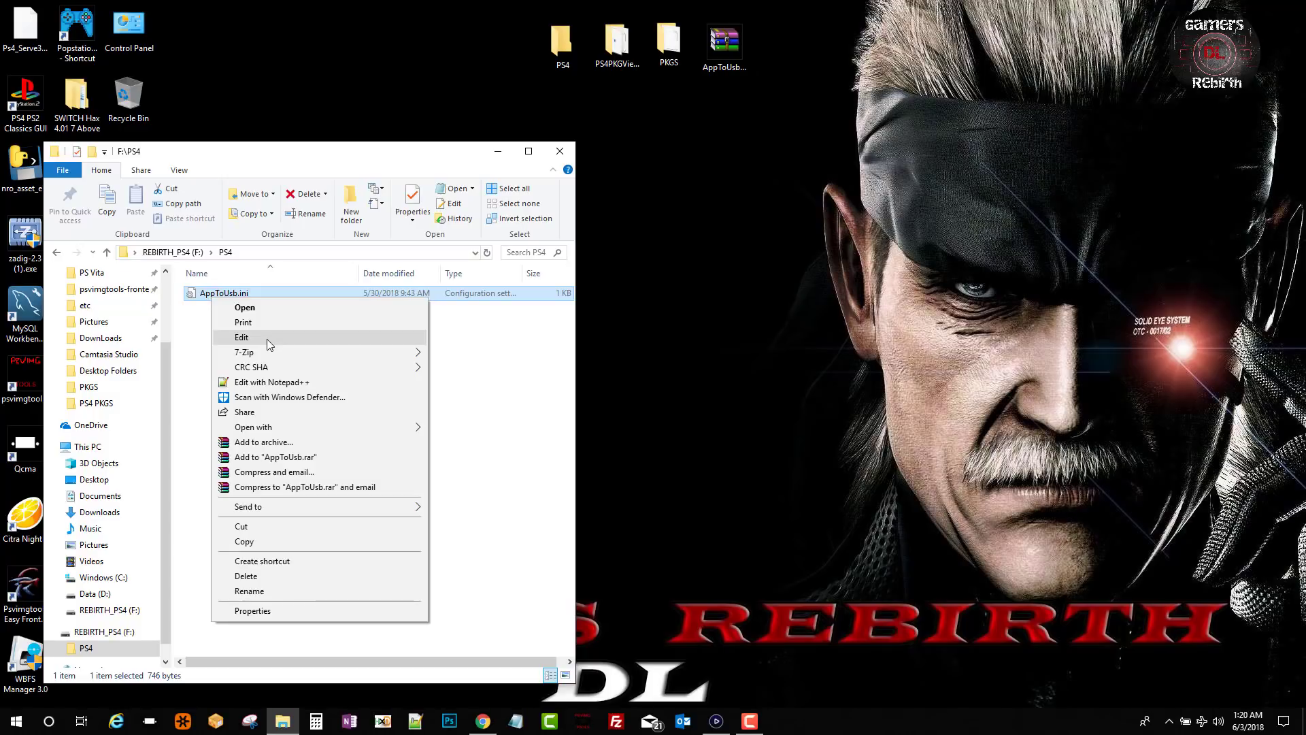
Edit AppToUsb.ini in Notepad and position the window for uncommenting MODE_MOVE.
left_click(242, 336)
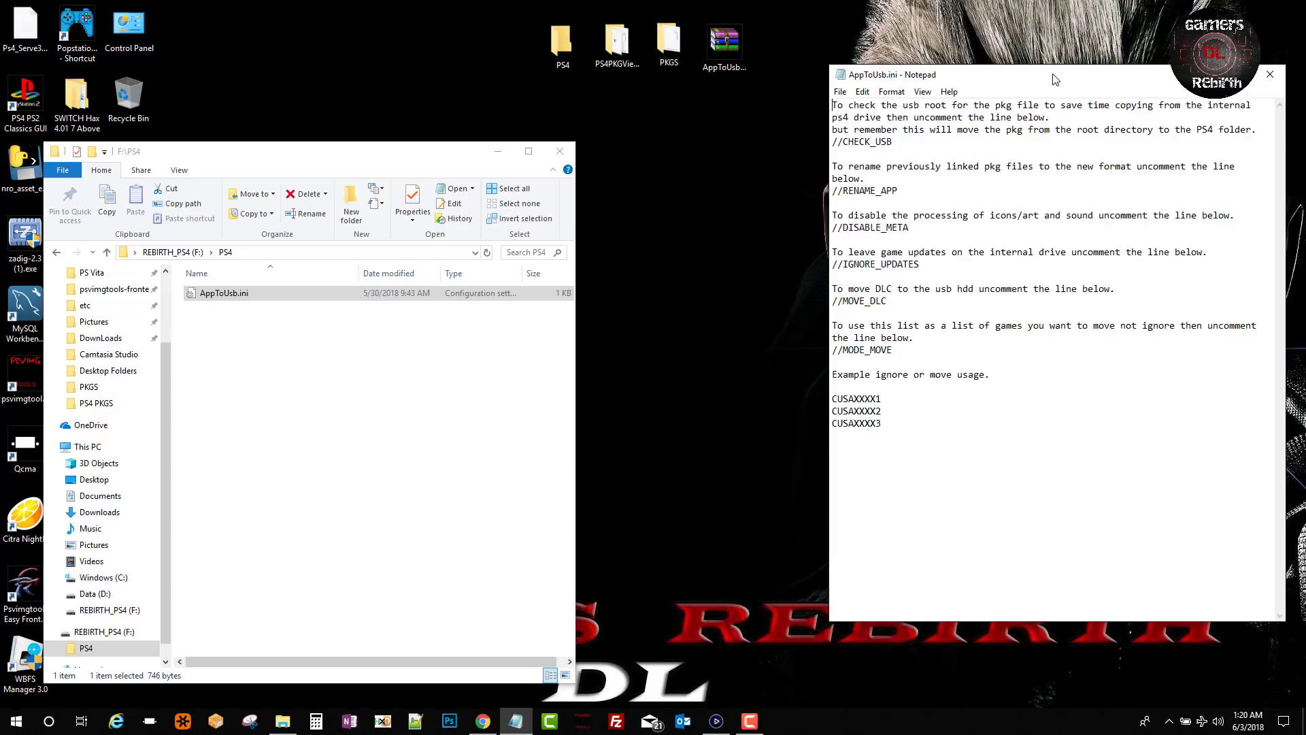
left_click_drag(1052, 74, 824, 144)
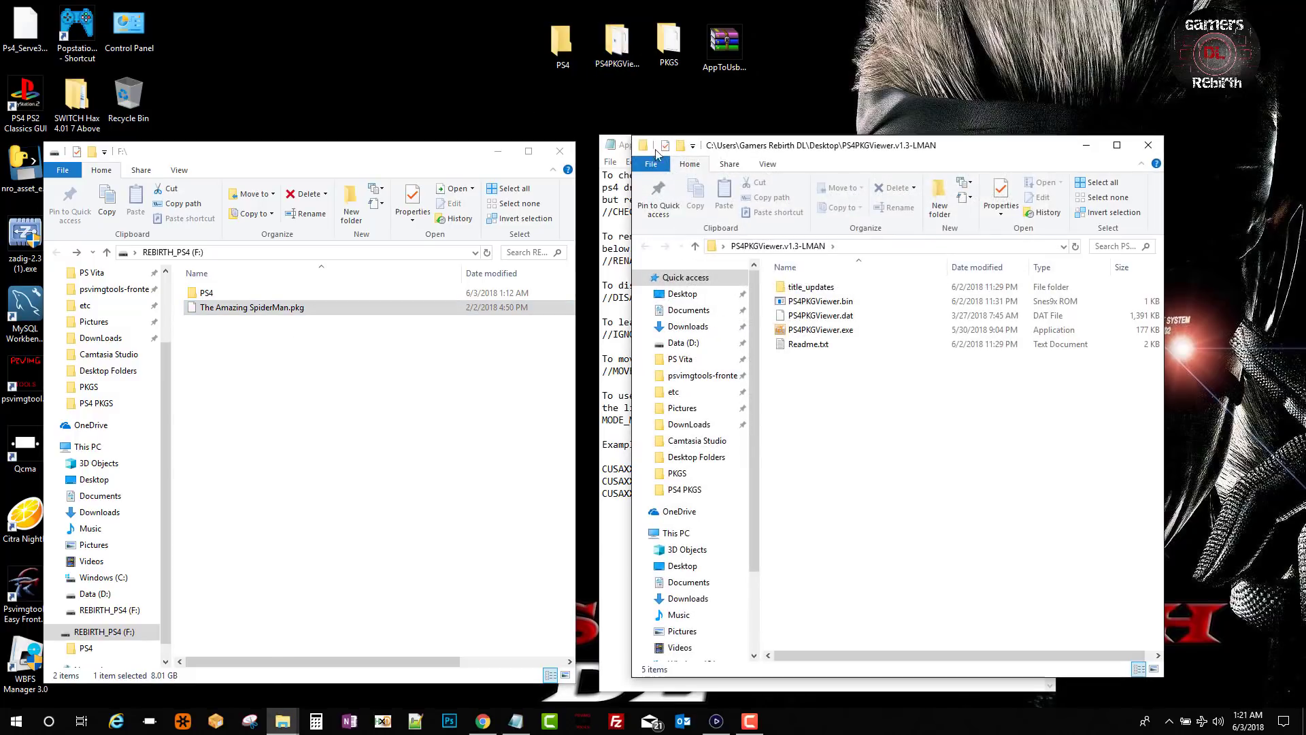
Launch PS4PKGViewer on the Spider-Man 2 package and read its TITLE_ID CUSA00239.
left_click(822, 329)
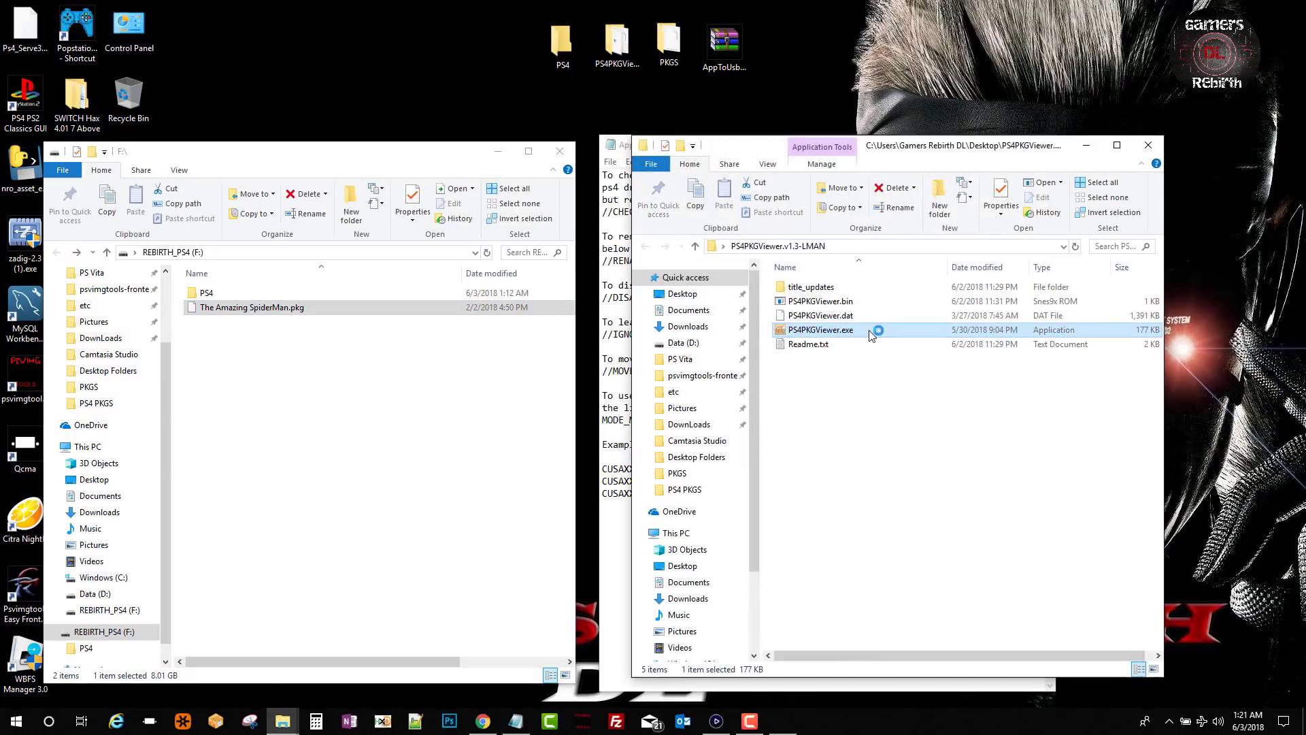
double_click(820, 329)
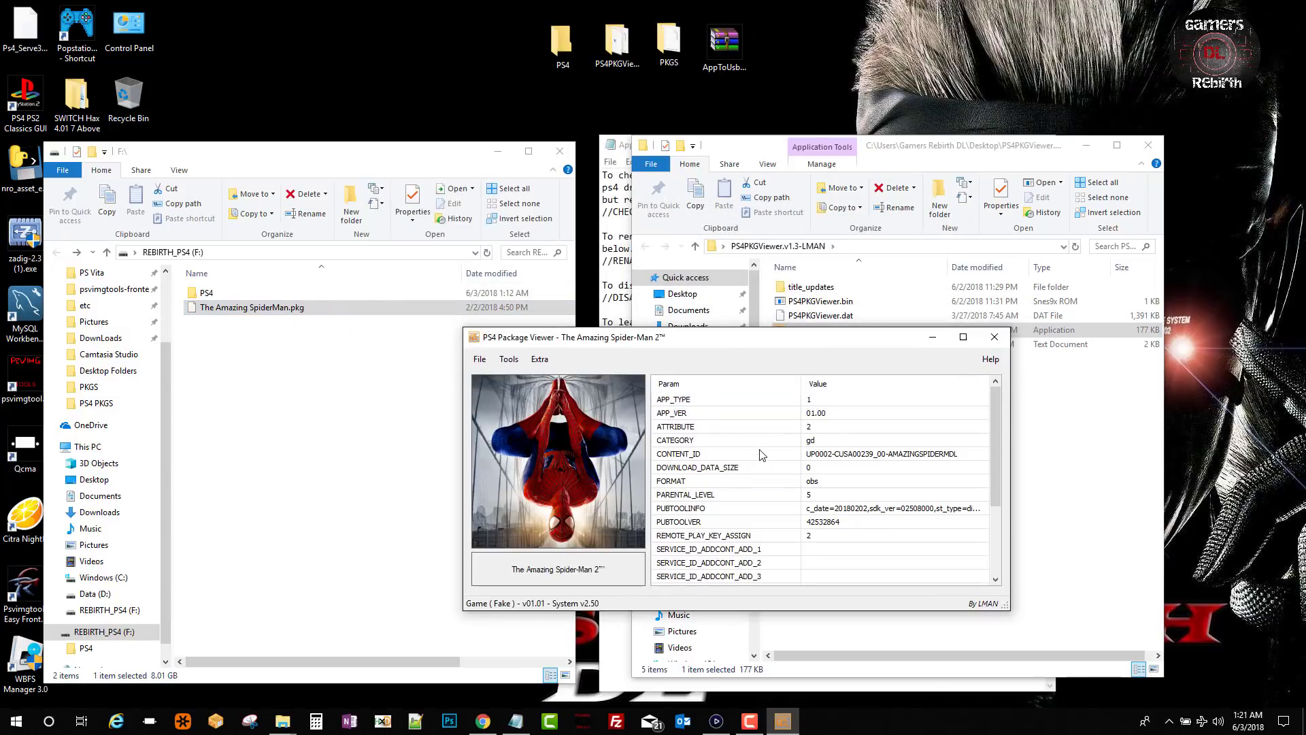
scroll("down", 3)
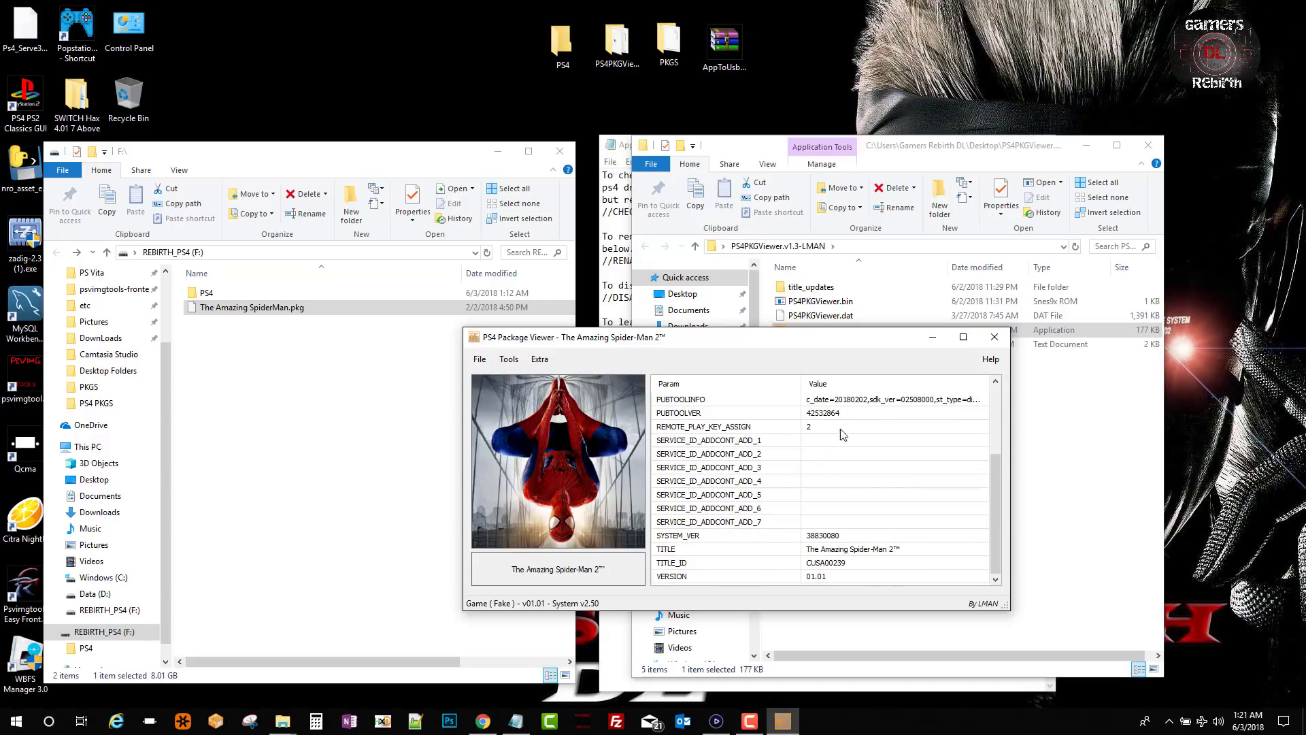
right_click(824, 563)
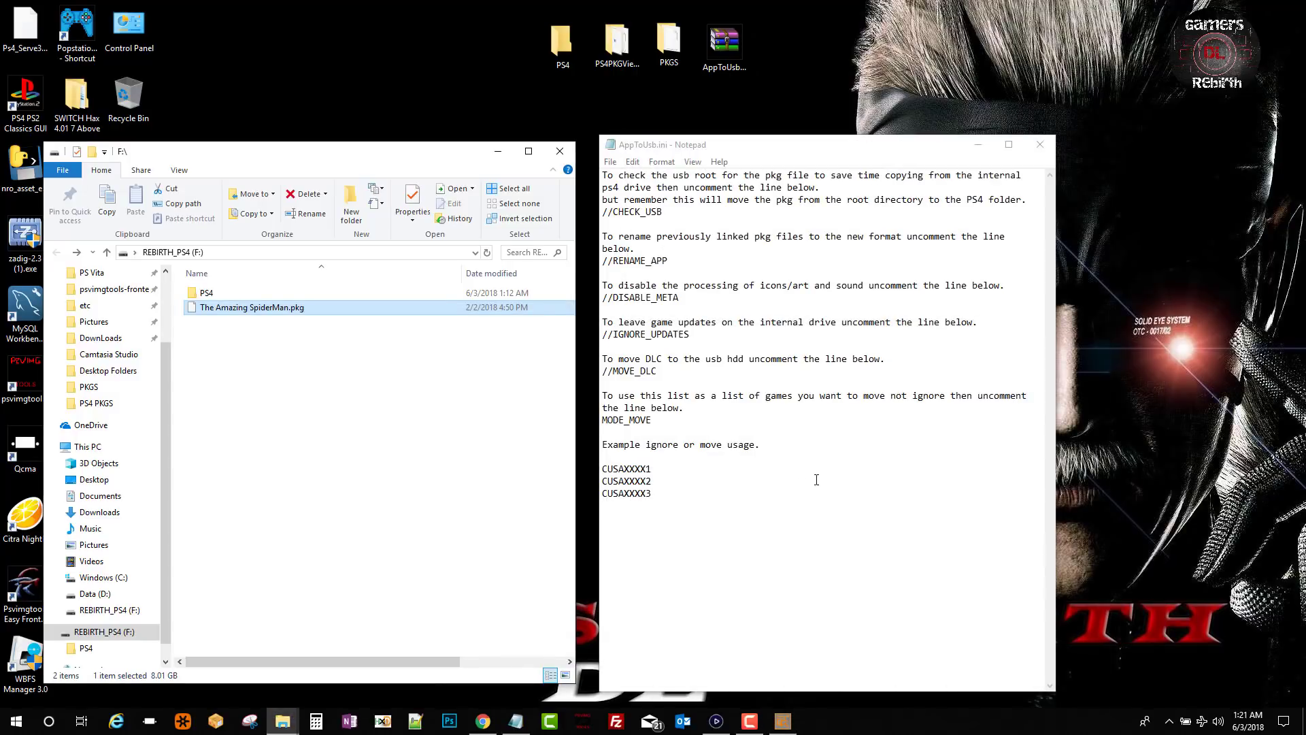
Replace the CUSAXXXX placeholders with CUSA00239 only and save AppToUsb.ini.
double_click(625, 468)
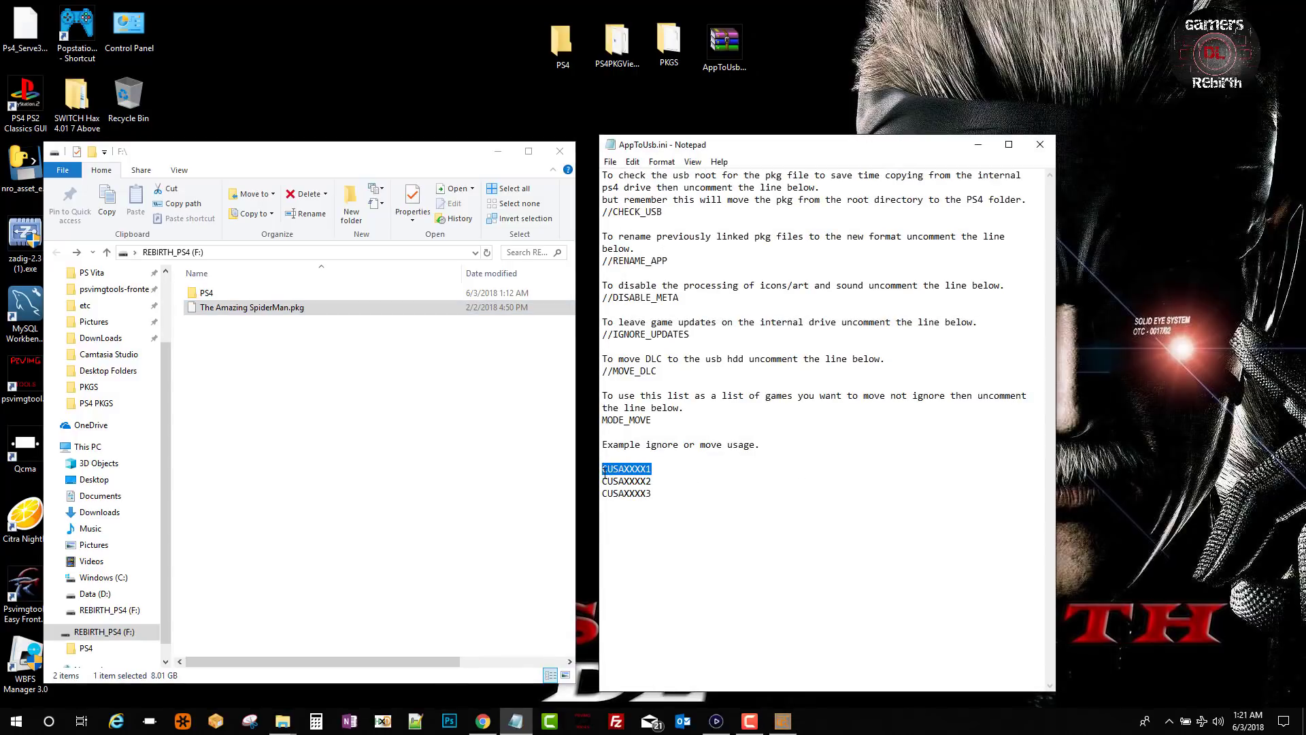
type("CUSA00239")
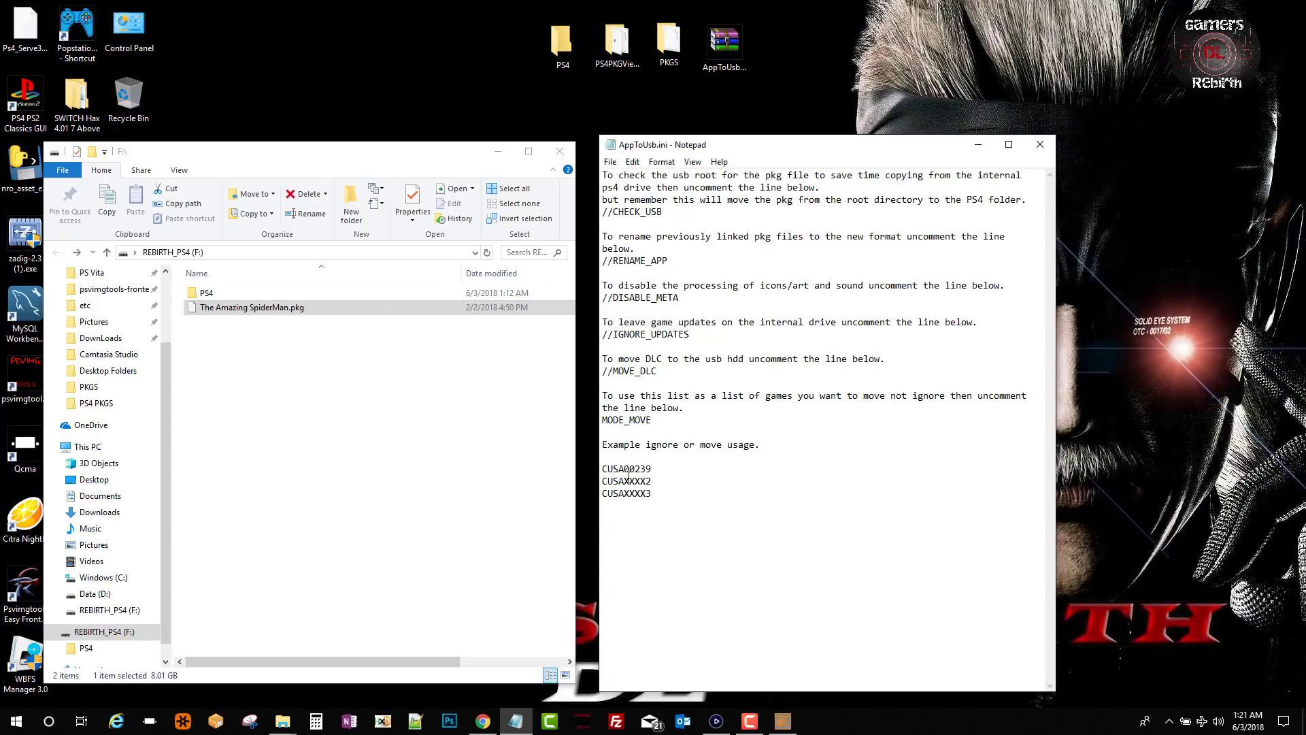
left_click_drag(602, 481, 651, 492)
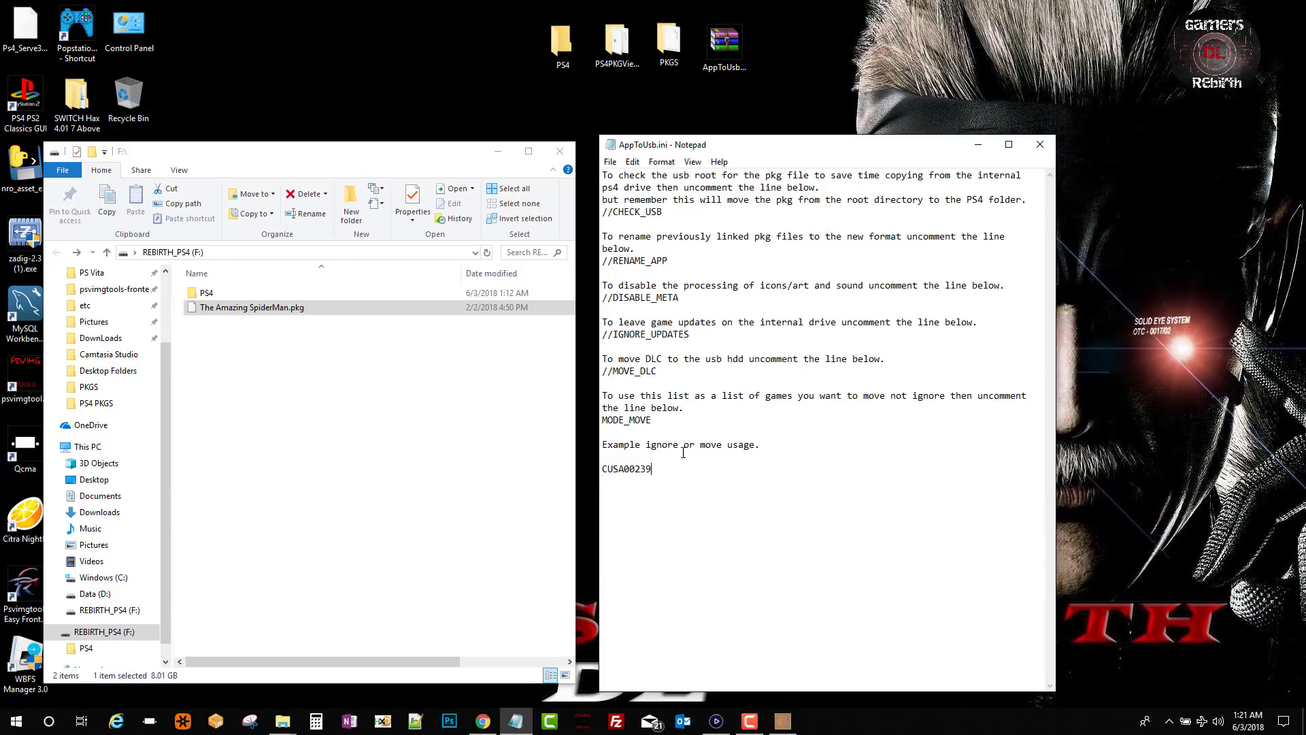
left_click(609, 162)
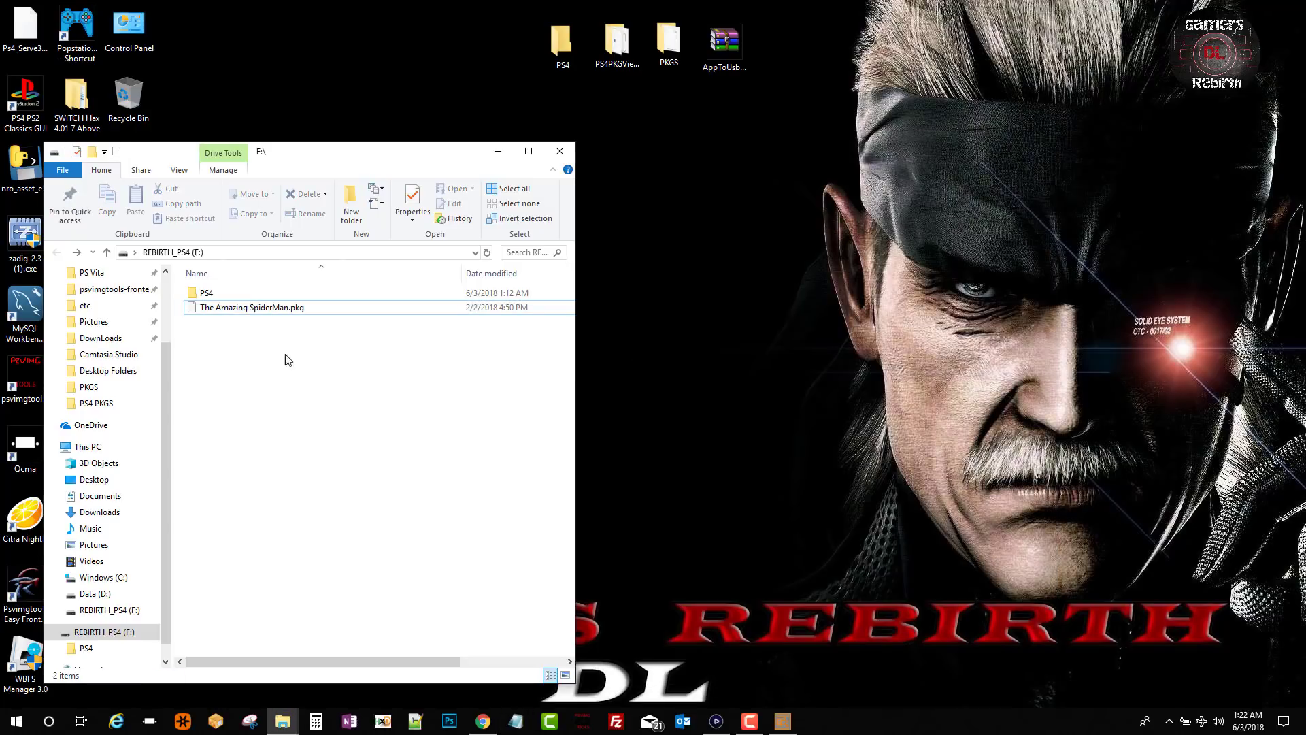
Confirm the saved AppToUsb.ini in F:\PS4 and close Notepad.
right_click(223, 292)
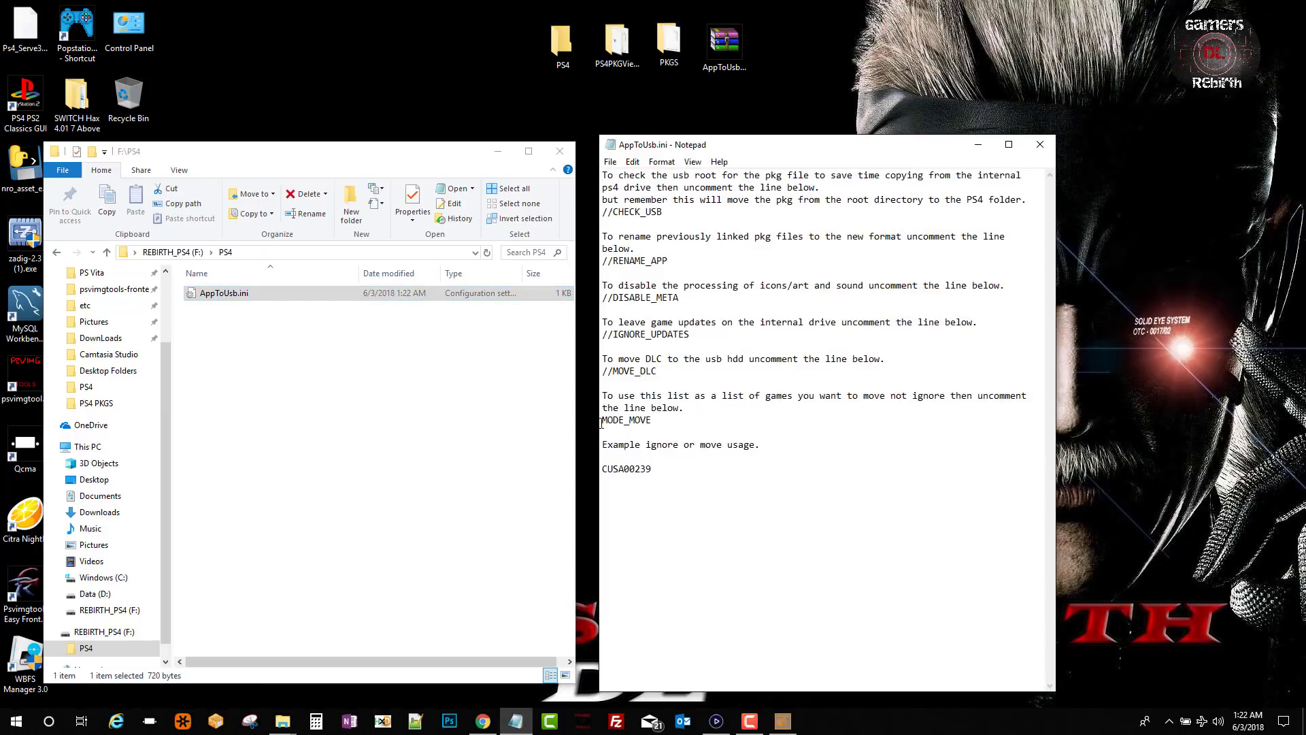
double_click(606, 370)
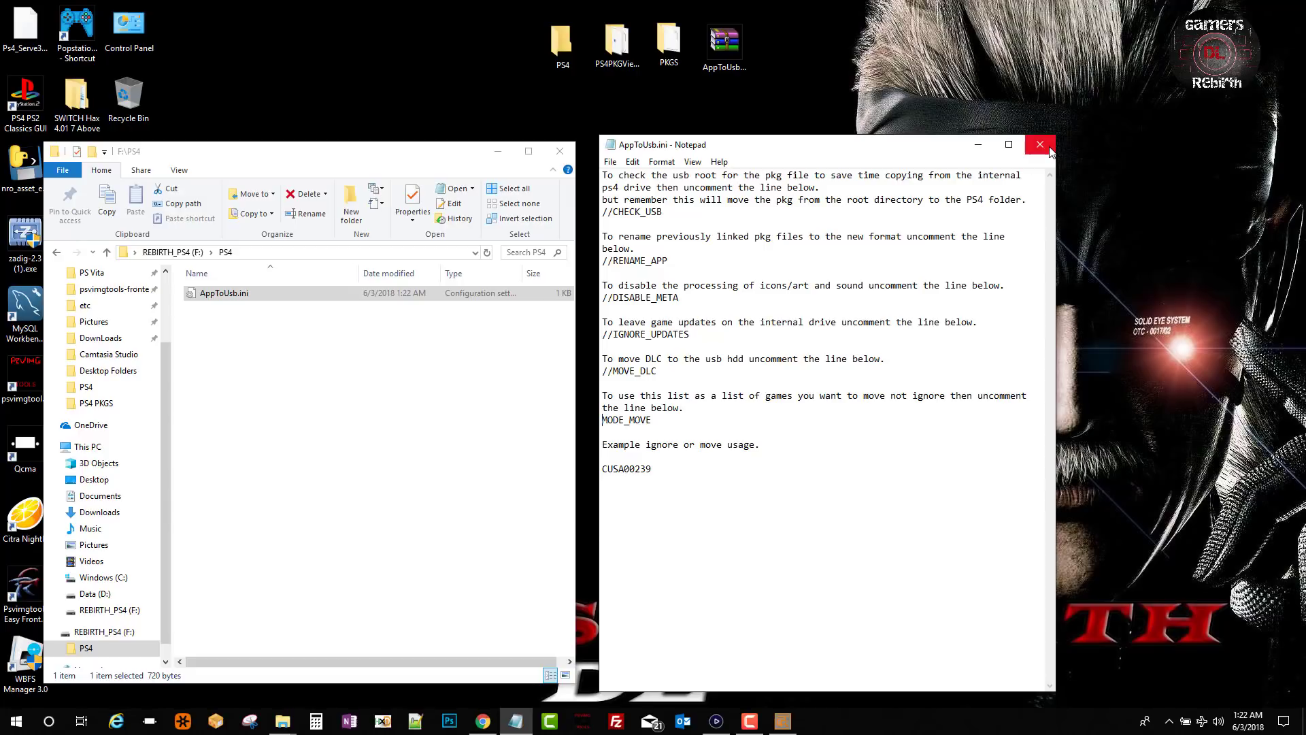
left_click(1038, 145)
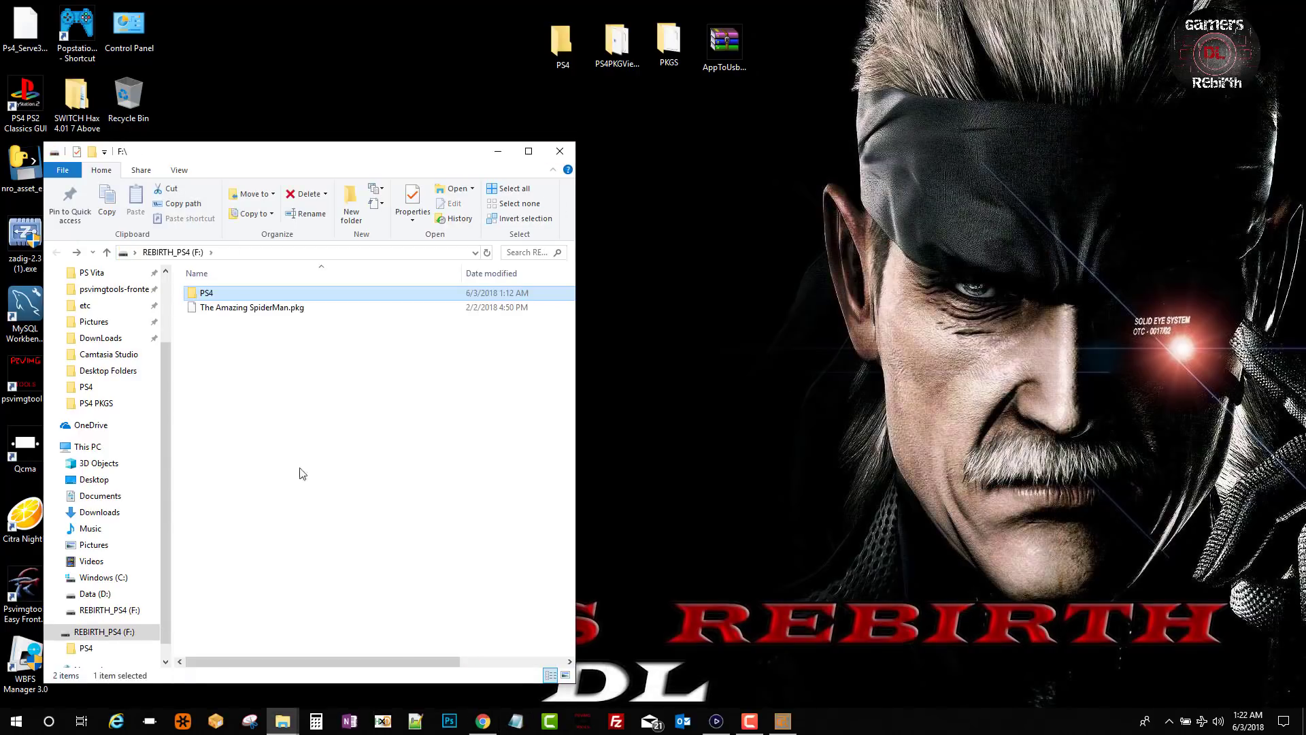
mouse_move(215, 298)
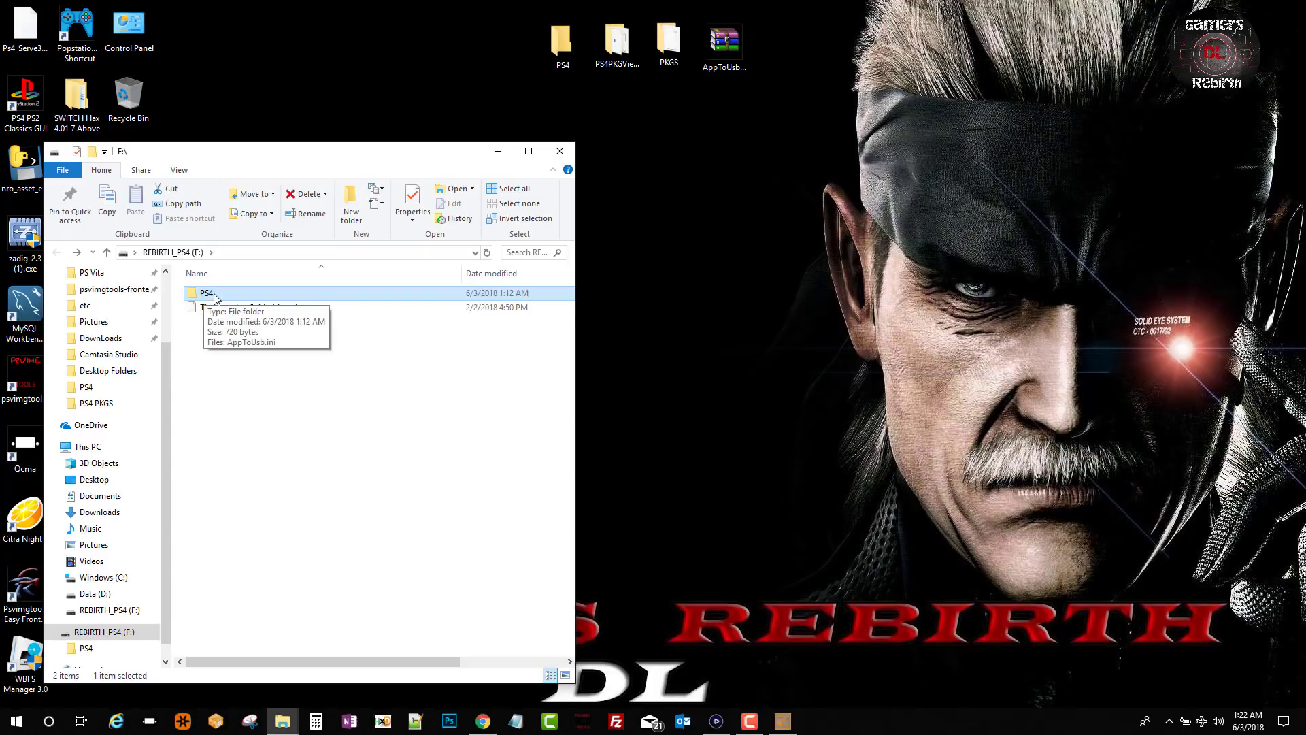
left_click(251, 306)
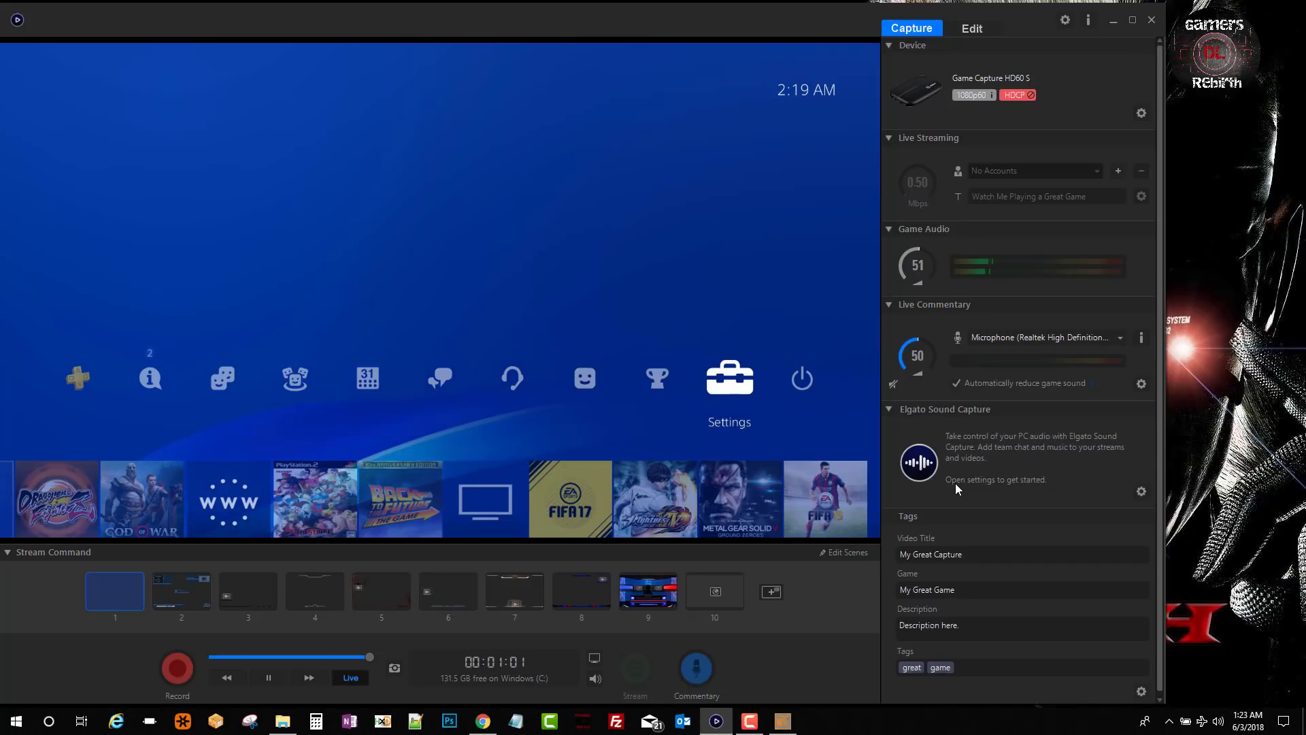
Install the Spider-Man 2 package via Debug Settings Package Installer so its tile appears.
left_click(729, 379)
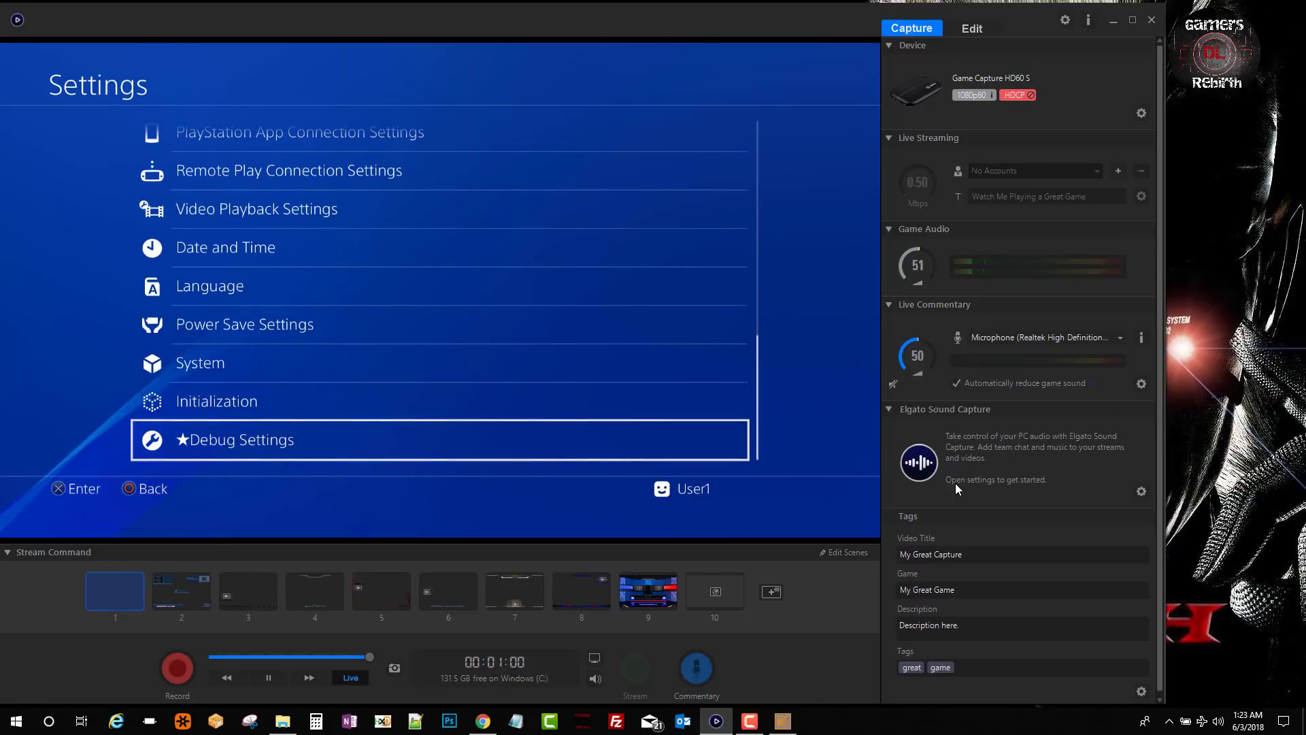
left_click(234, 439)
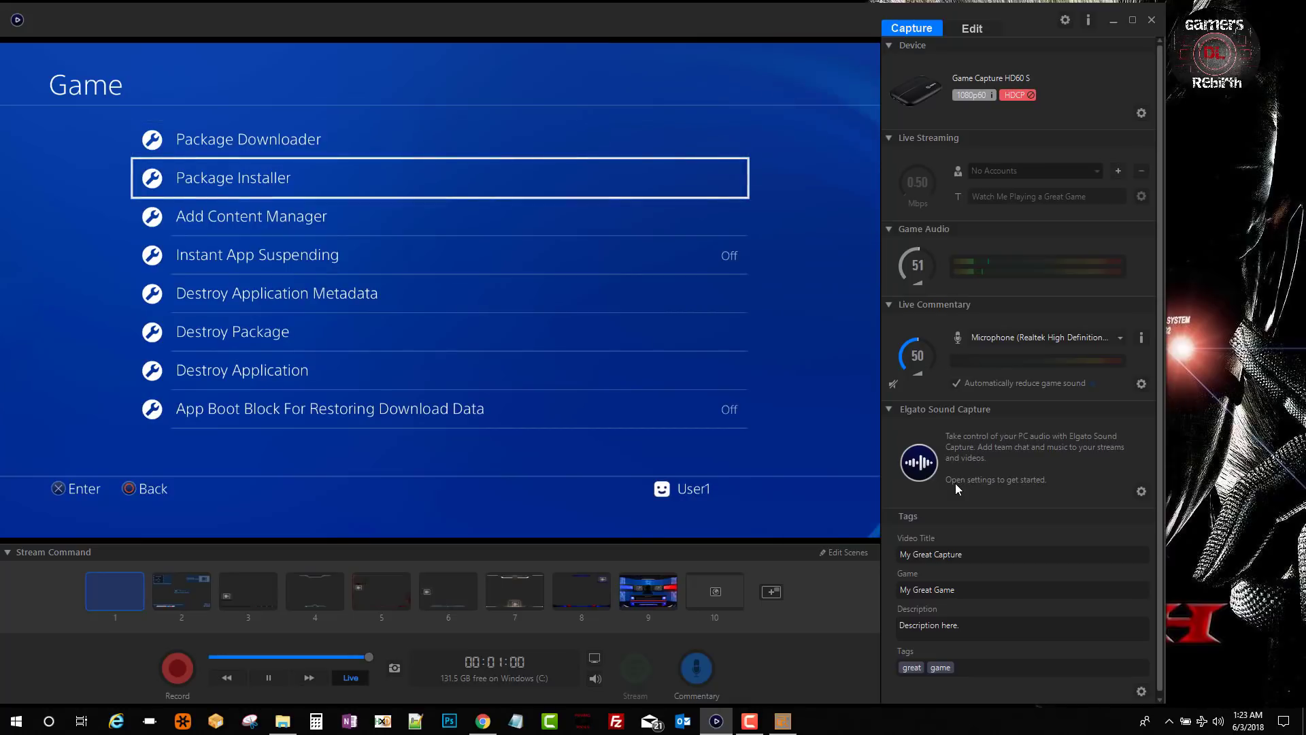
left_click(233, 177)
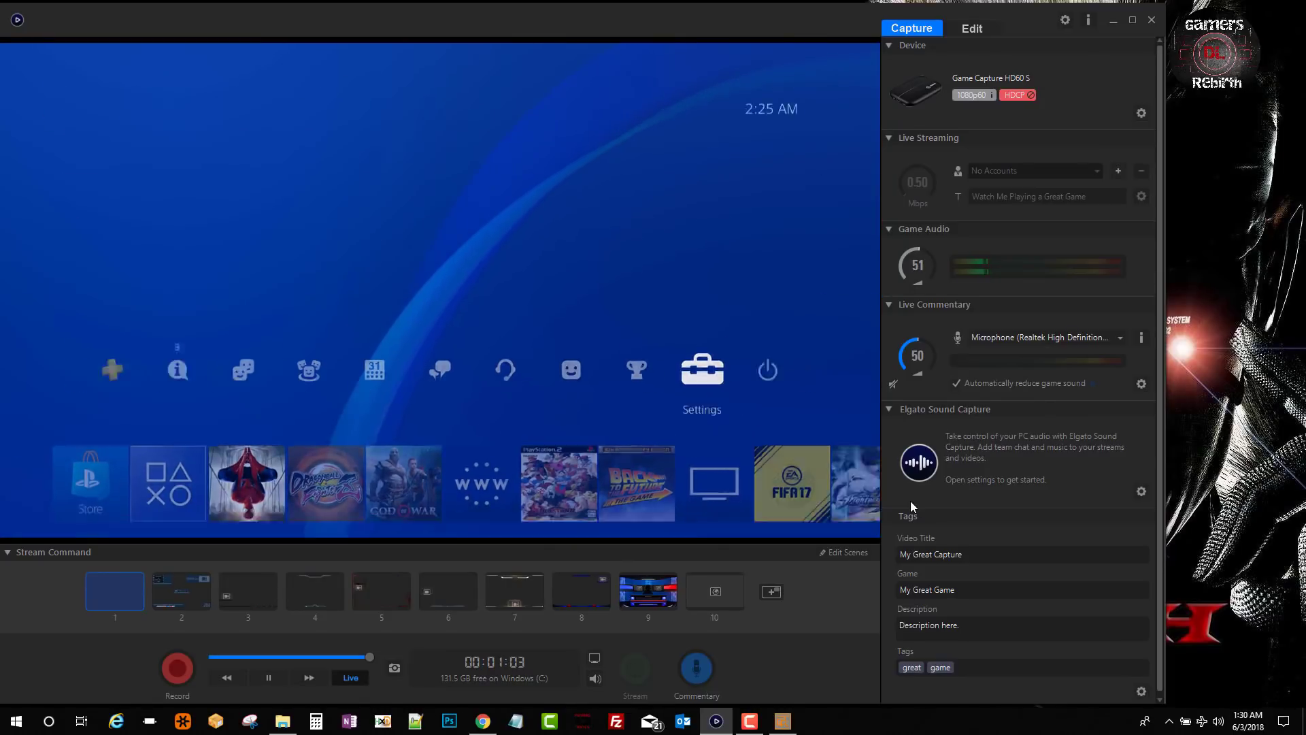
Choose firmware 5.05 and the App2USB payload on the Al-Azif exploit host.
left_click(700, 370)
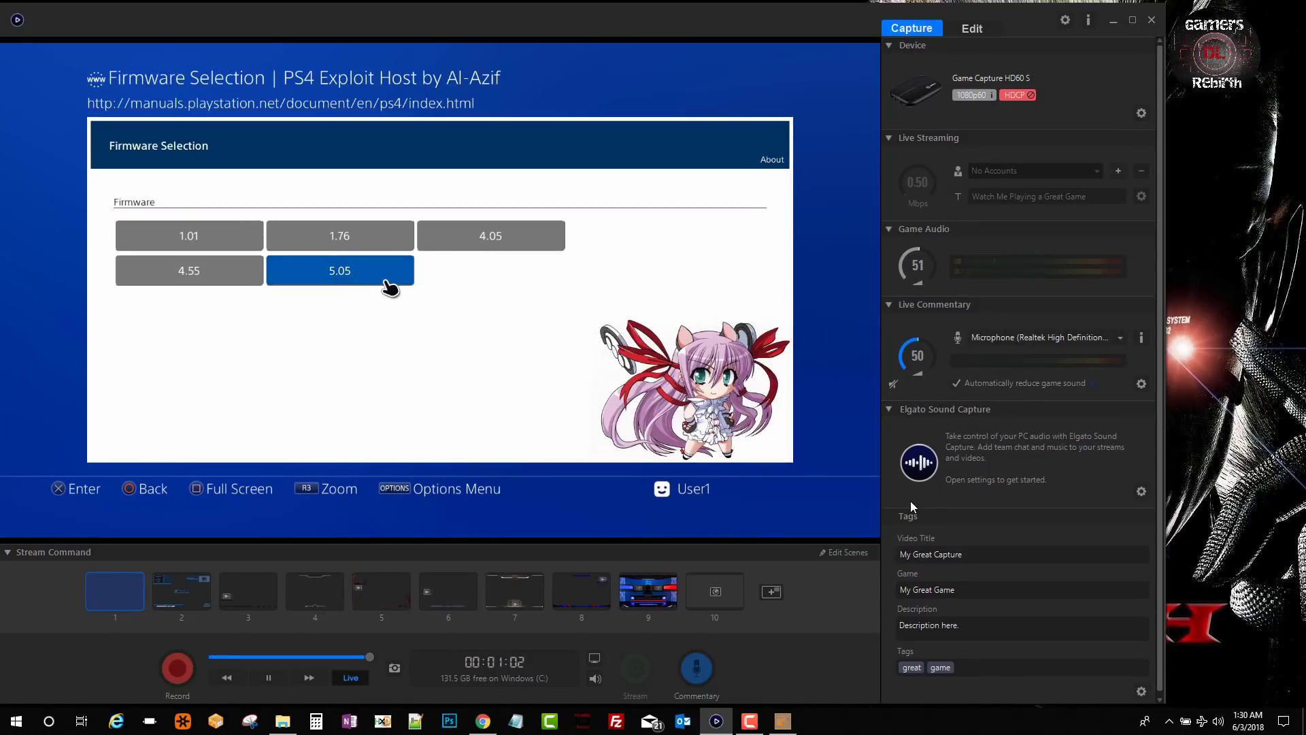
left_click(339, 269)
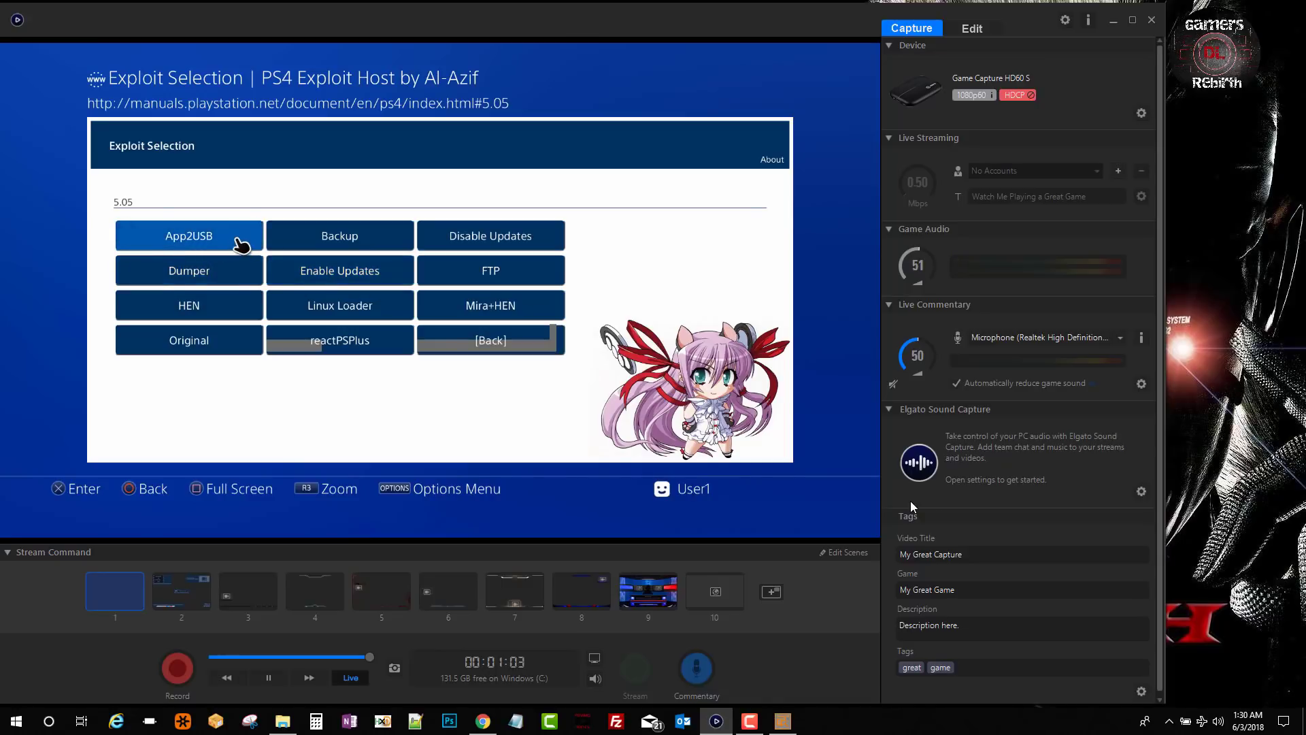
left_click(188, 235)
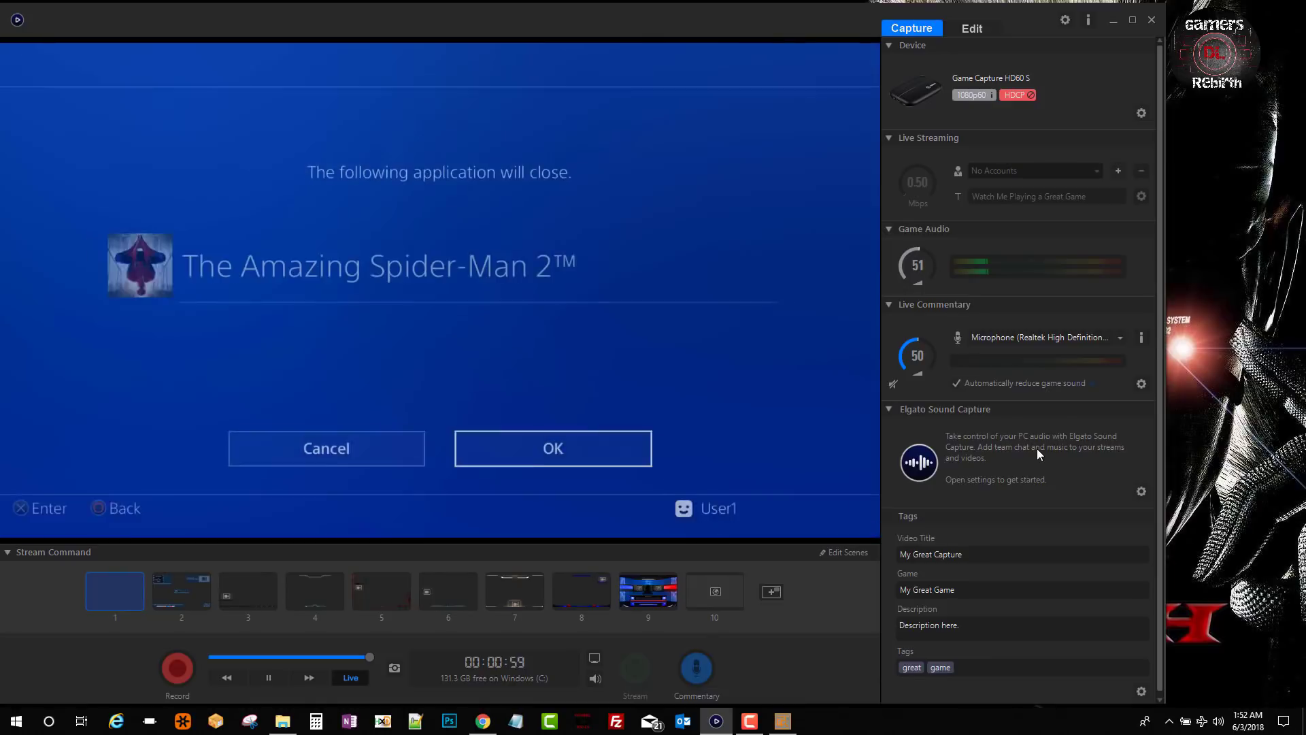
Close Spider-Man 2 and view its Information page showing 11.16 MB in System Storage.
left_click(552, 447)
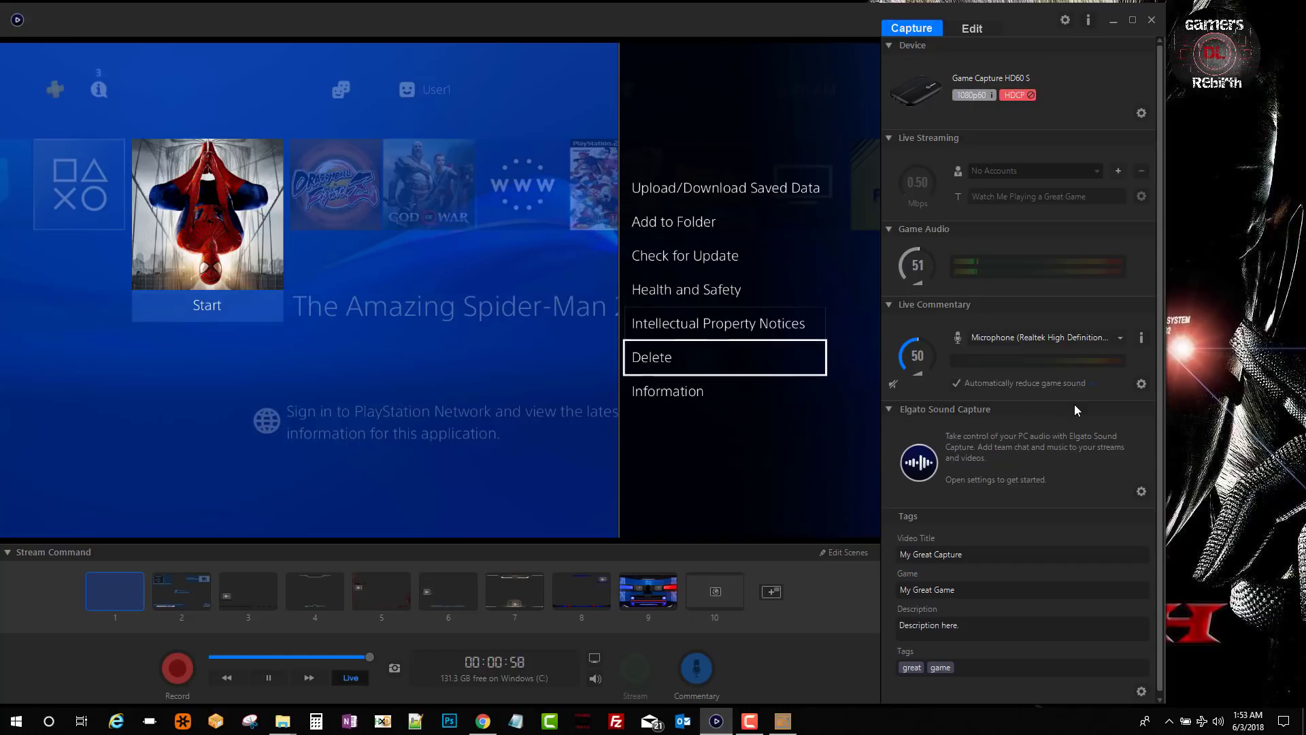
left_click(666, 391)
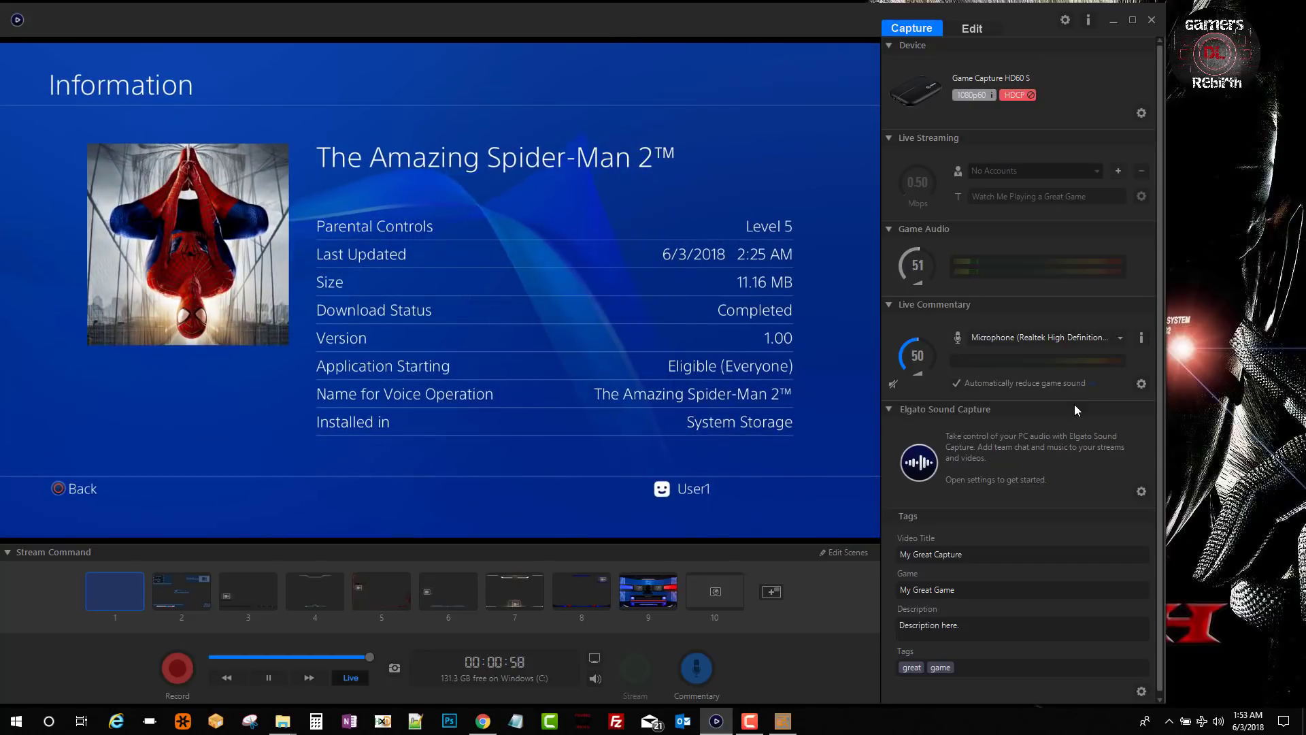
mouse_move(714, 359)
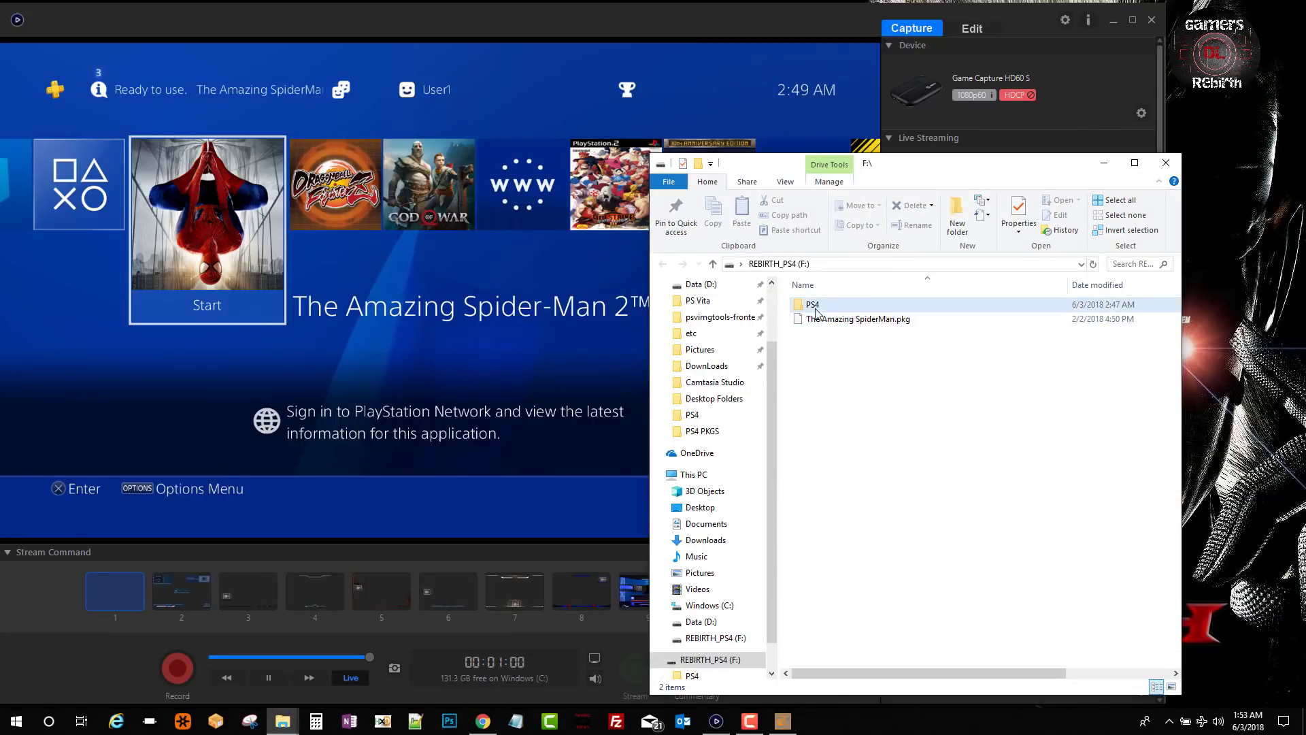
Check F:\PS4 for the CUSA00239 game folder among the CUSA folders, then close Explorer.
double_click(808, 303)
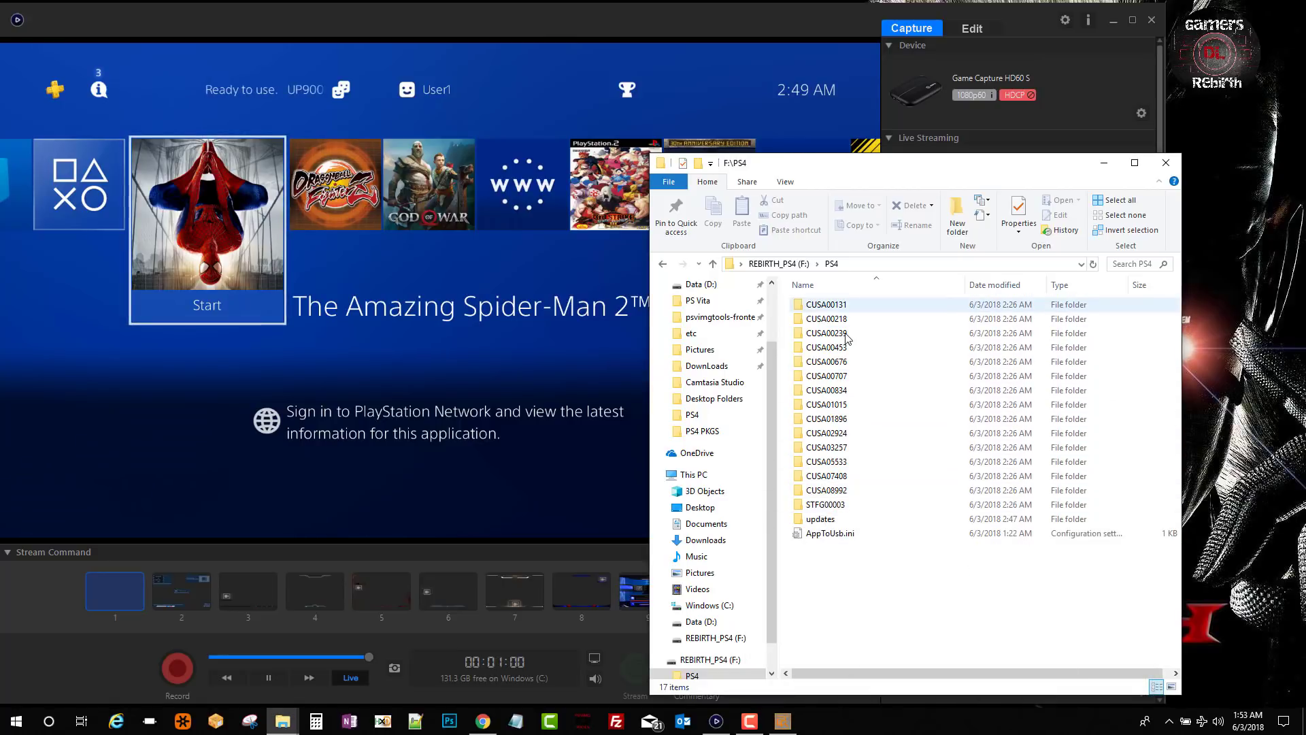
left_click(827, 332)
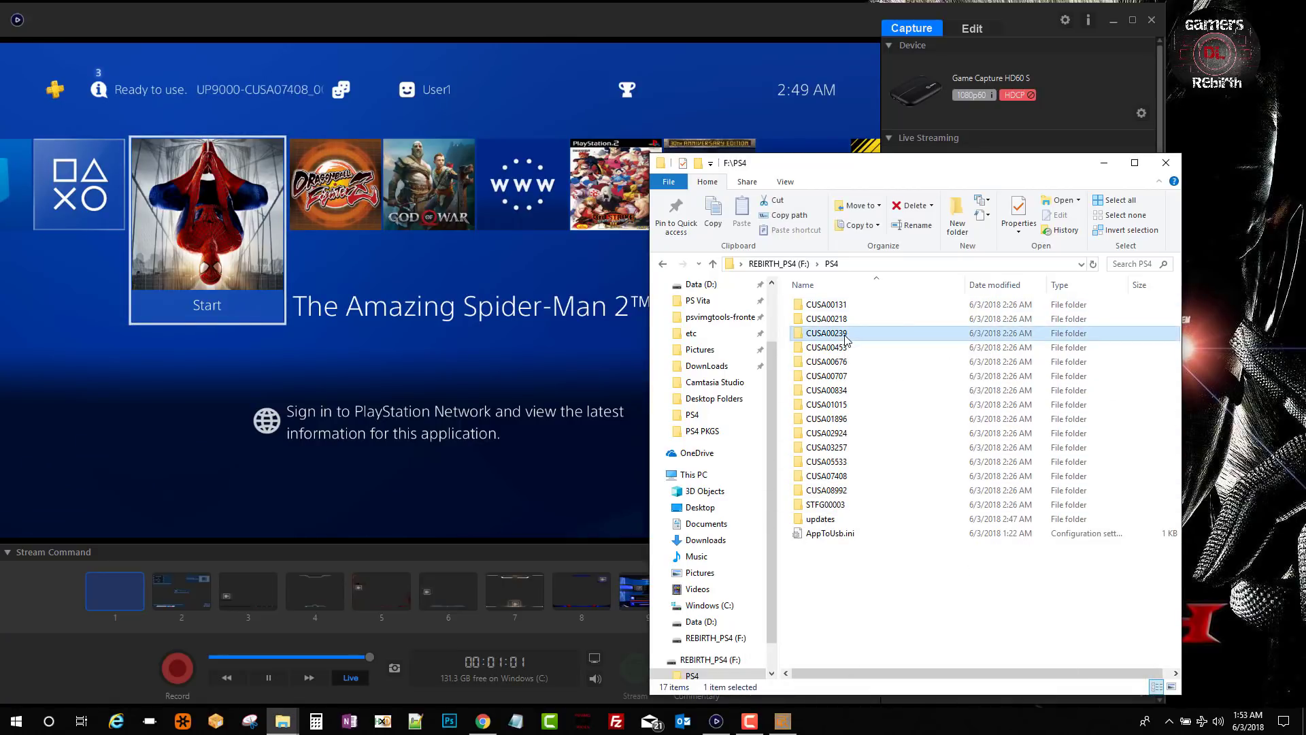
mouse_move(824, 347)
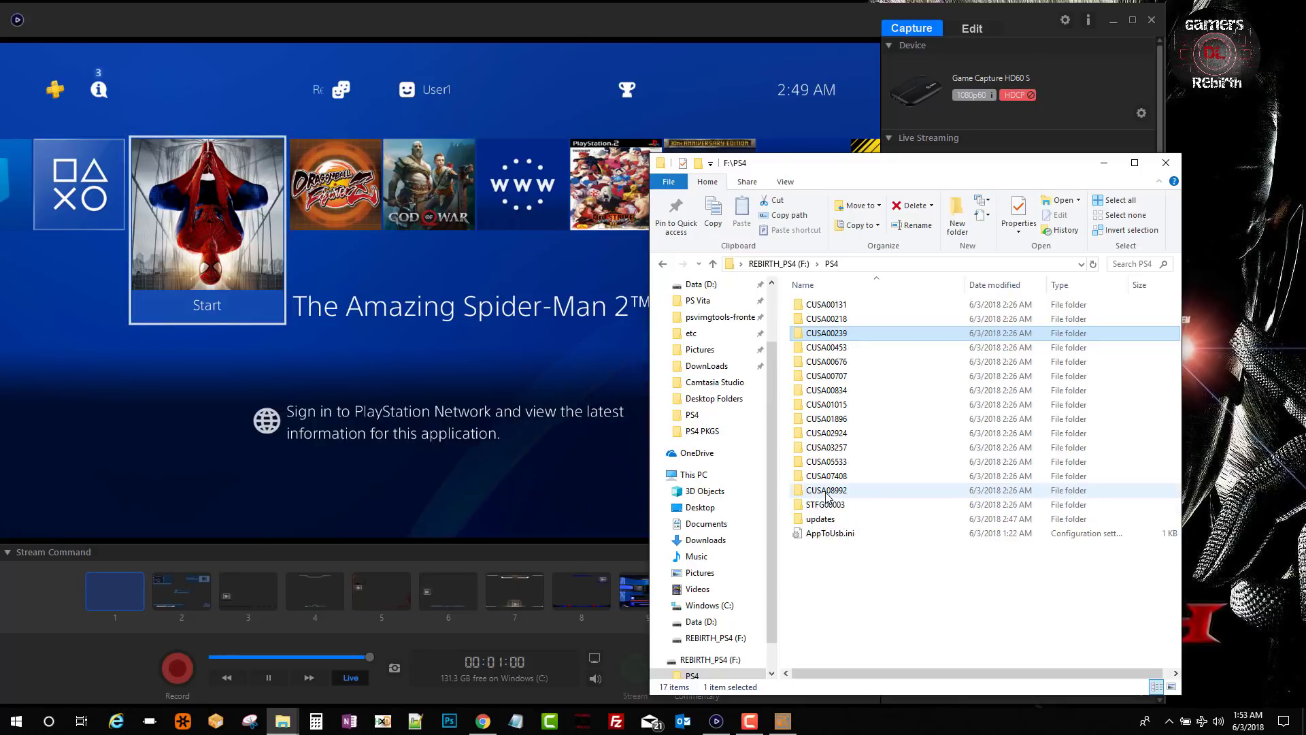
left_click(827, 376)
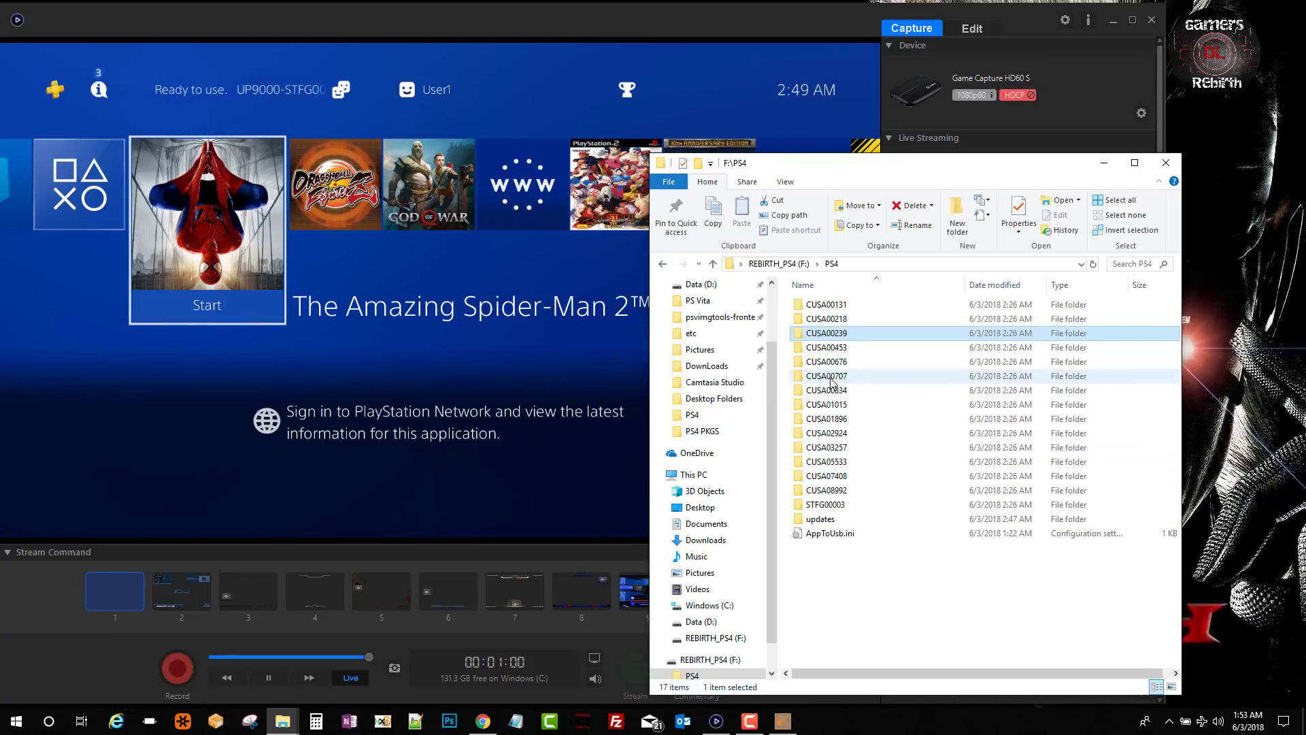
left_click(825, 304)
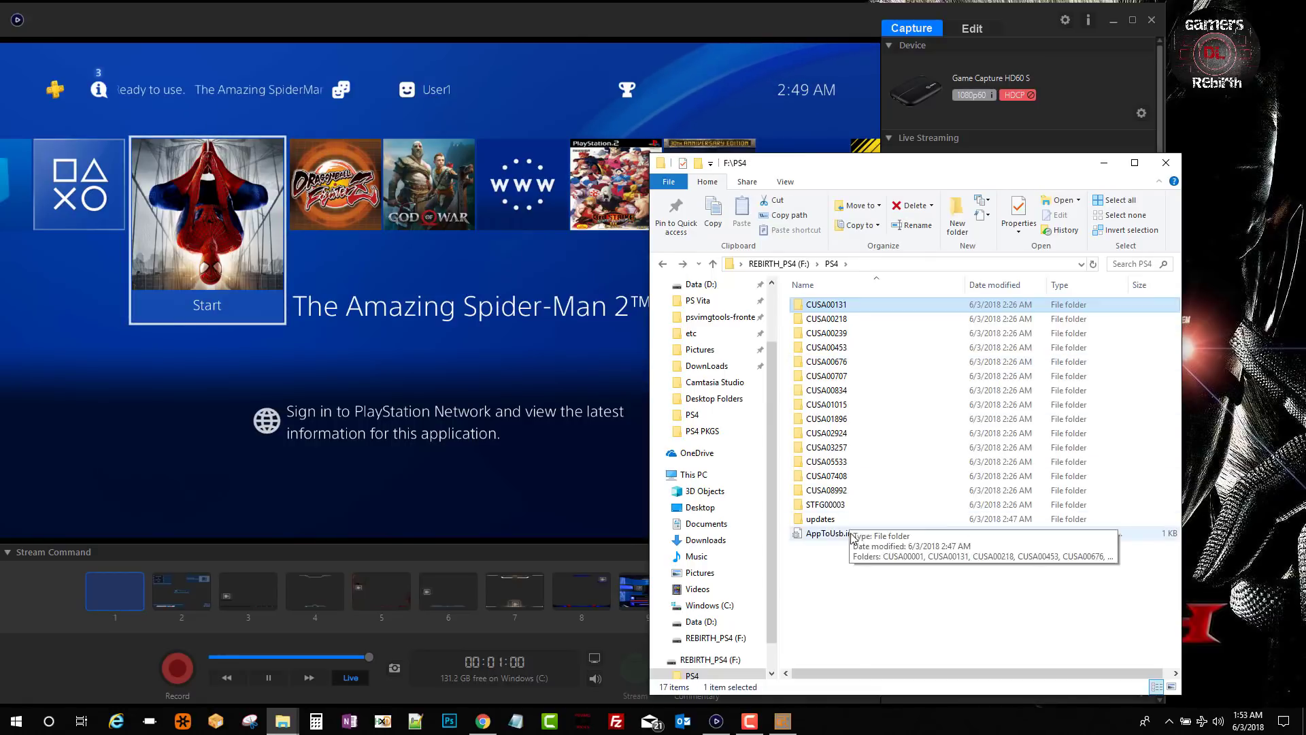
double_click(819, 518)
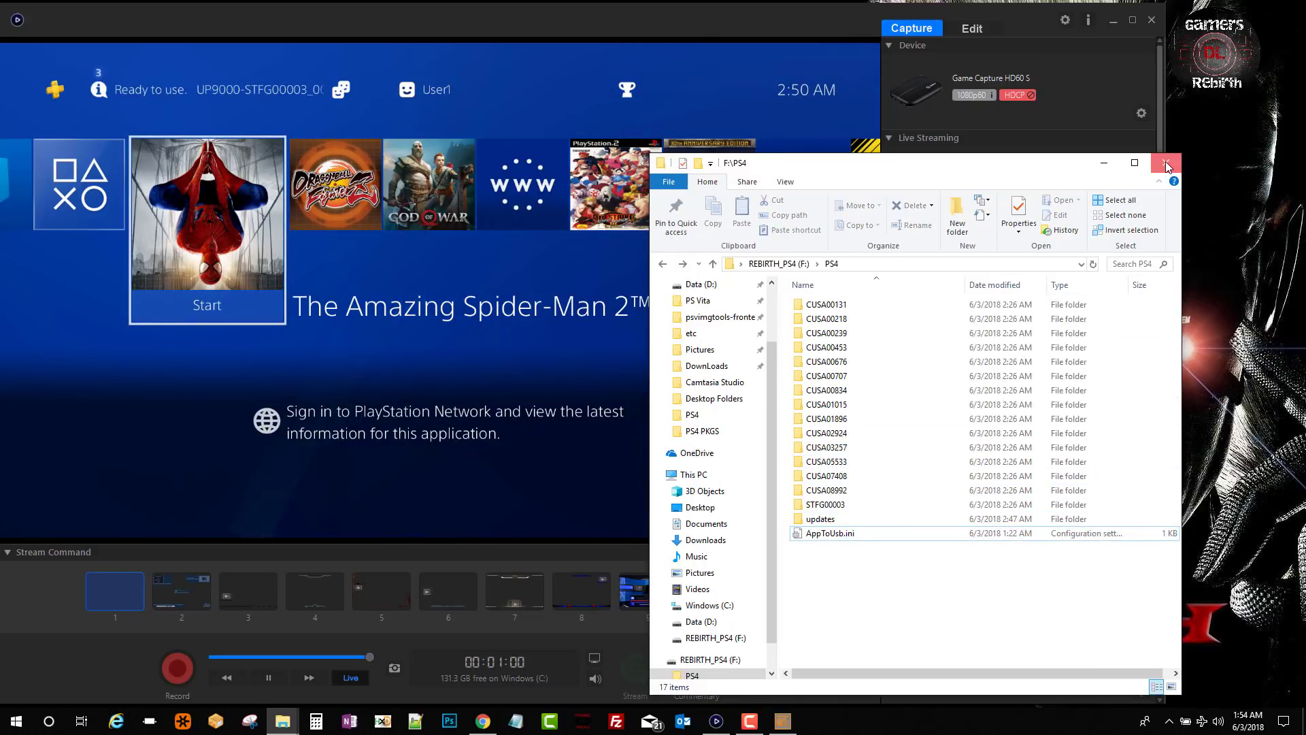
left_click(1166, 162)
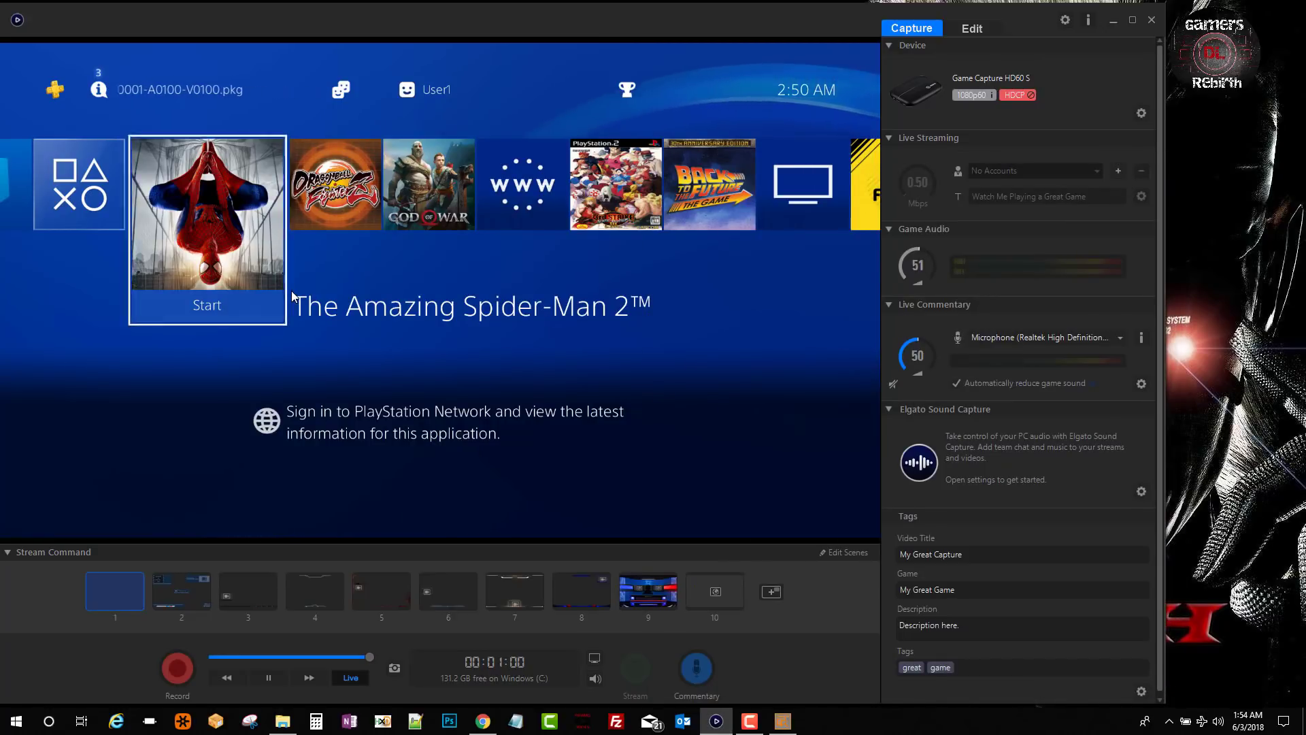
left_click(207, 305)
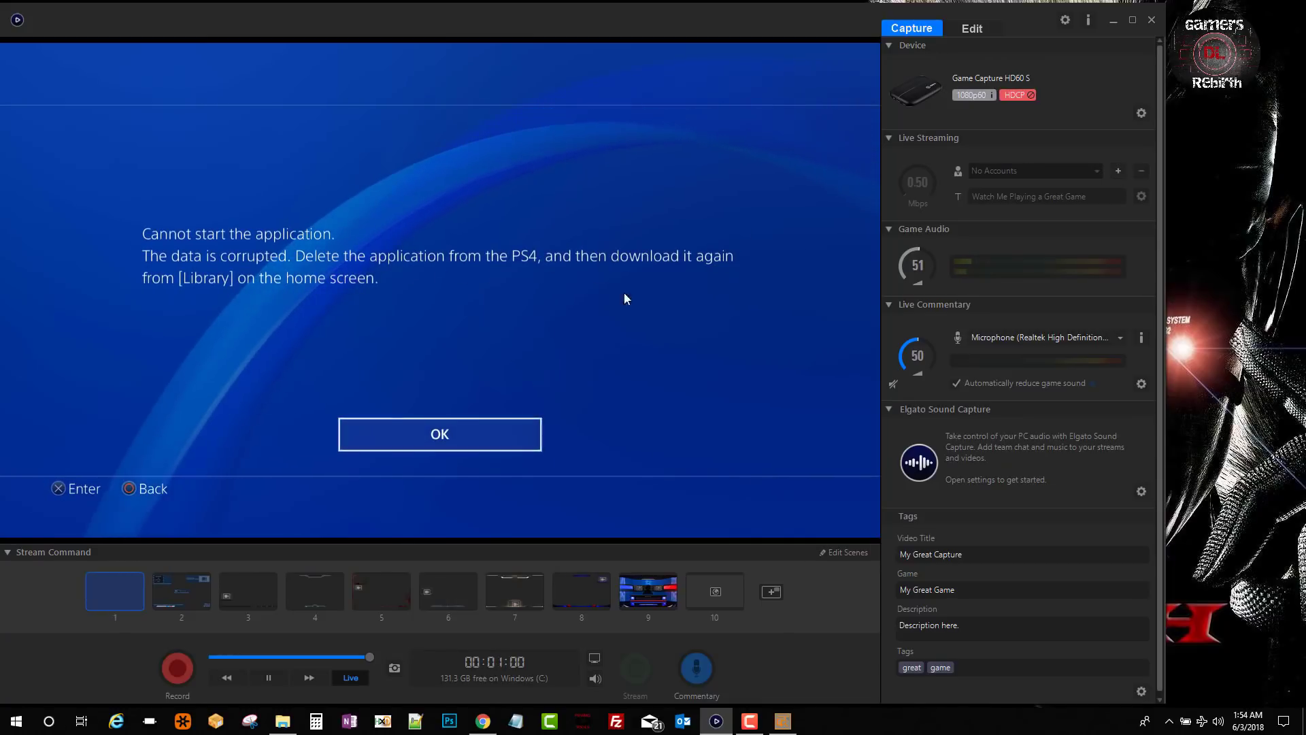
left_click(440, 433)
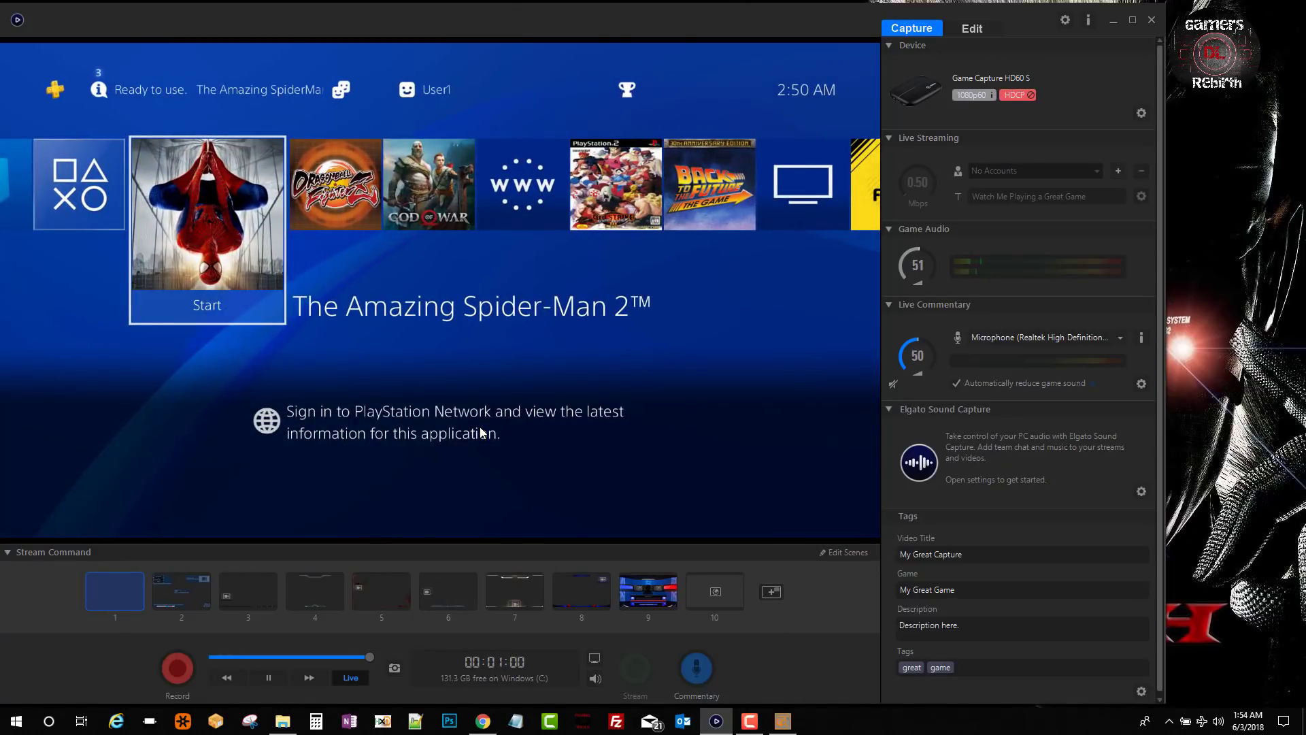